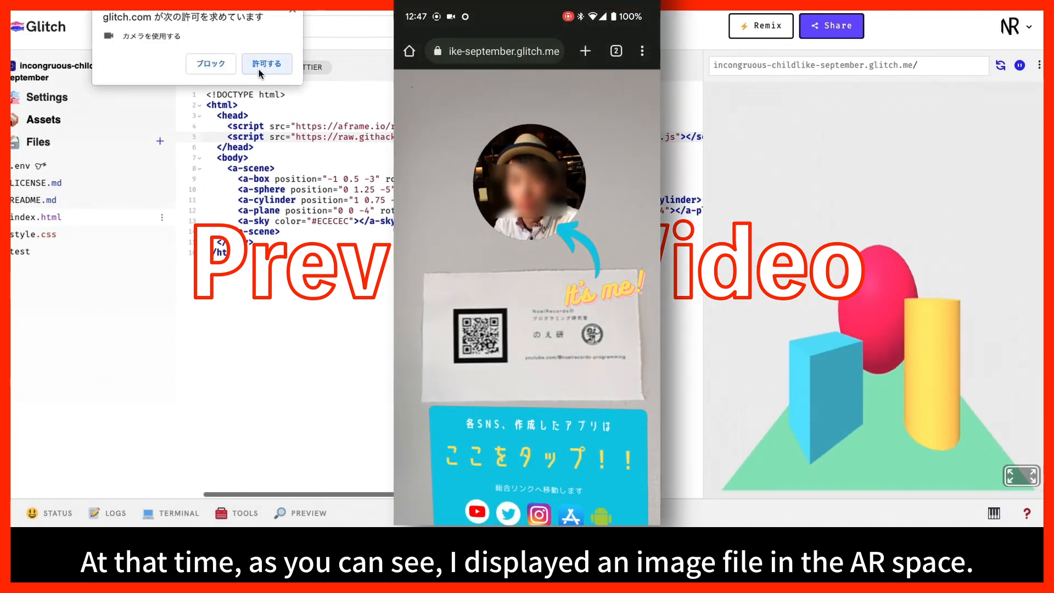
# Step: Type the embedded attribute into the opening a-scene tag of index.html
pyautogui.click(267, 63)
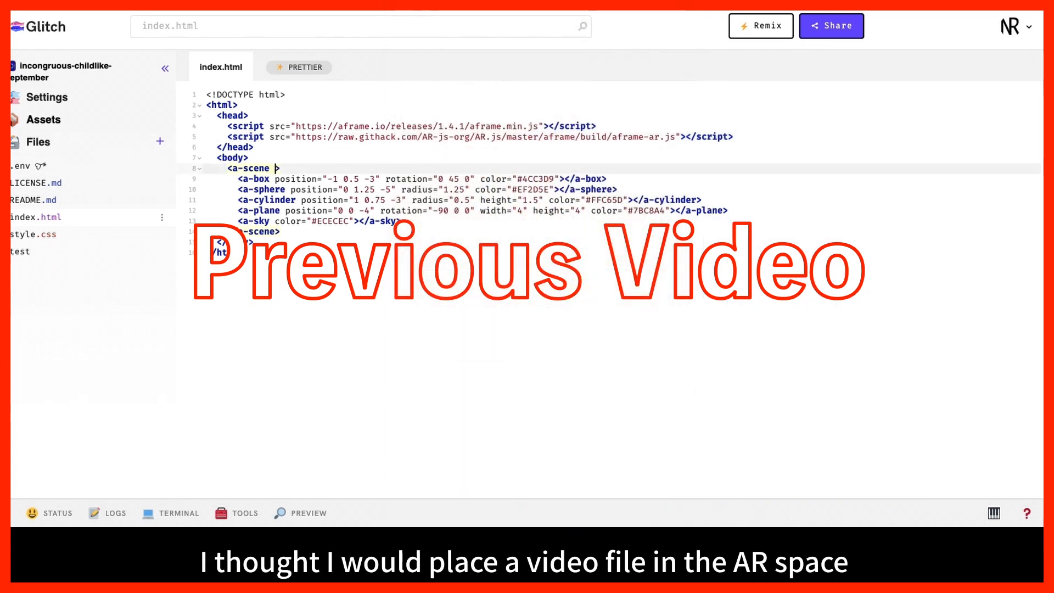
pyautogui.write('embedded')
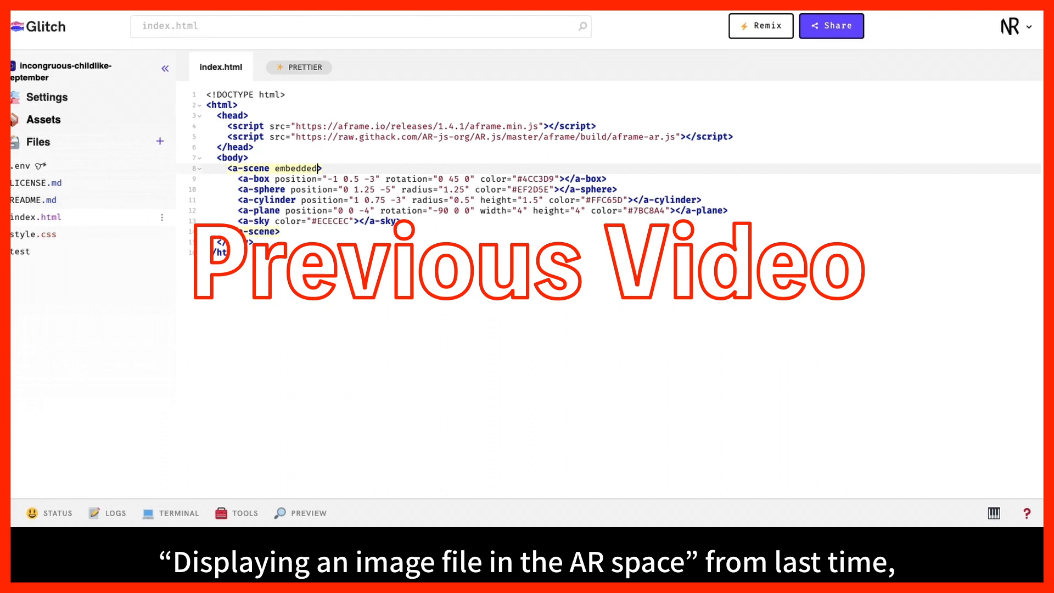
pyautogui.click(300, 513)
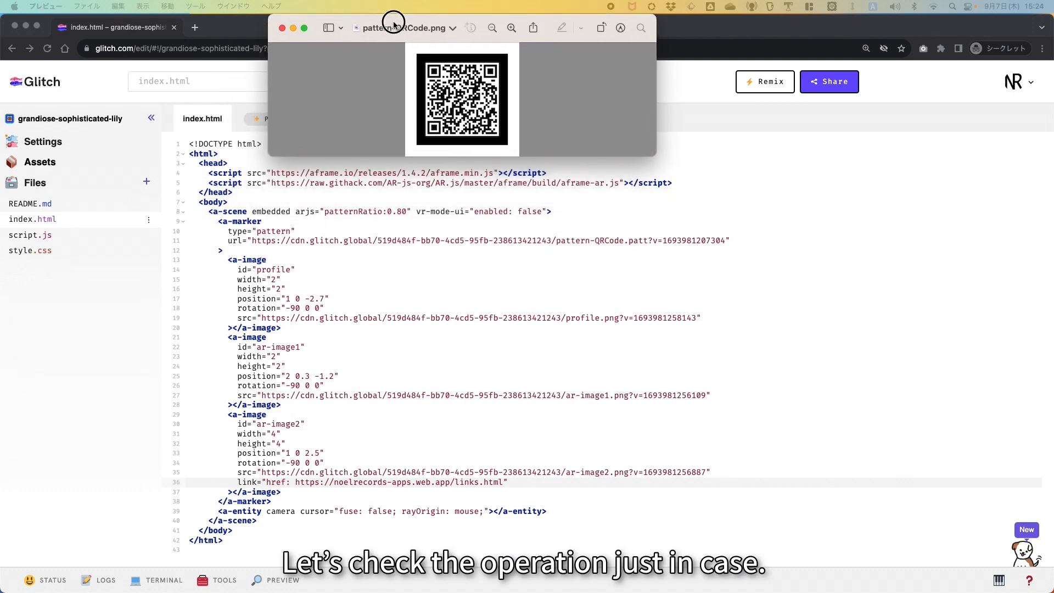
pyautogui.moveTo(394, 26)
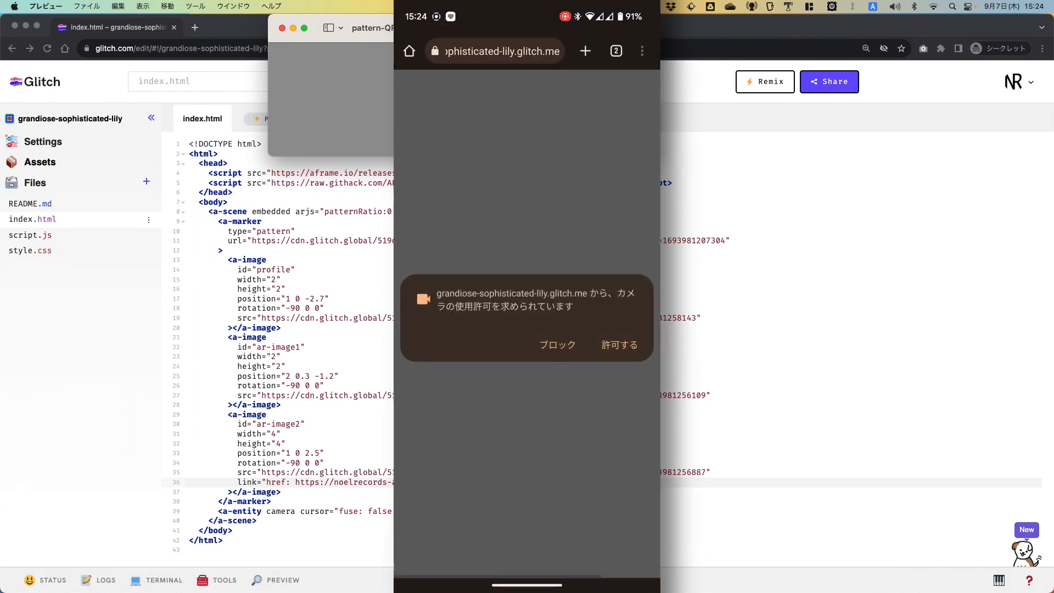
# Step: Allow camera access on the phone and scroll the AR page
pyautogui.click(619, 344)
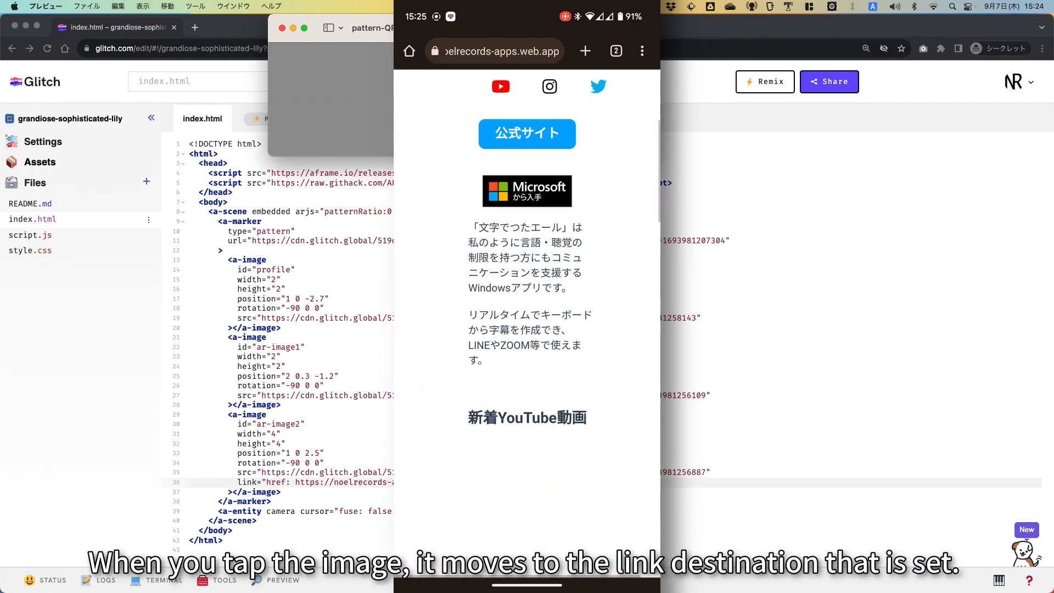
pyautogui.scroll(-3)
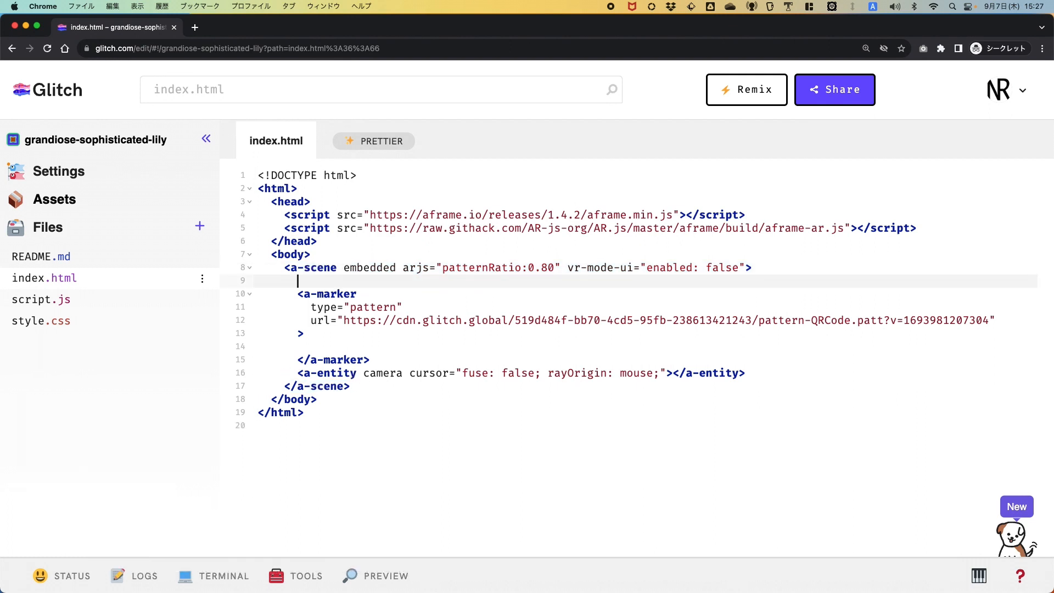
# Step: Type an a-assets block after a-scene and start a video tag inside it
pyautogui.write('<a-')
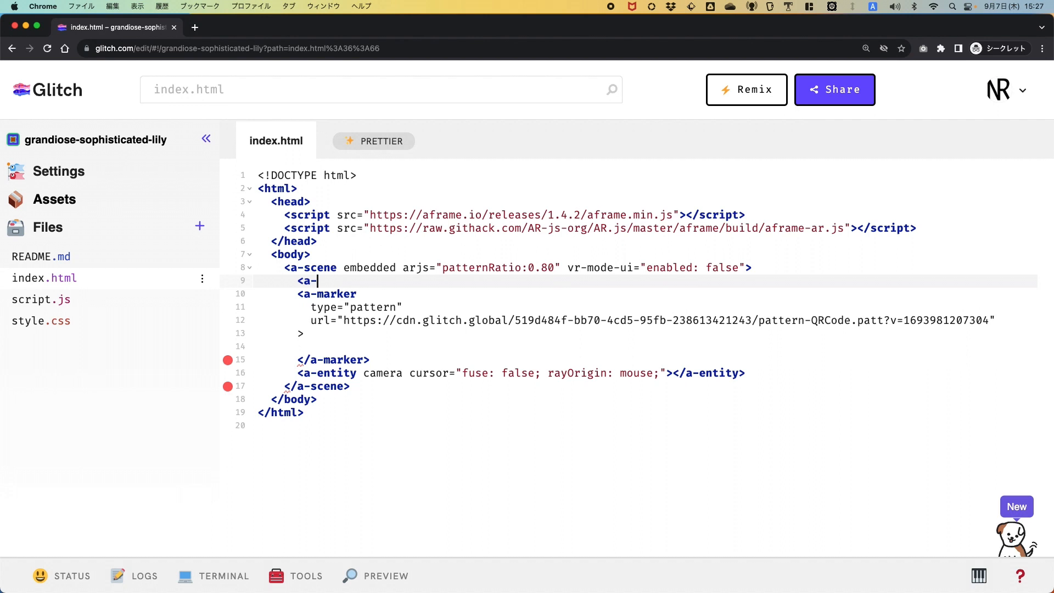
pyautogui.write('assets></a-assets>')
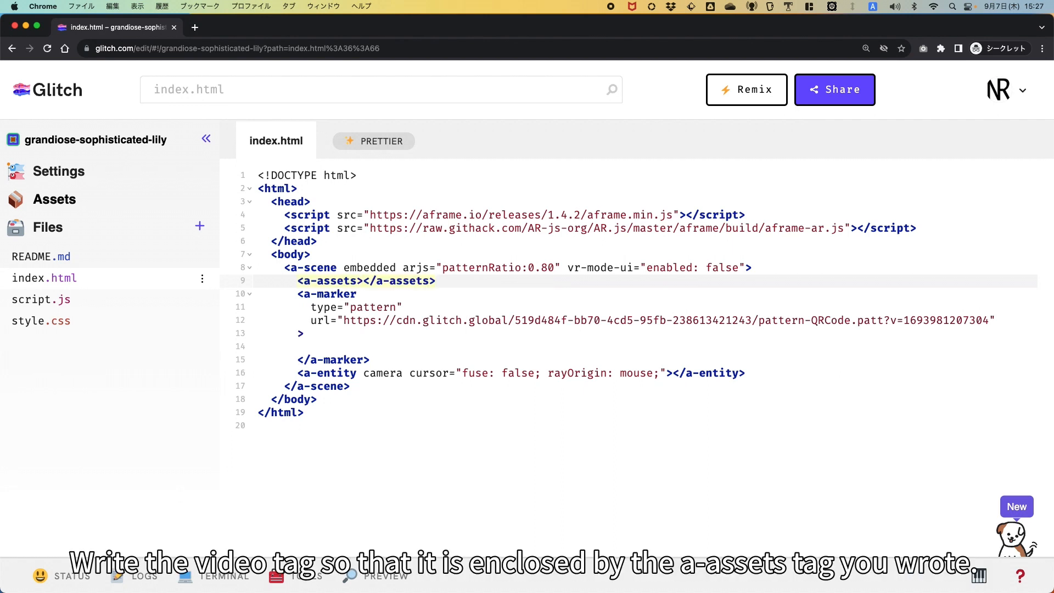
pyautogui.press('Enter')
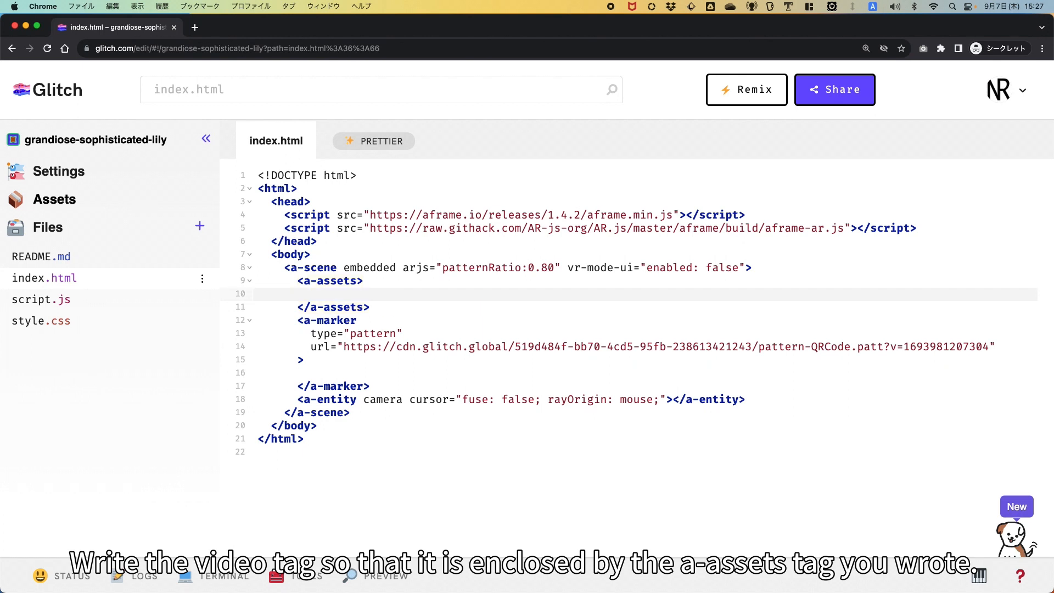
pyautogui.write('<video></video>')
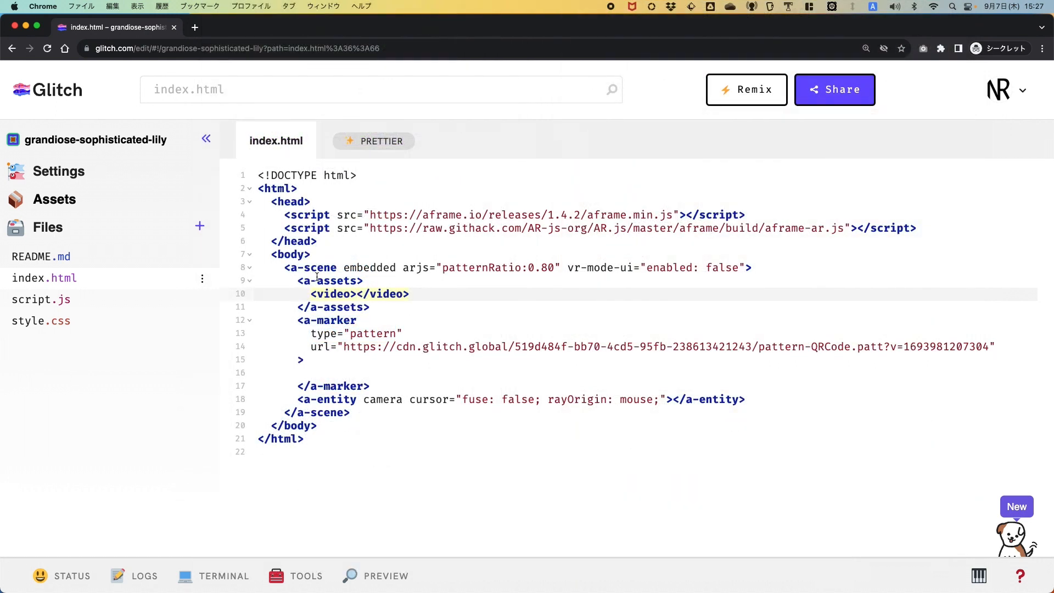
# Step: Upload test.mp4 to the project assets and open its details
pyautogui.click(54, 199)
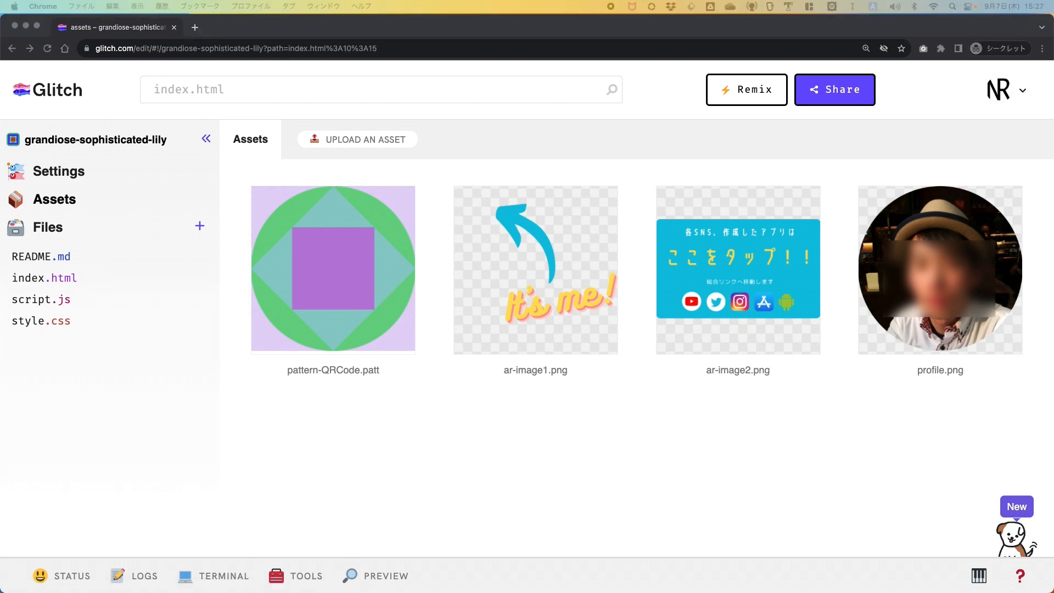
pyautogui.moveTo(703, 366); pyautogui.dragTo(703, 366)
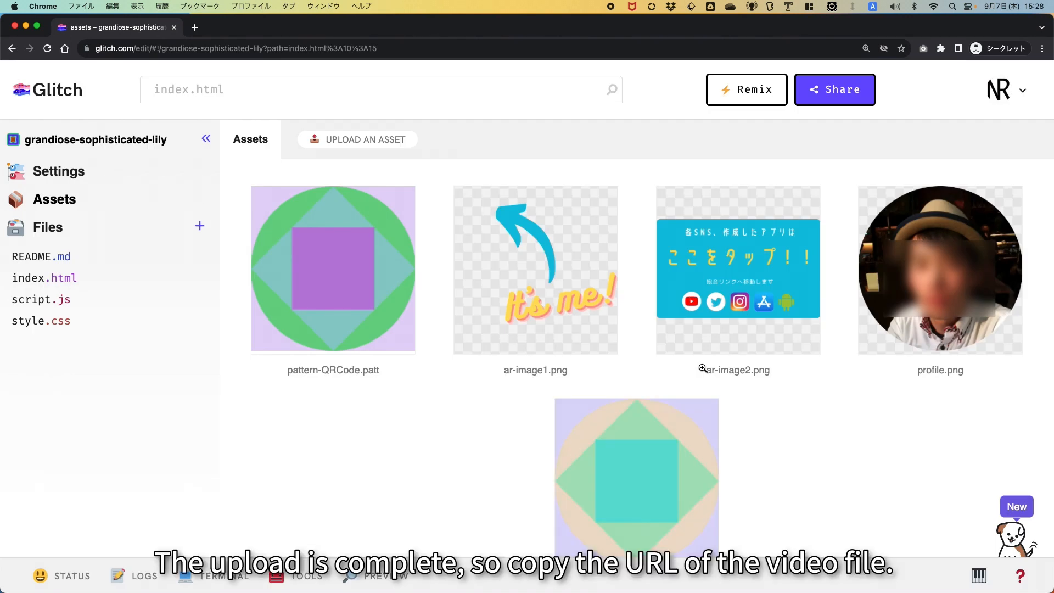
pyautogui.click(636, 479)
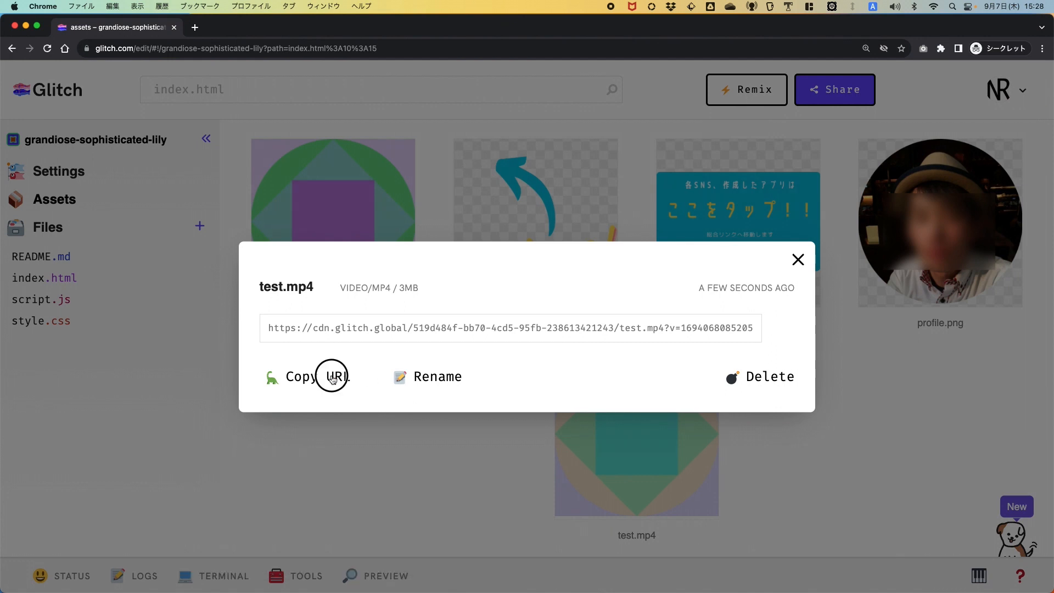
# Step: Copy the test.mp4 URL, close the details and return to index.html
pyautogui.click(333, 376)
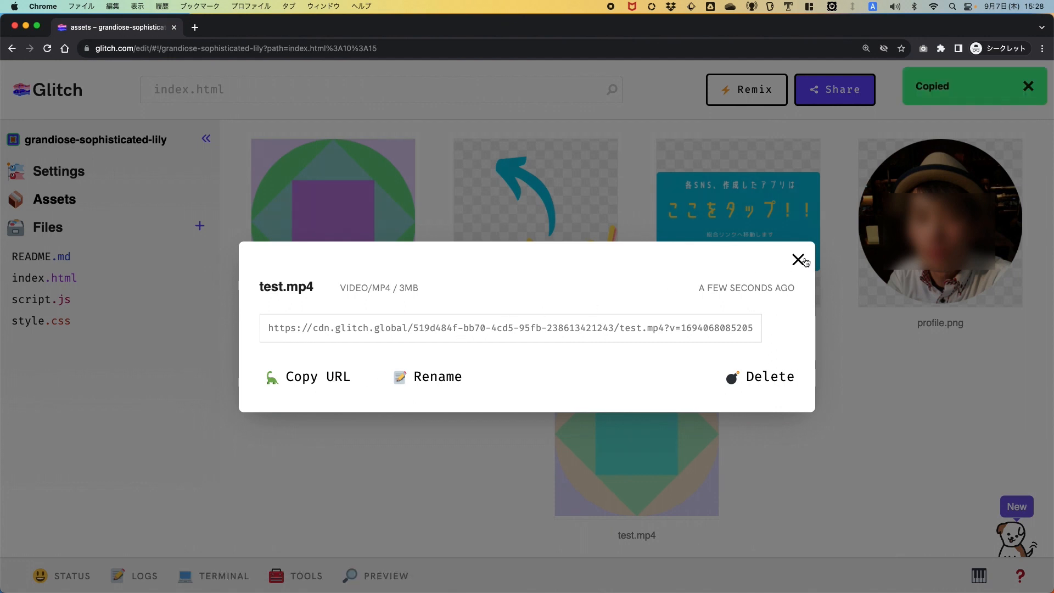
pyautogui.click(797, 259)
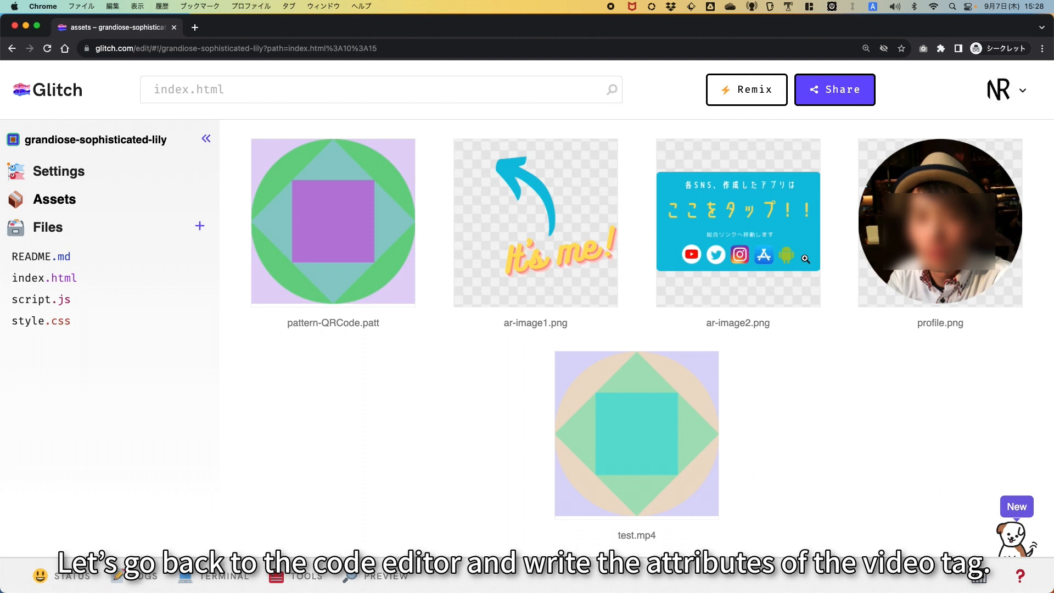
pyautogui.click(44, 278)
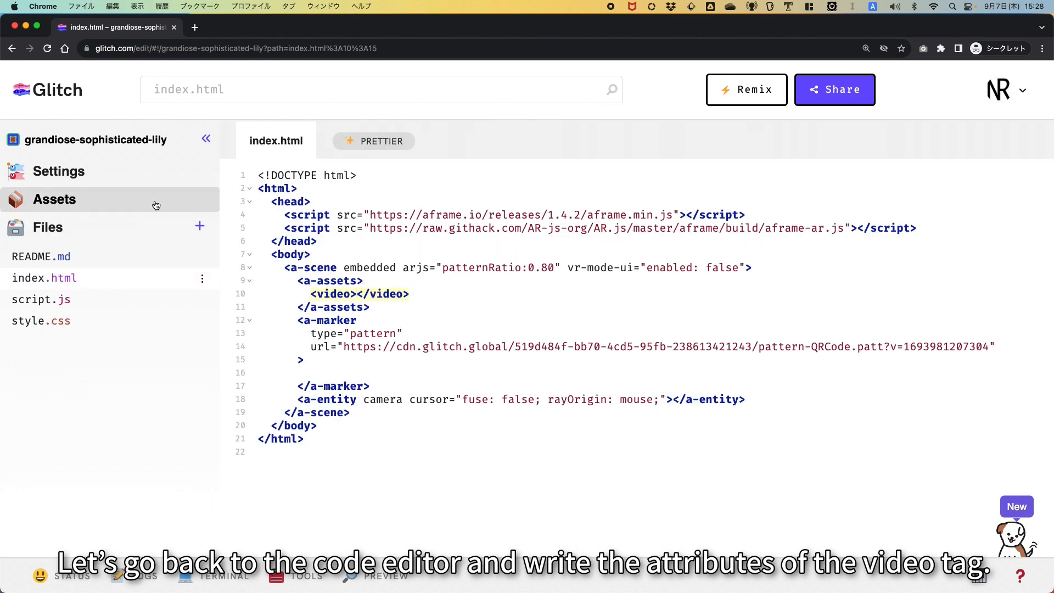
# Step: Give the video tag id "video" and the test.mp4 CDN URL as src
pyautogui.click(205, 137)
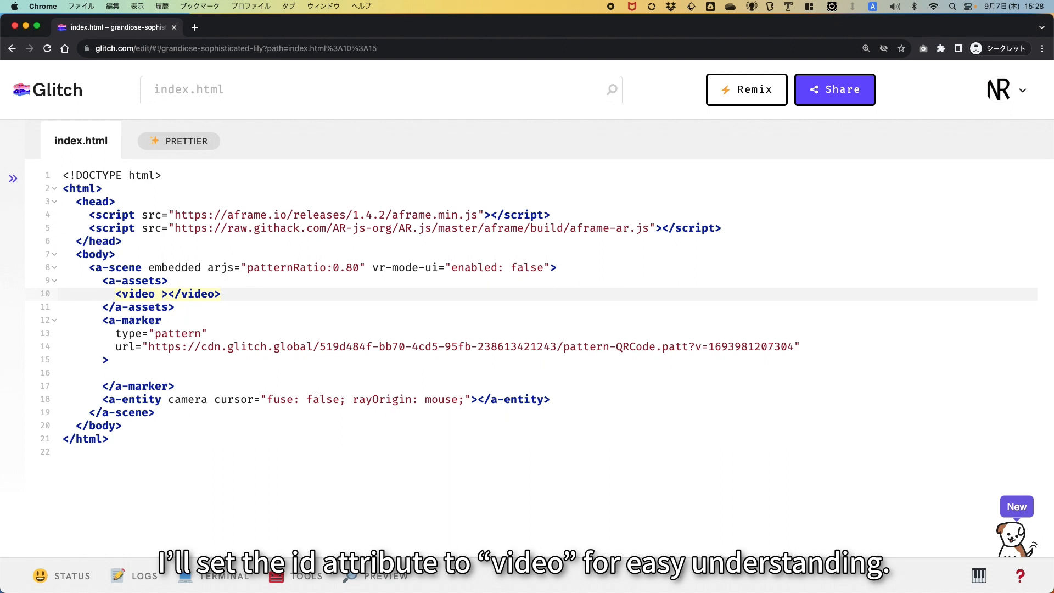
pyautogui.write('id=""')
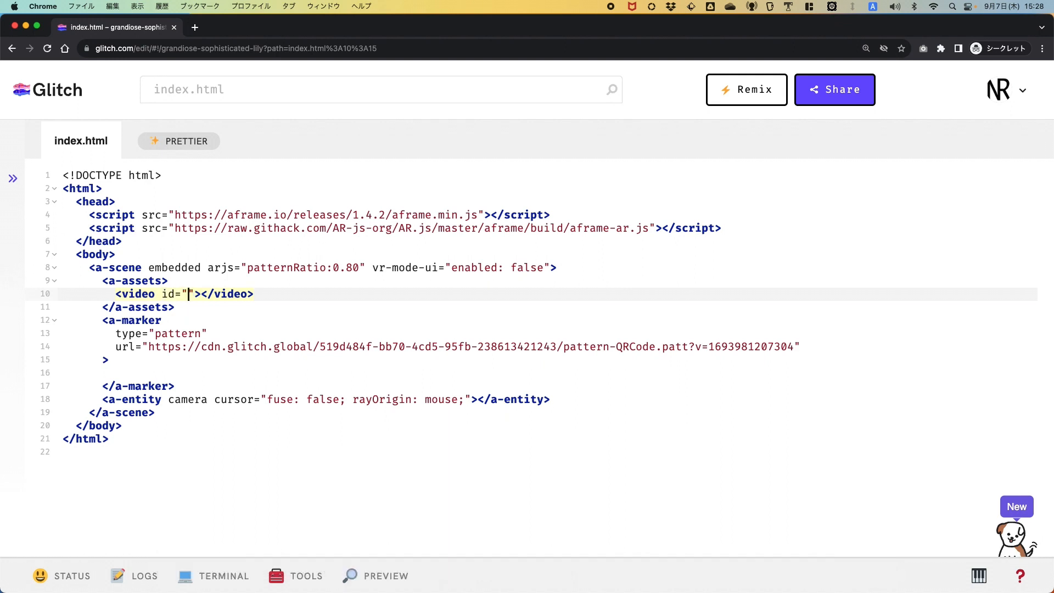
pyautogui.write('video')
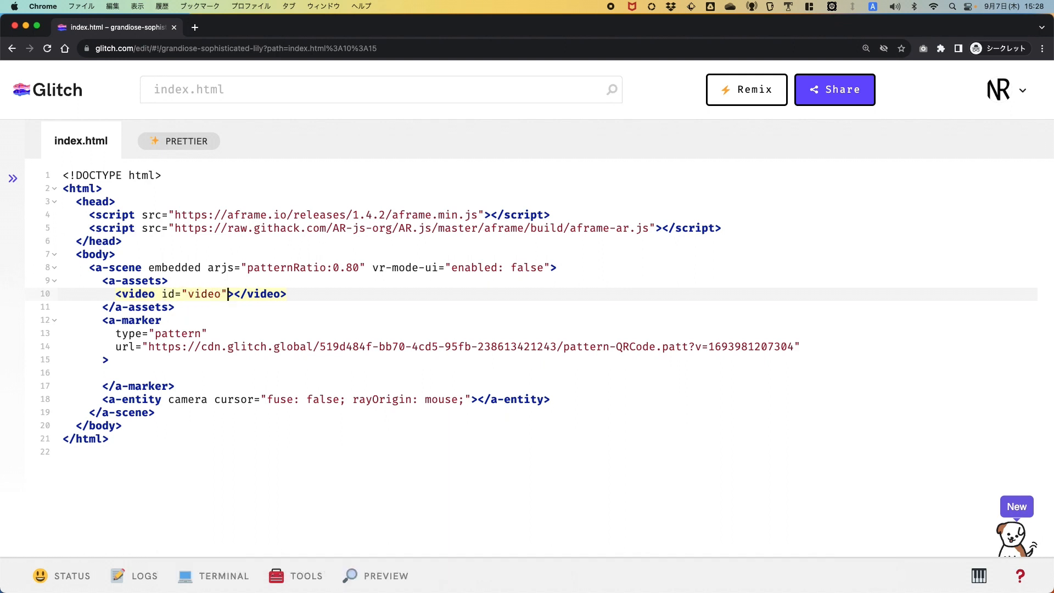
pyautogui.write('src')
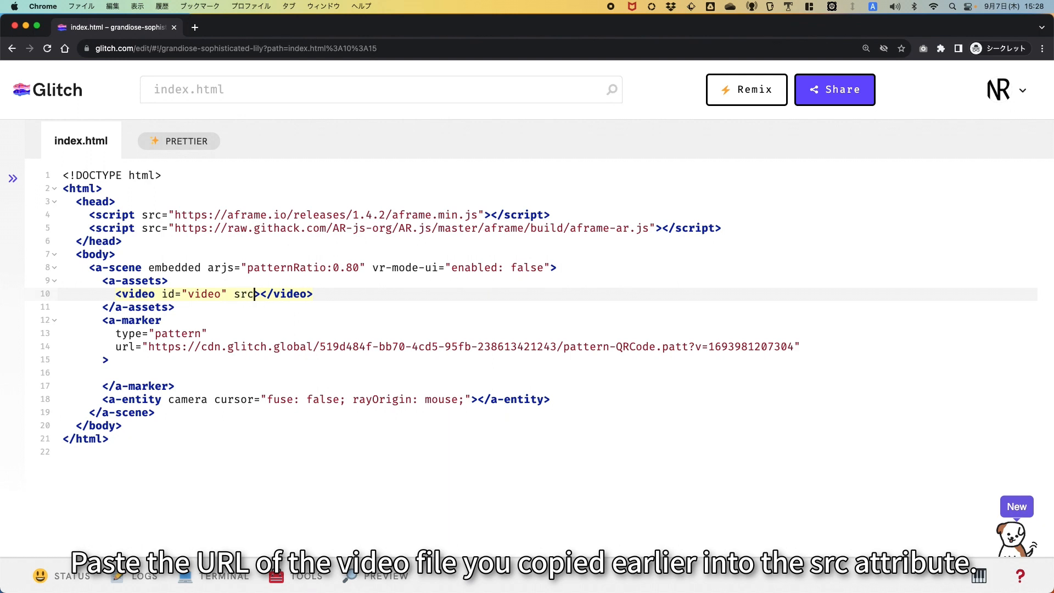
pyautogui.write('="')
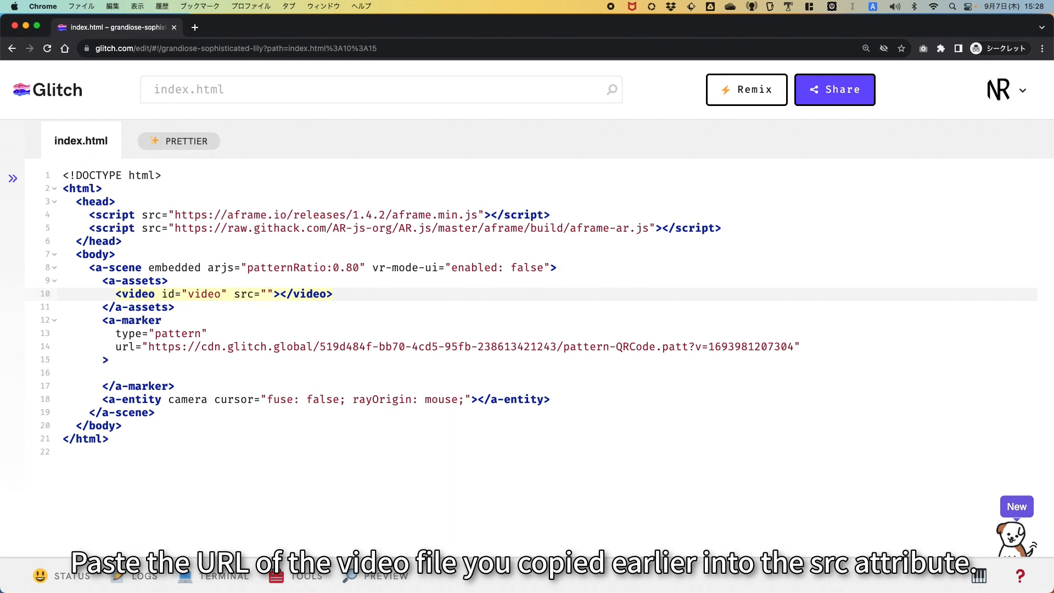
pyautogui.write('https://cdn.glitch.global/519d484f-bb70-4cd5-95fb-238613421243/test.mp4?v=1694068085205')
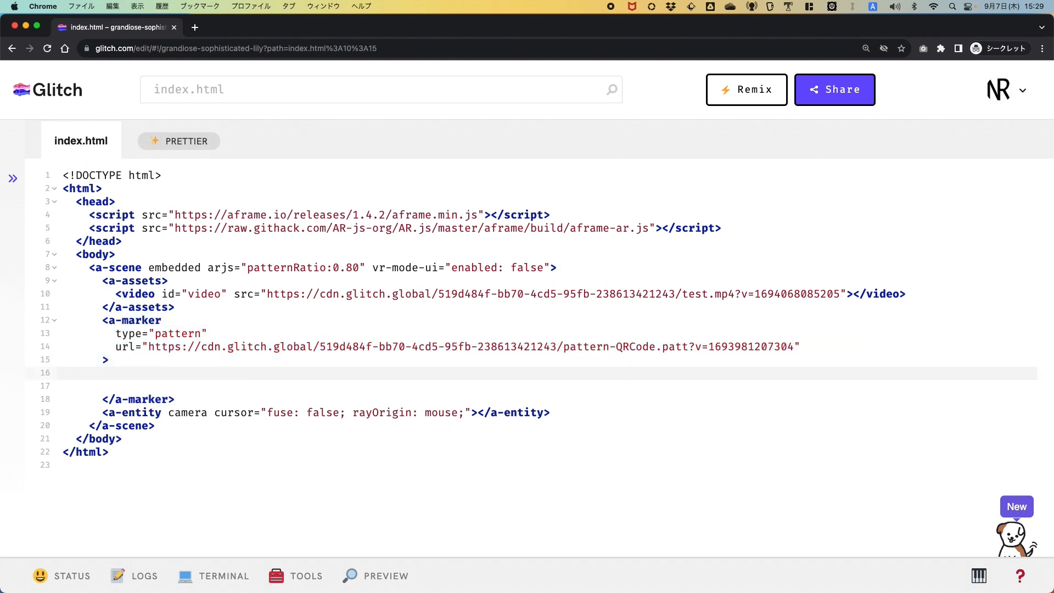
pyautogui.write('<a-video></a-video>')
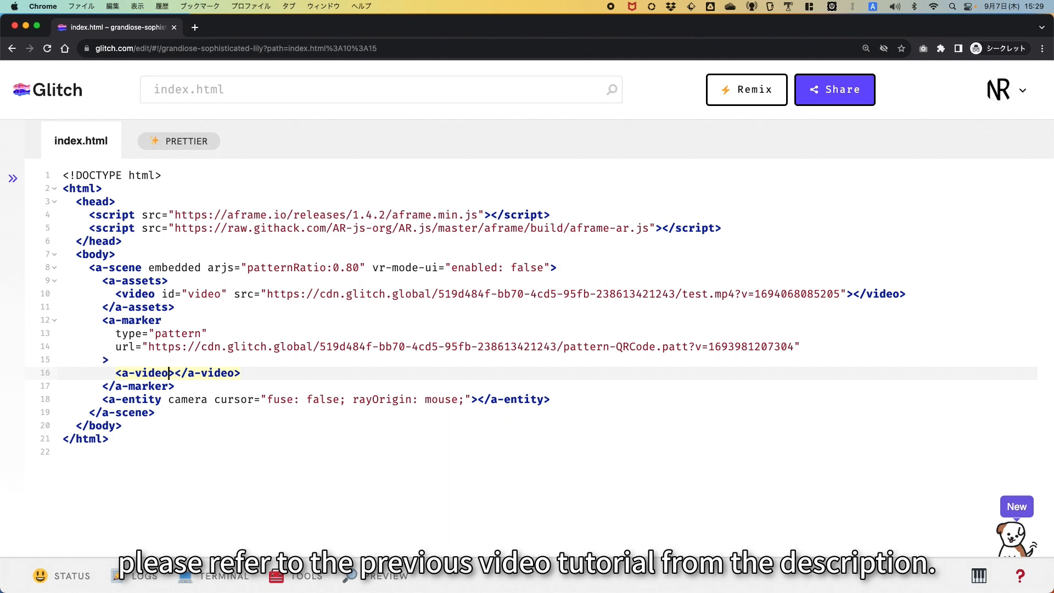
# Step: Type src="#video", width 1, height 1 and position "0 0 0" on the a-video
pyautogui.write('src')
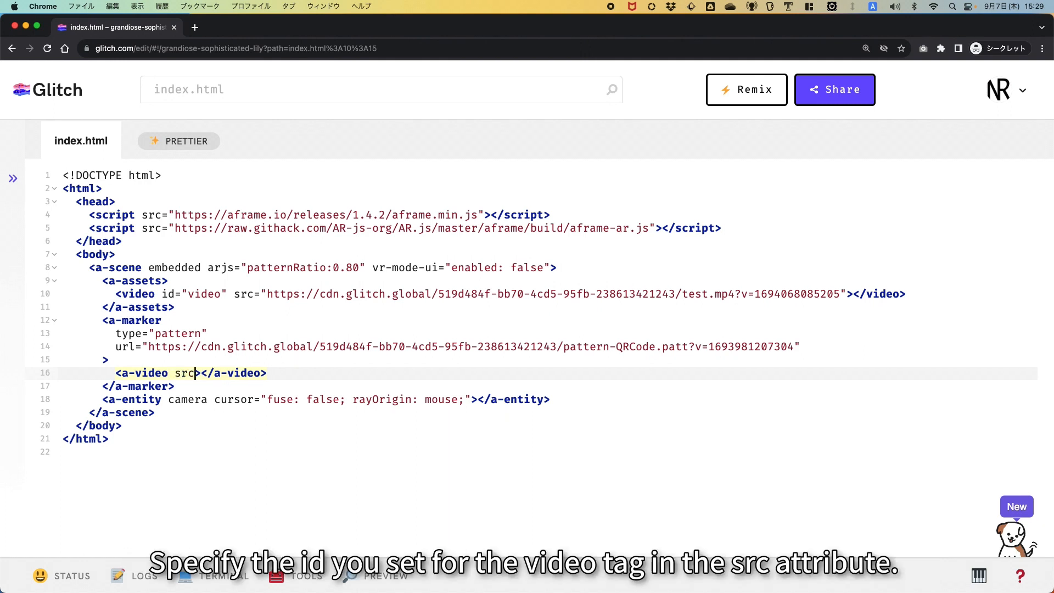
pyautogui.write('=')
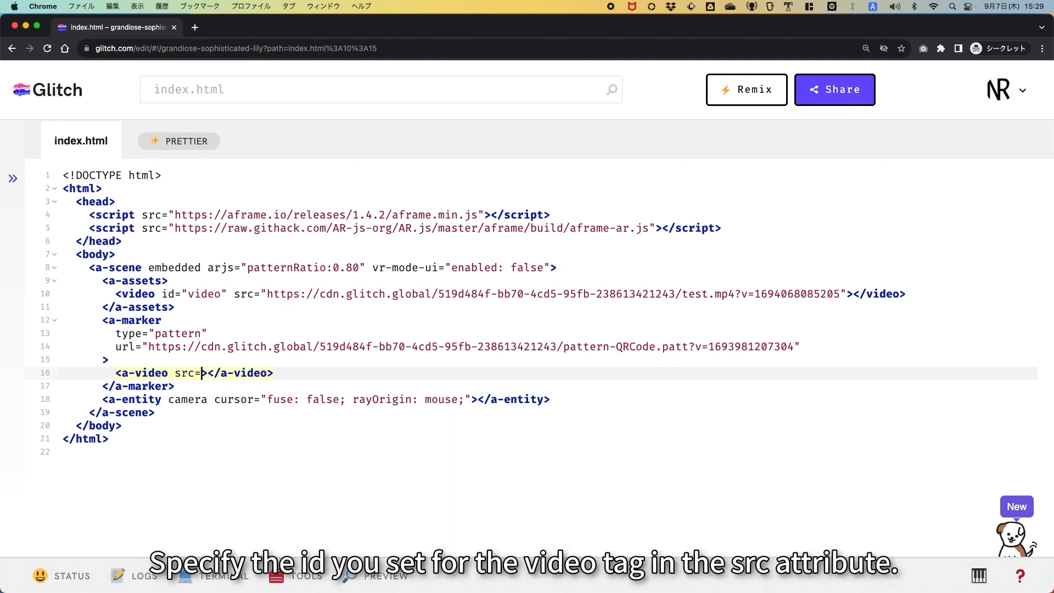
pyautogui.write('"#"')
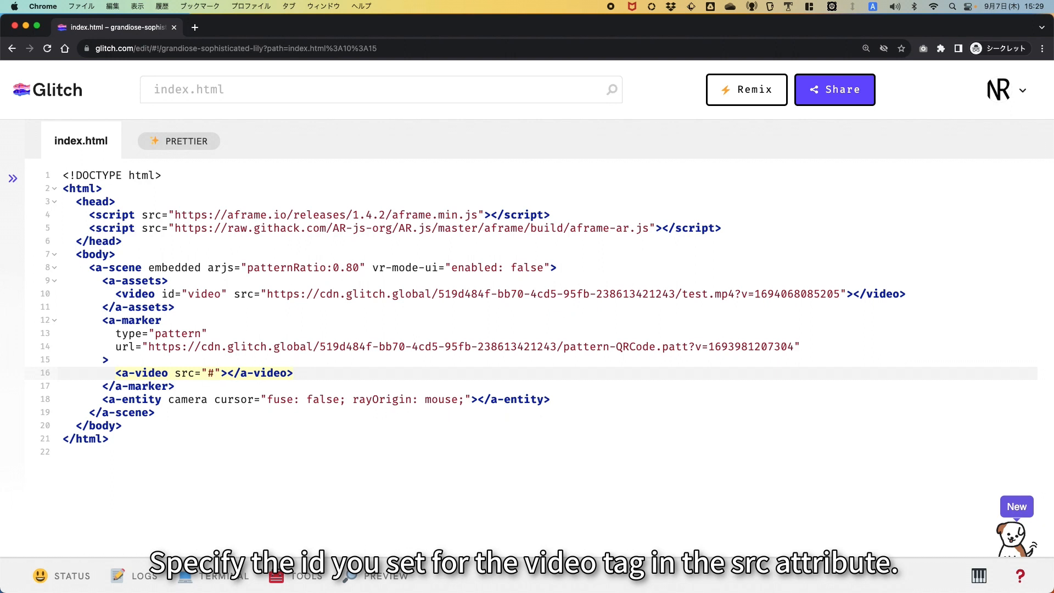
pyautogui.write('video')
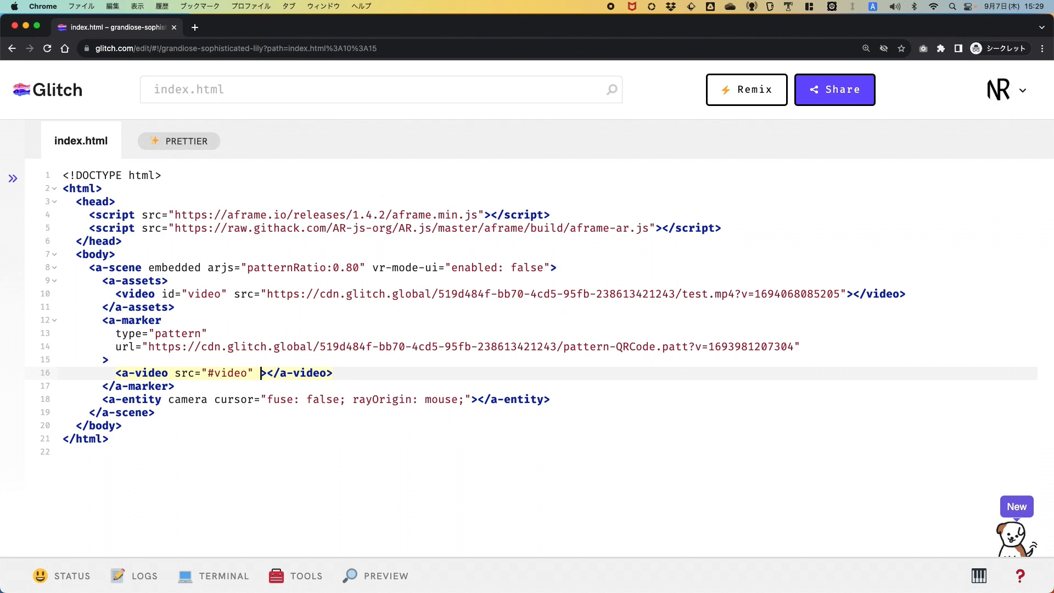
pyautogui.write('width=""')
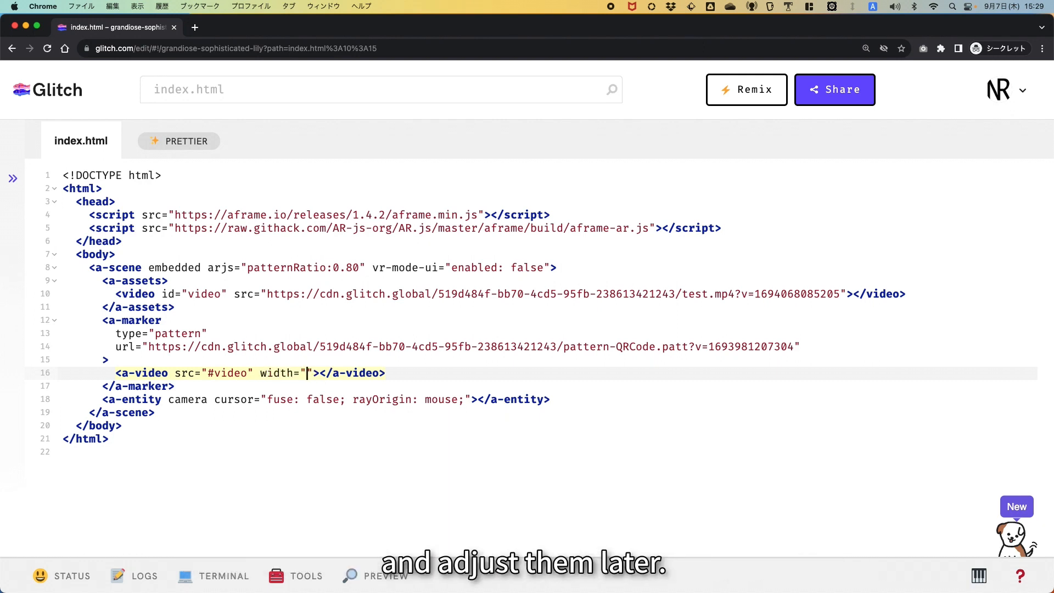
pyautogui.write('1" height="')
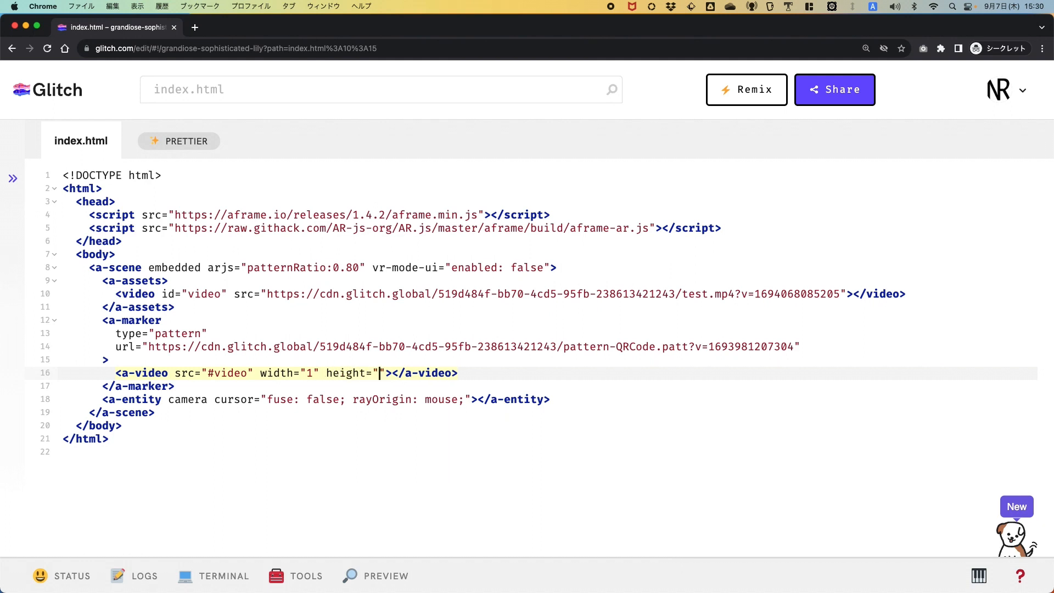
pyautogui.write('1')
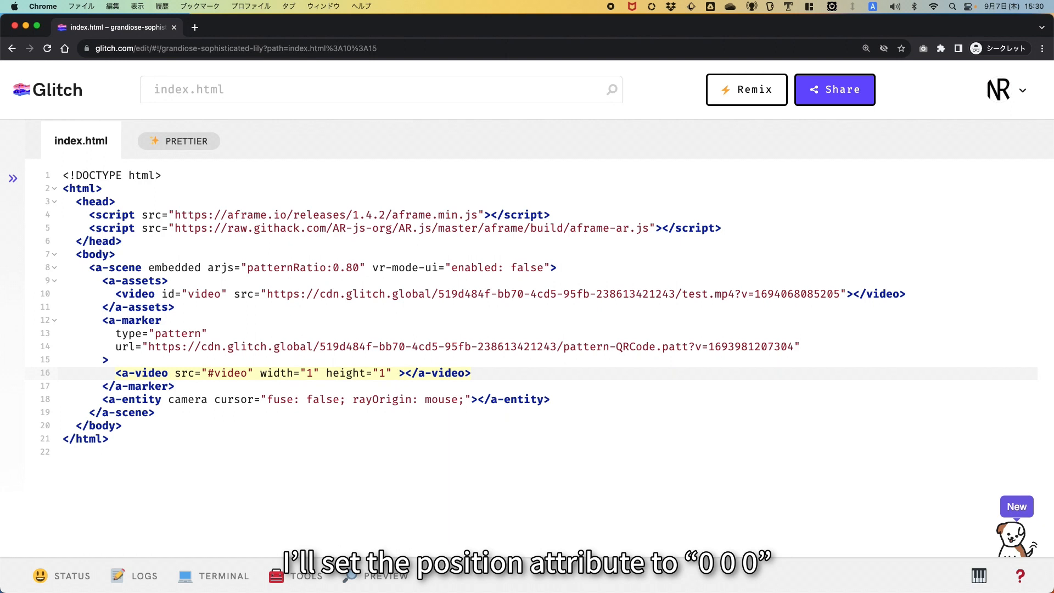
pyautogui.write('position=""')
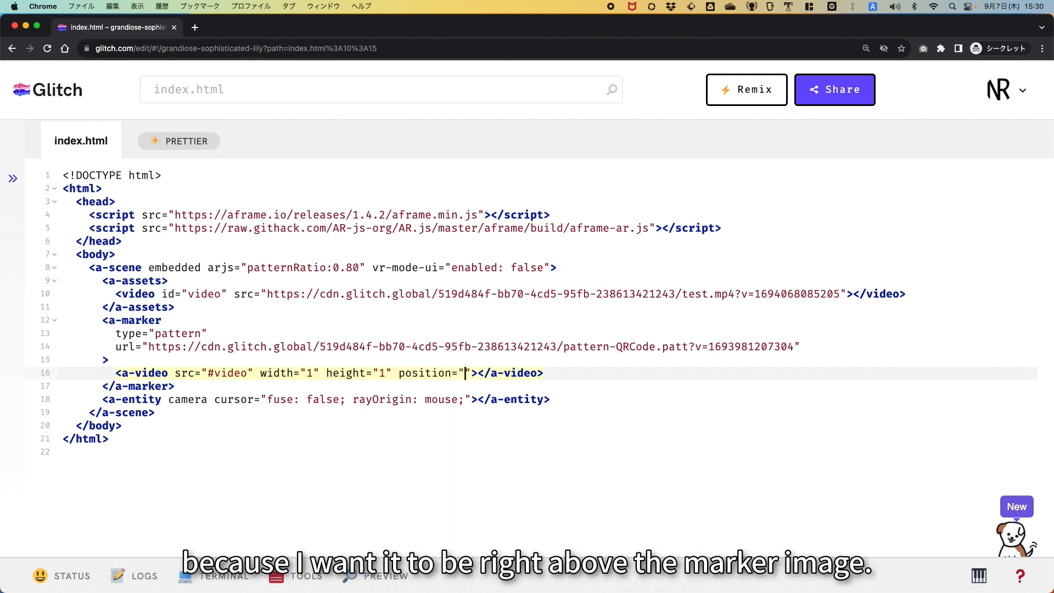
pyautogui.write('0 0 0')
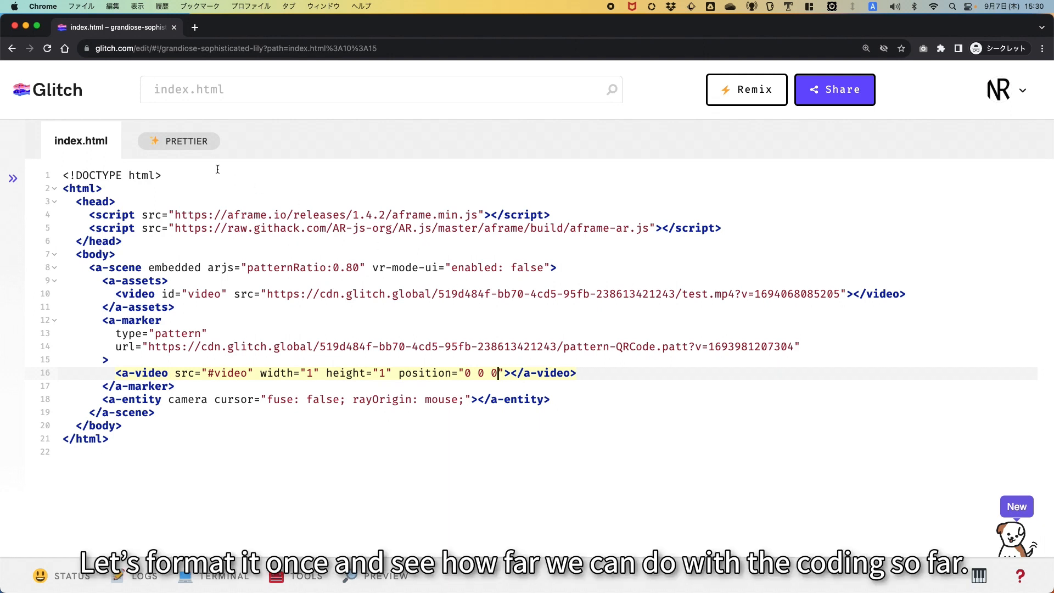
# Step: Run Prettier to auto-format index.html
pyautogui.click(186, 141)
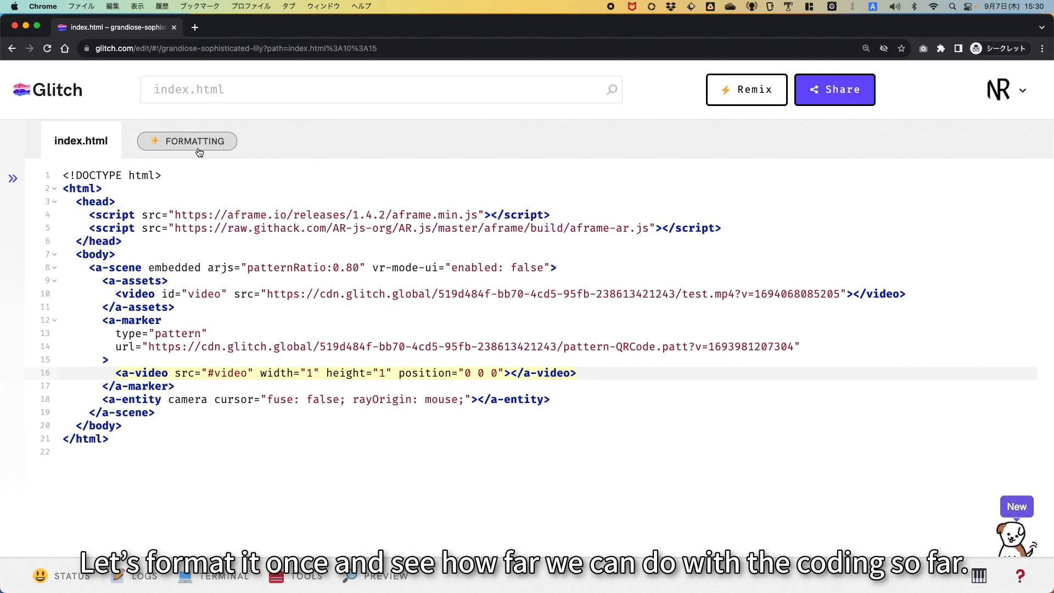
pyautogui.click(187, 141)
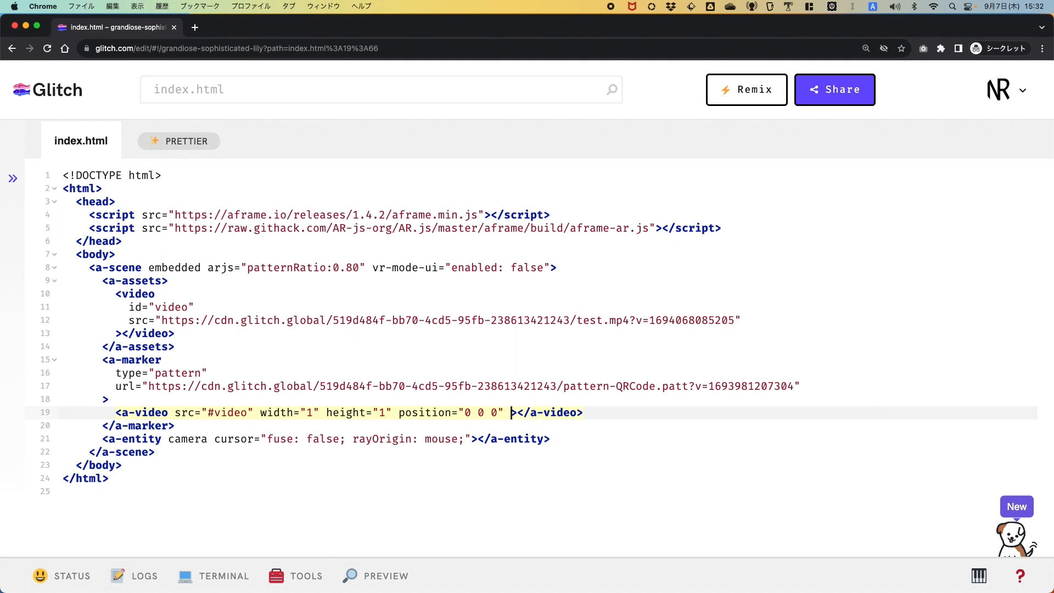
# Step: Add rotation "-90 0 0" to the a-video, then select its width value
pyautogui.write('rotation')
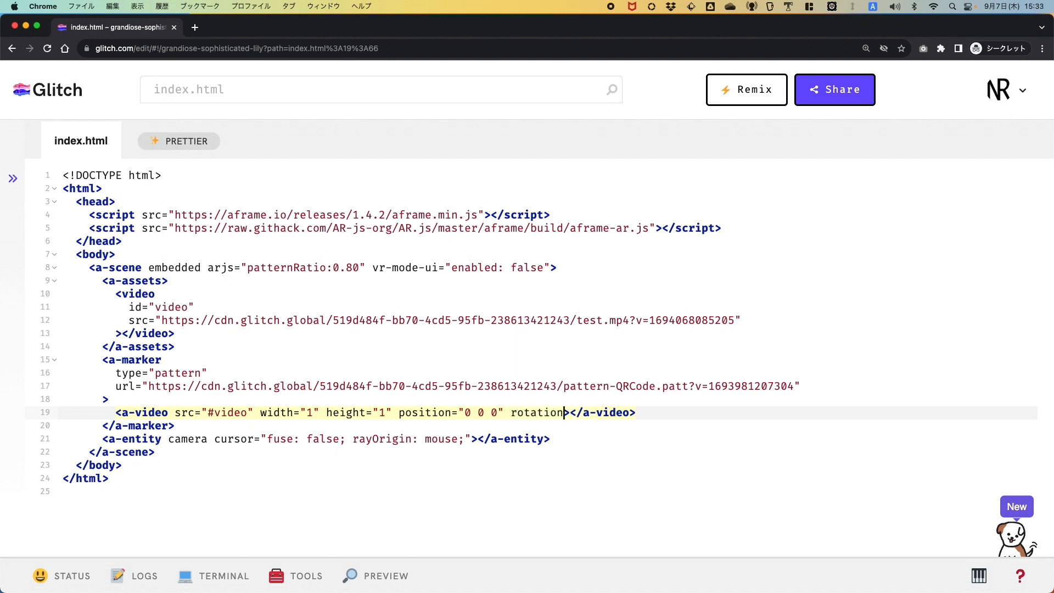
pyautogui.write('="-90 0 0')
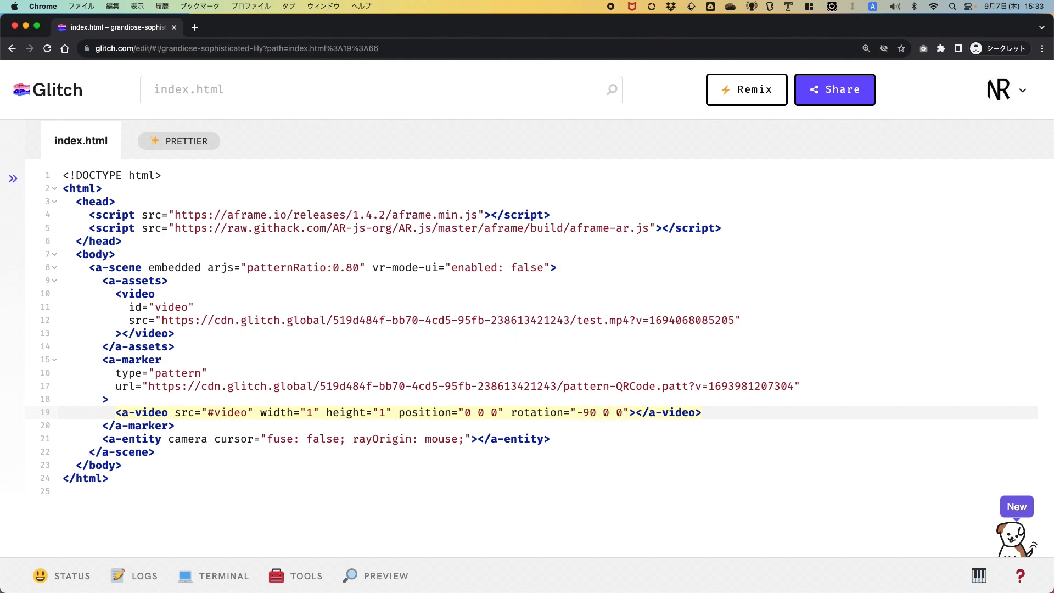
pyautogui.click(624, 412)
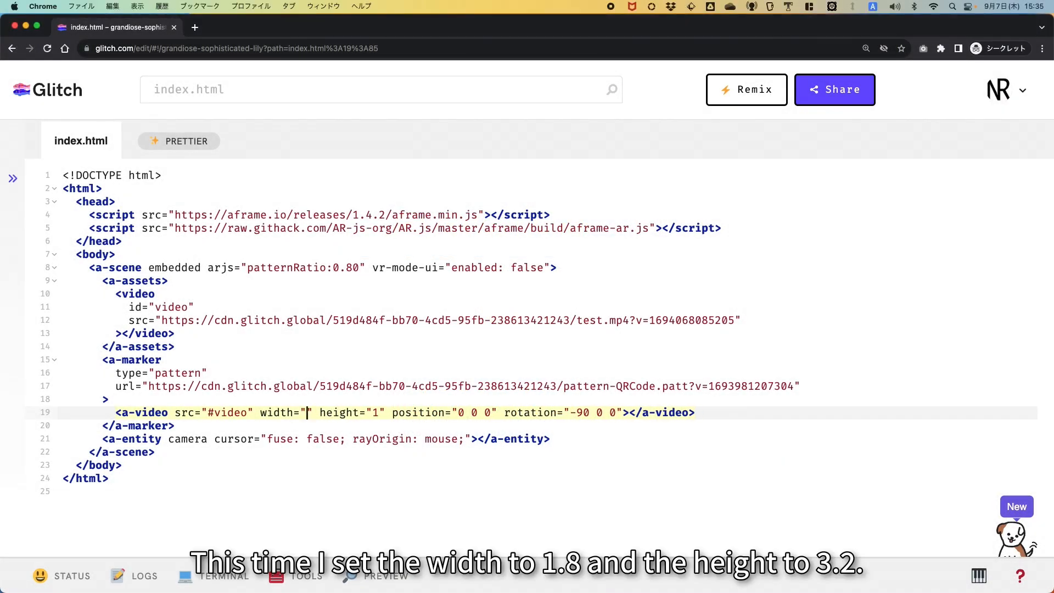
# Step: Change the a-video width to 1.8 (height 3.2)
pyautogui.write('1.8')
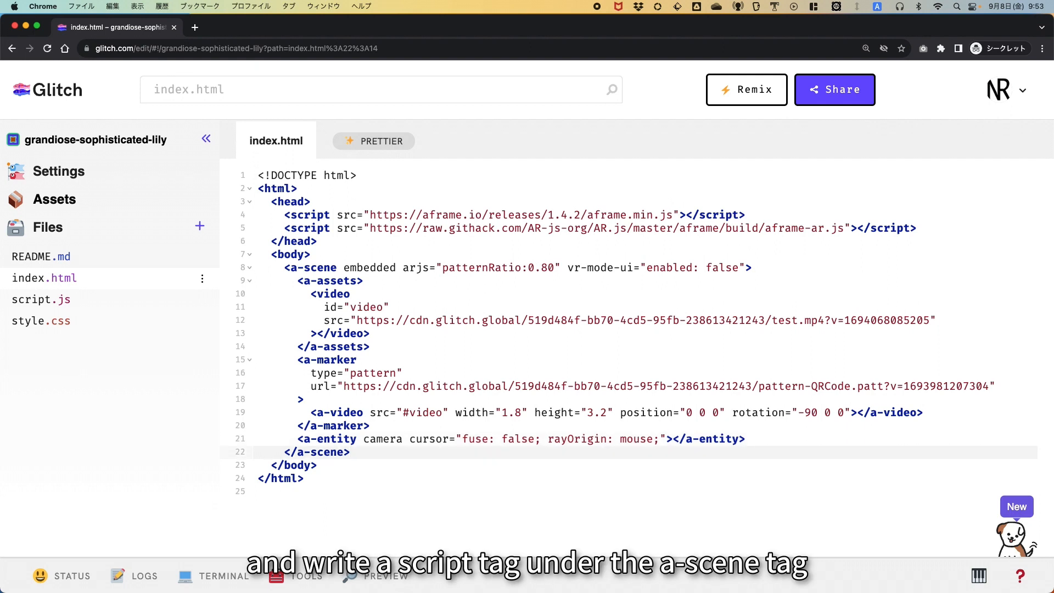
# Step: Start a script tag on a new line after the closing a-scene
pyautogui.press('Enter')
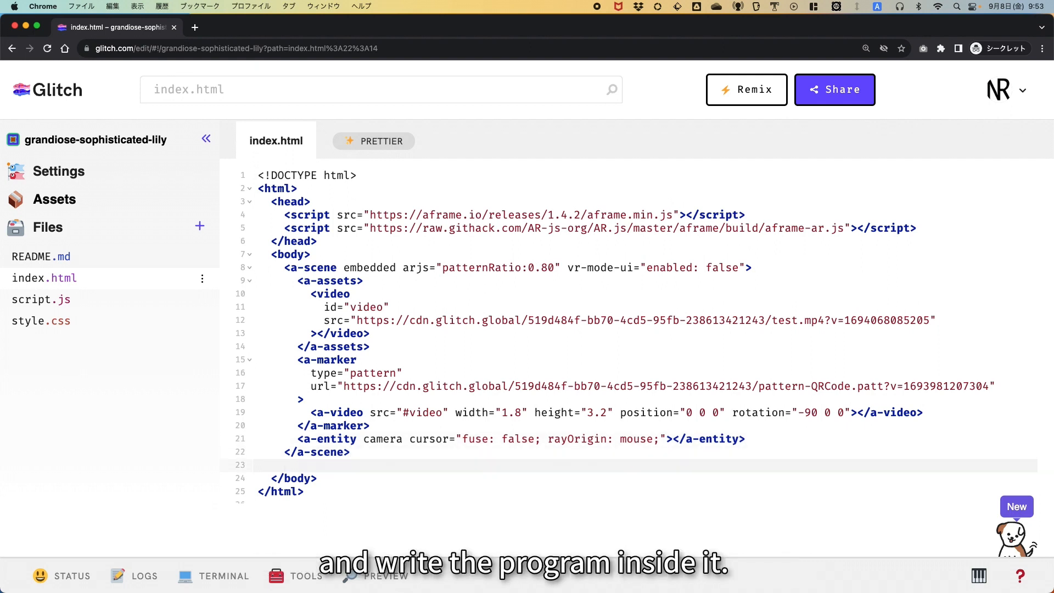
pyautogui.write('<script>')
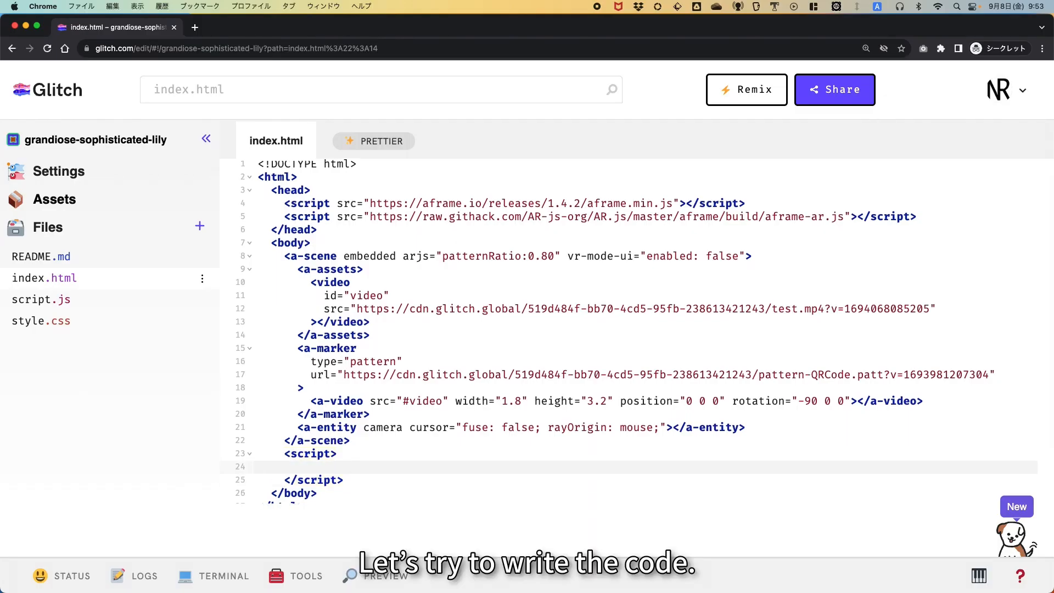
# Step: Add a window.addEventListener("click", () => {…}) listener to the script
pyautogui.write('wi')
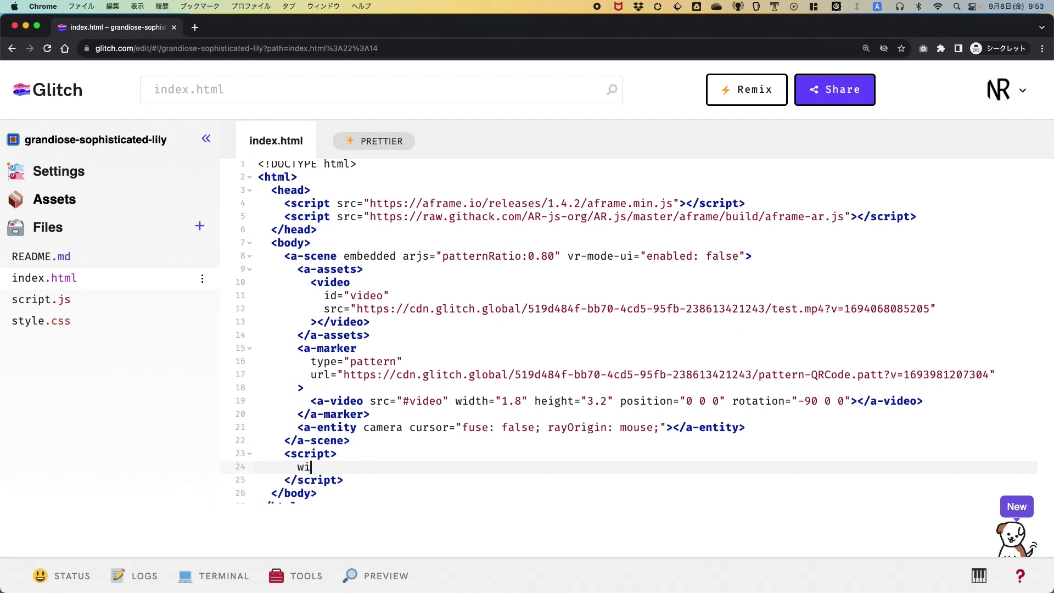
pyautogui.write('ndow.a')
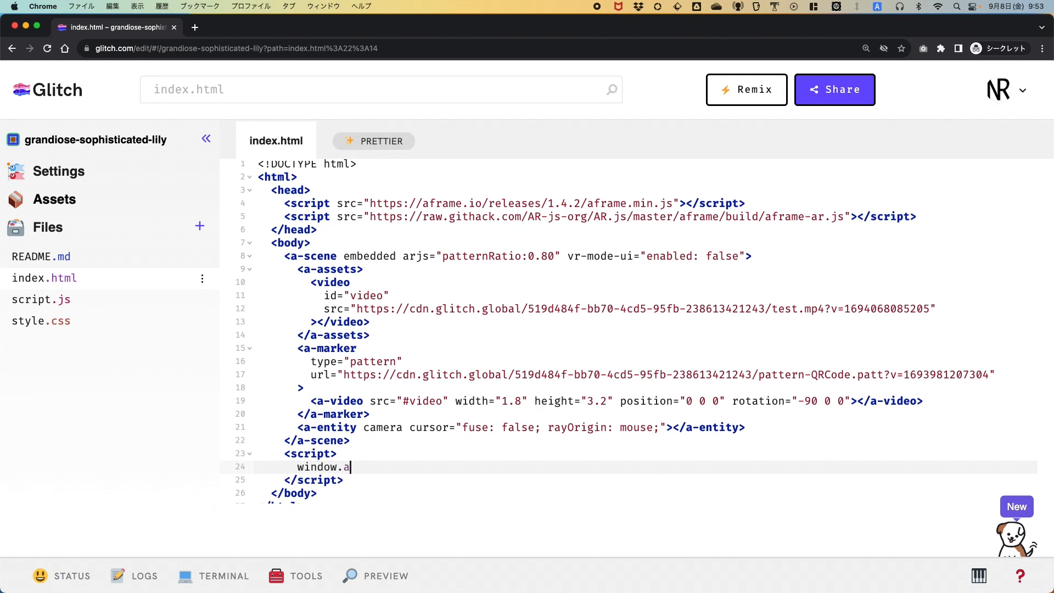
pyautogui.write('ddEvent')
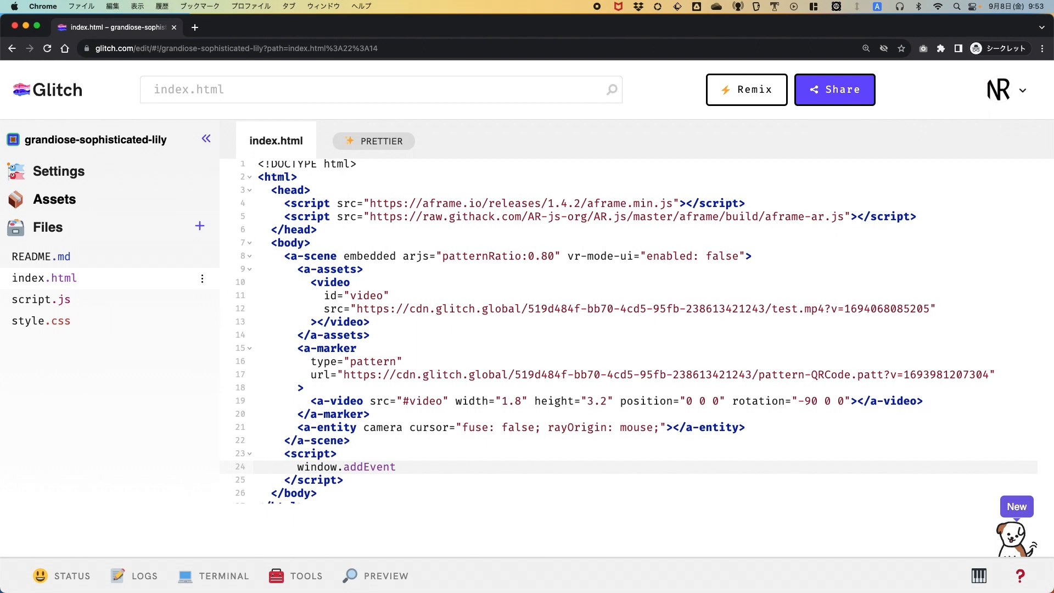
pyautogui.write('Listen')
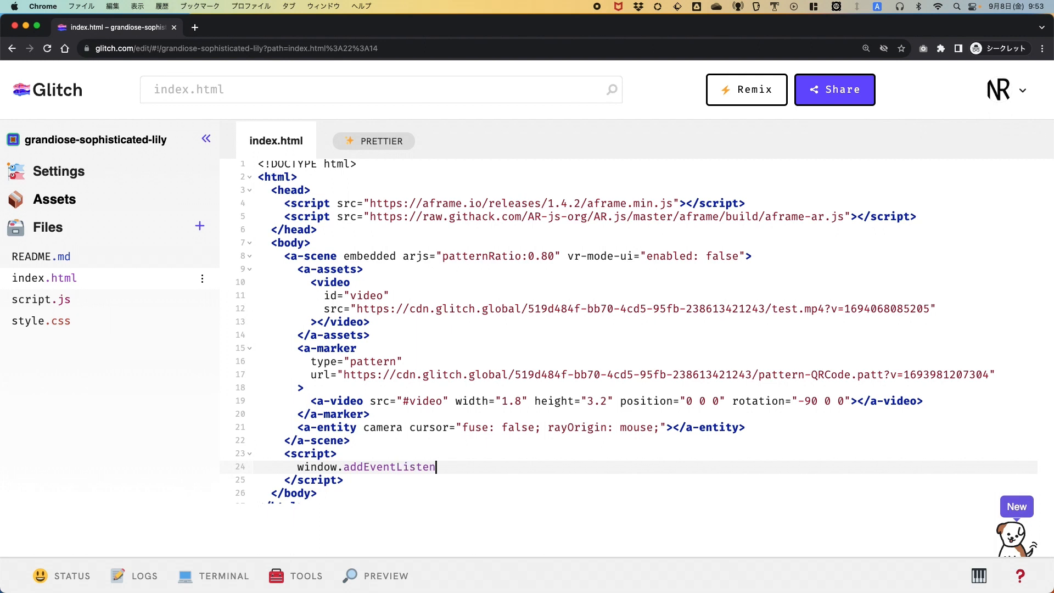
pyautogui.write('er')
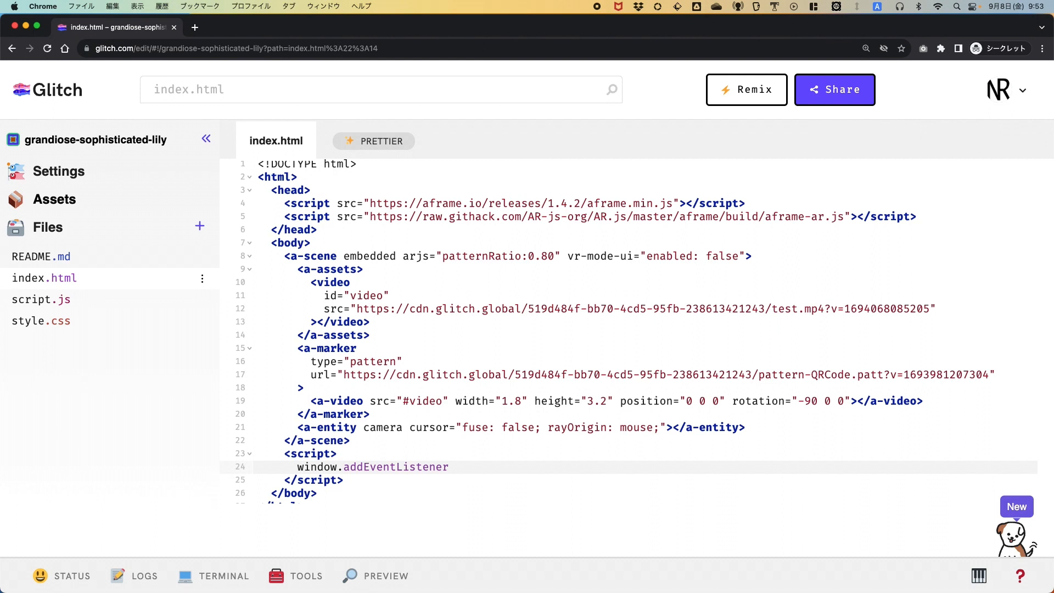
pyautogui.write('("click")')
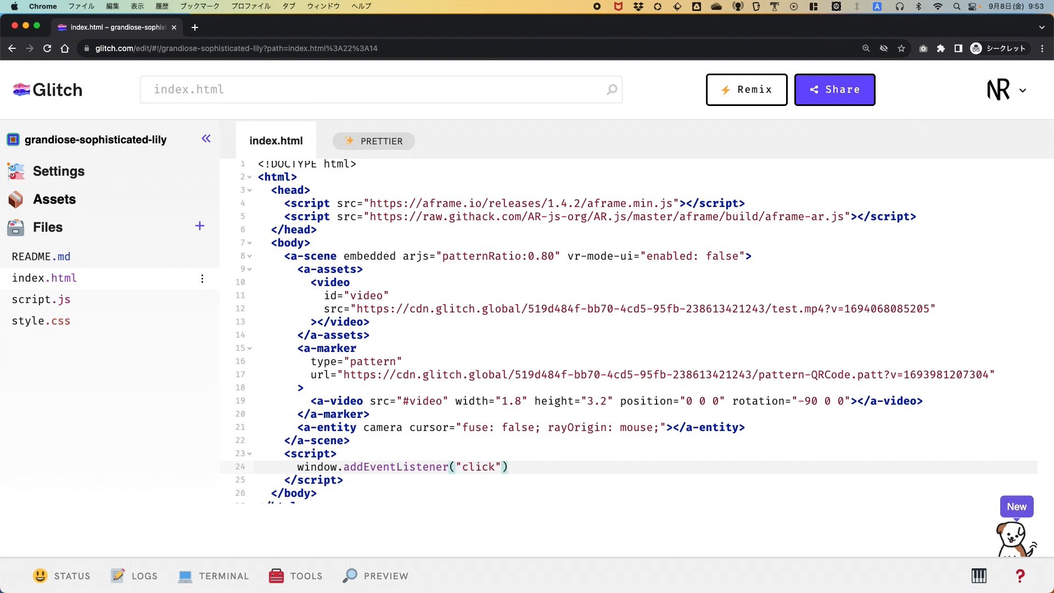
pyautogui.write(', ()=)')
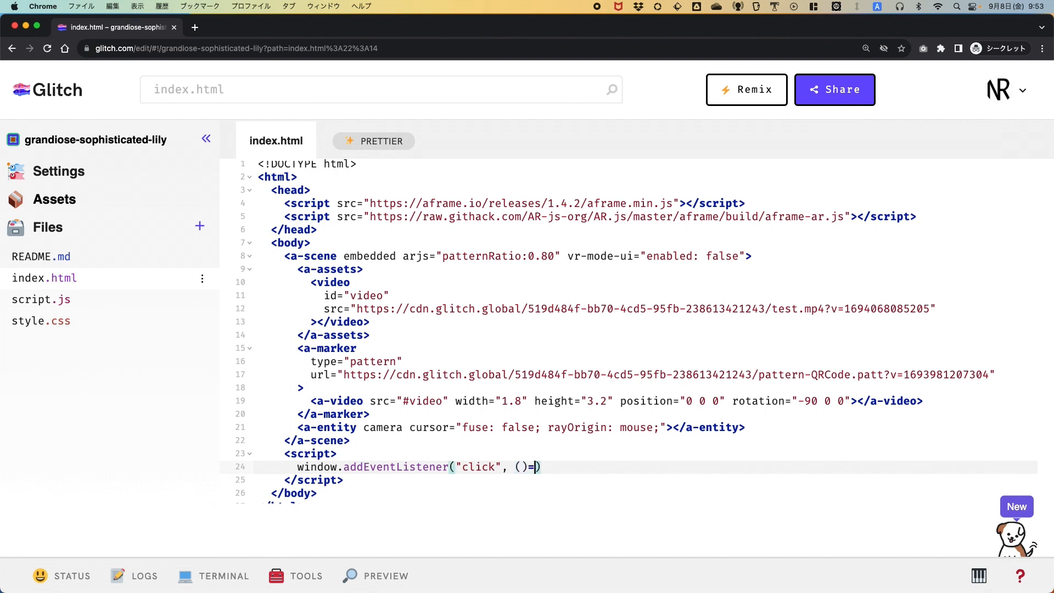
pyautogui.write('{')
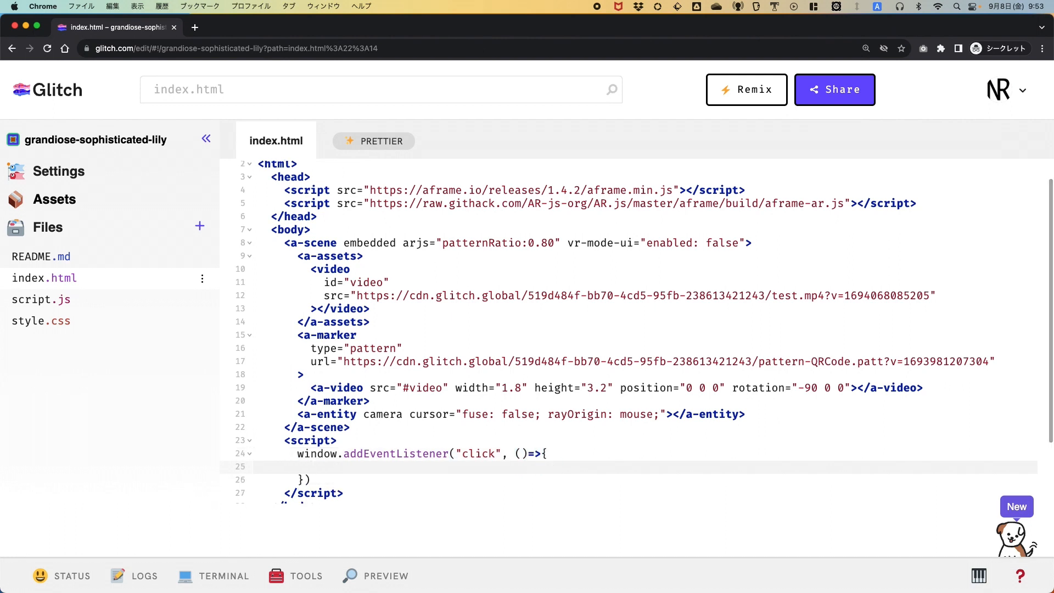
# Step: Inside it, add const video = document.getElementById("video") and video.play()
pyautogui.write('const')
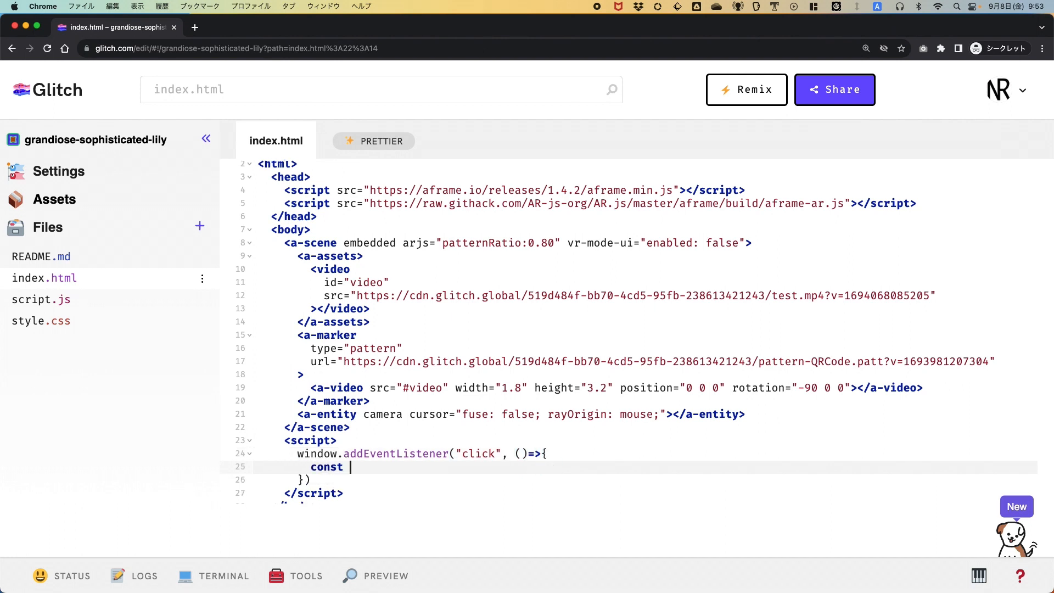
pyautogui.write('video')
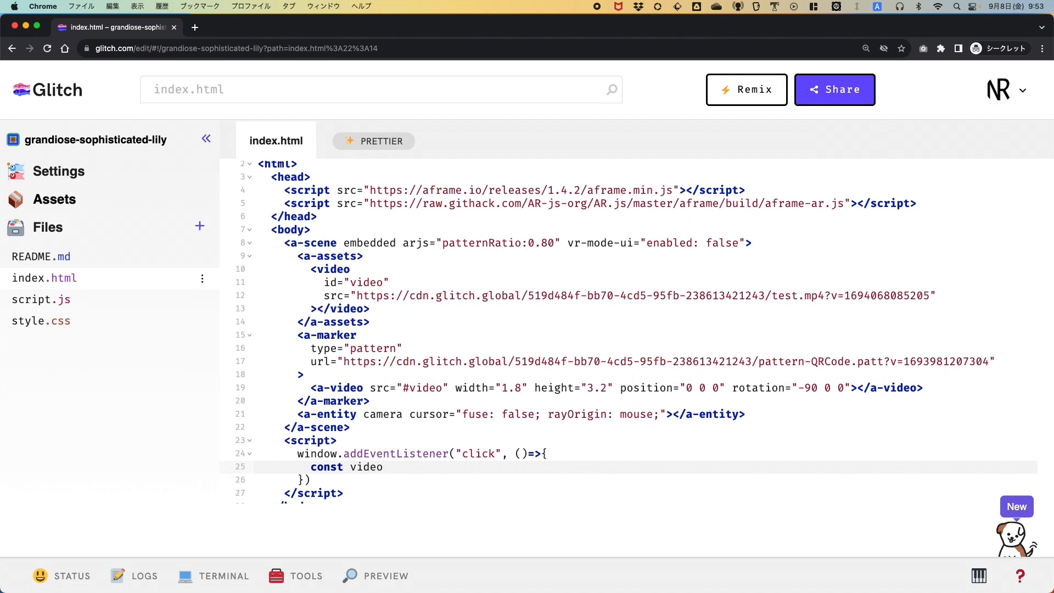
pyautogui.write('= document')
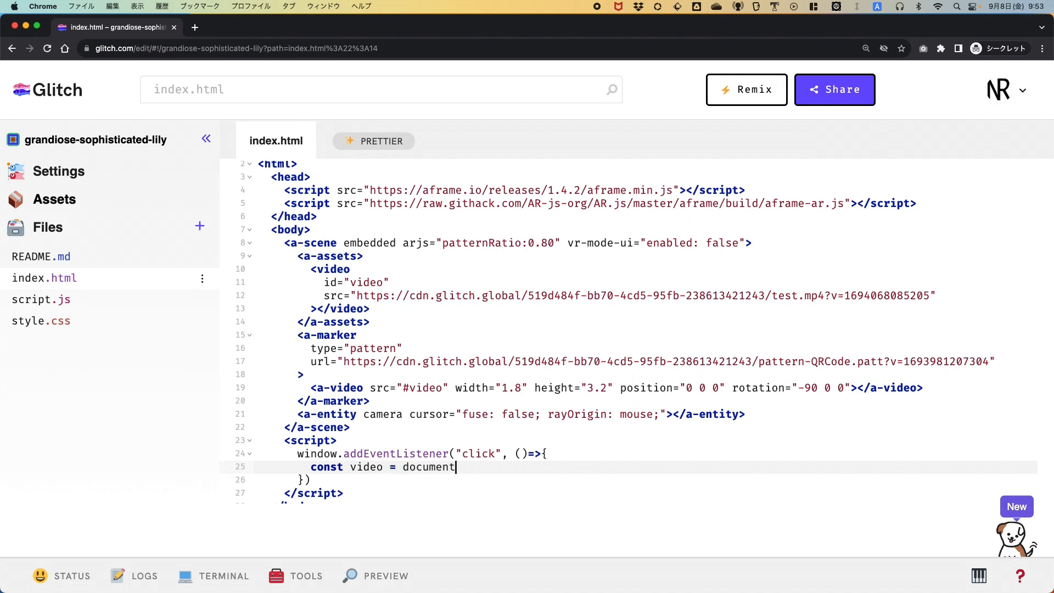
pyautogui.write('.get')
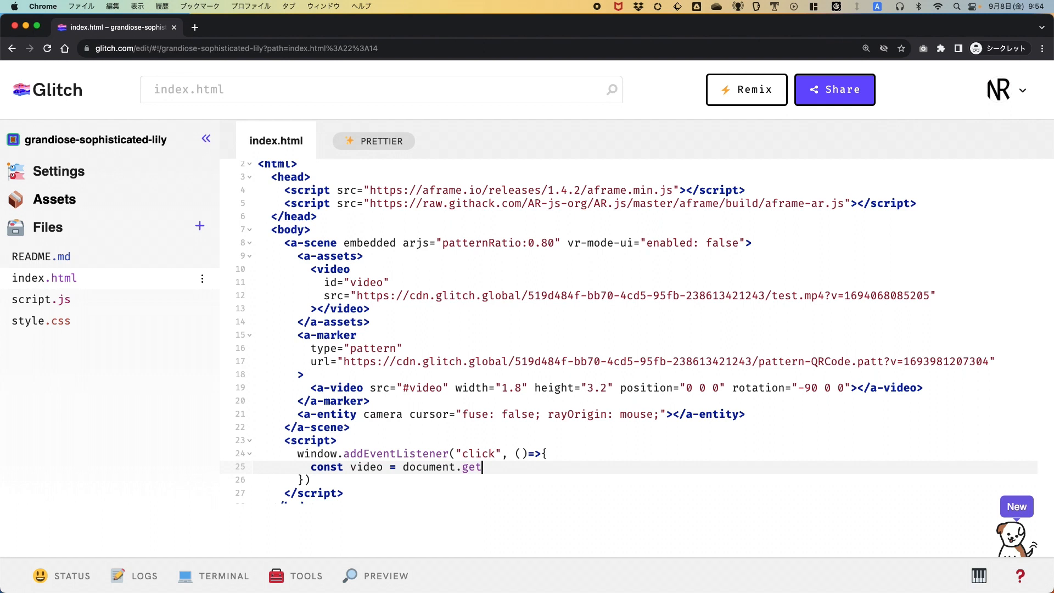
pyautogui.write('Elemen')
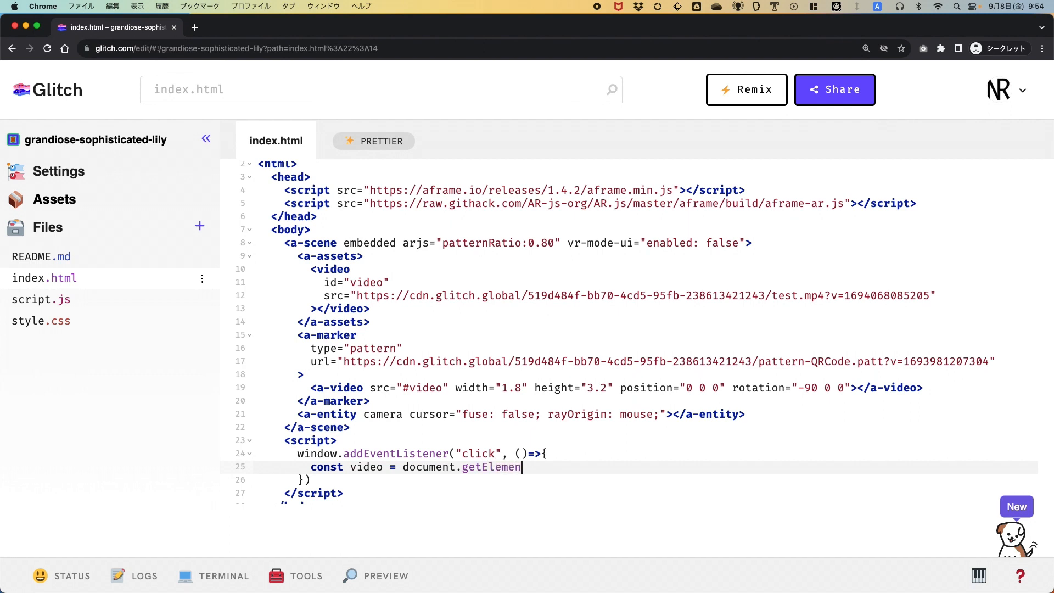
pyautogui.write('t')
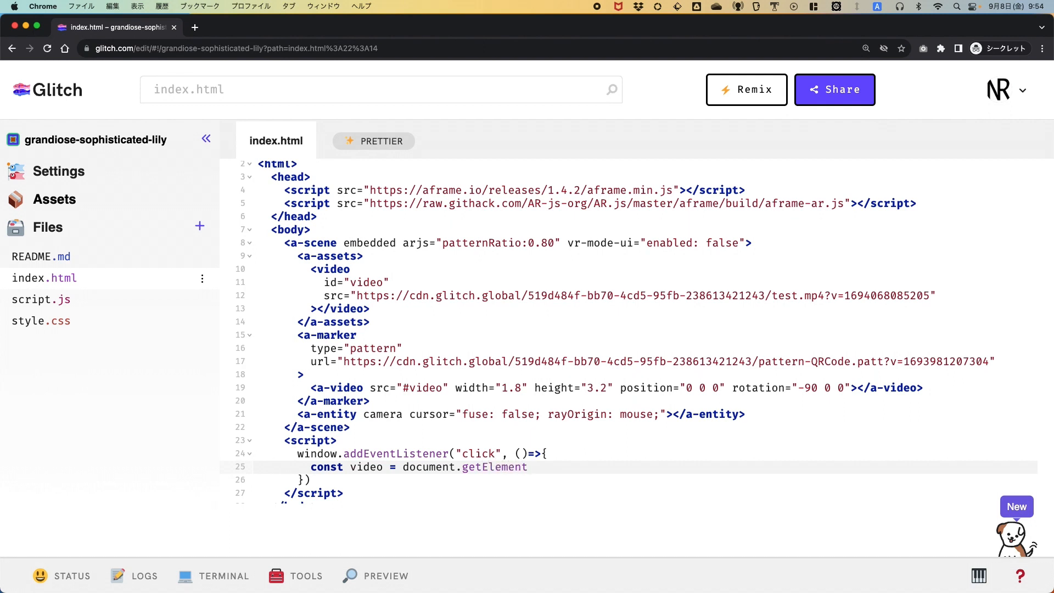
pyautogui.write('ByI')
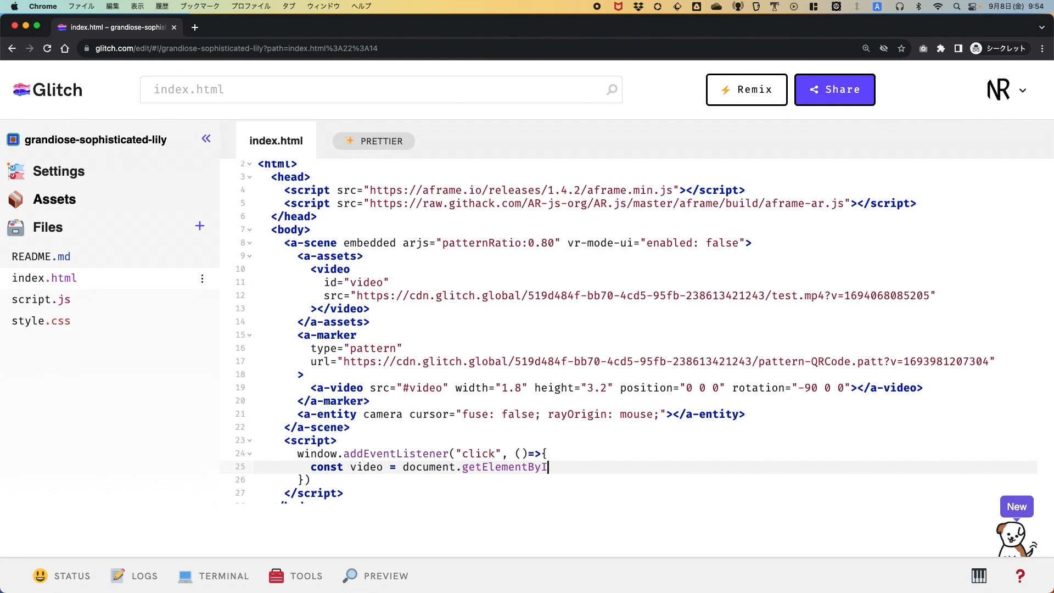
pyautogui.write('d')
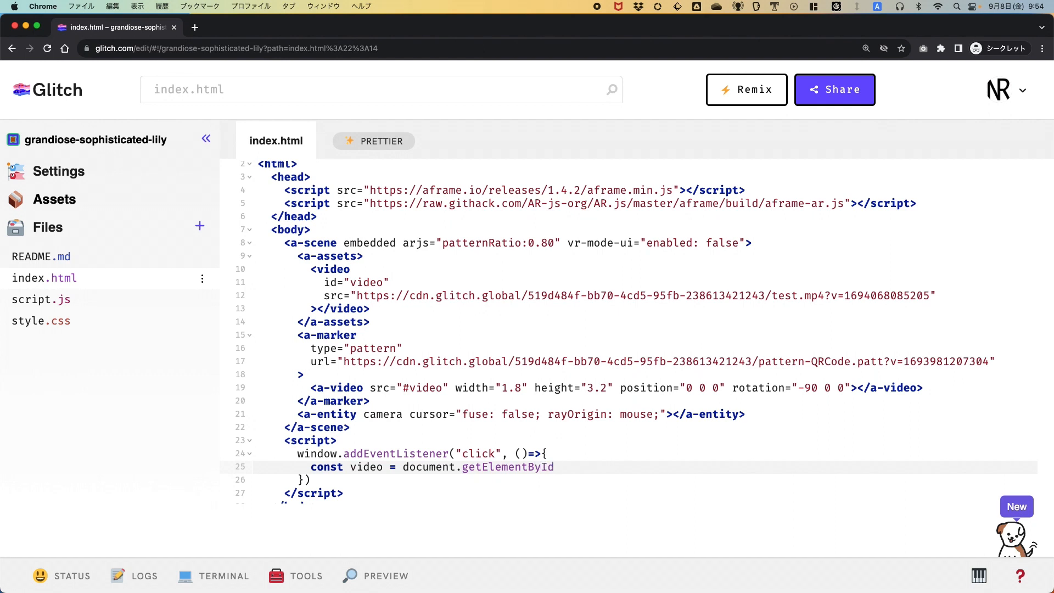
pyautogui.write('("")')
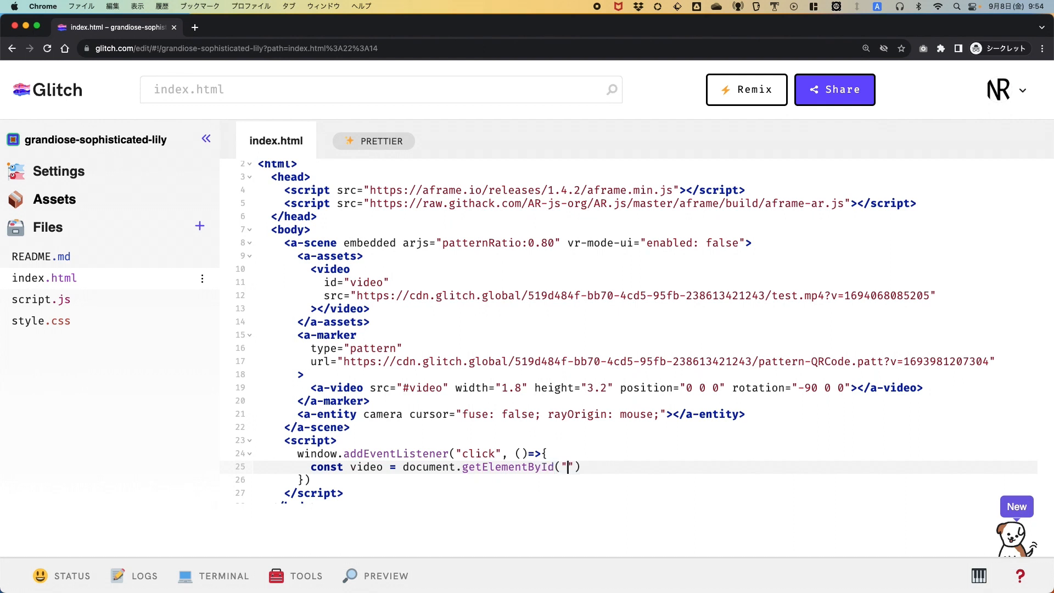
pyautogui.write('vi')
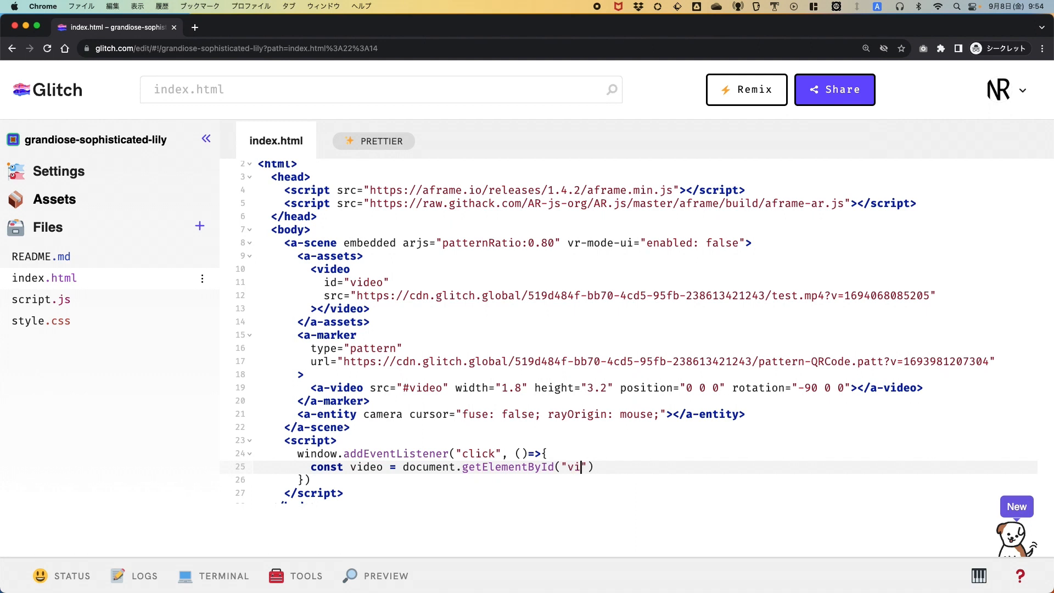
pyautogui.write('deo')
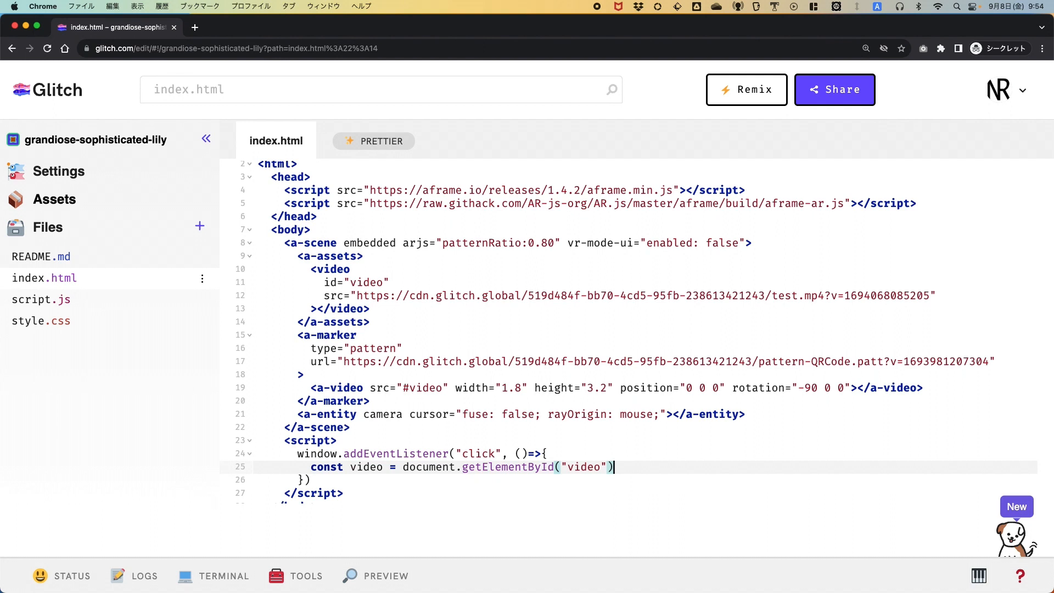
pyautogui.press('Enter')
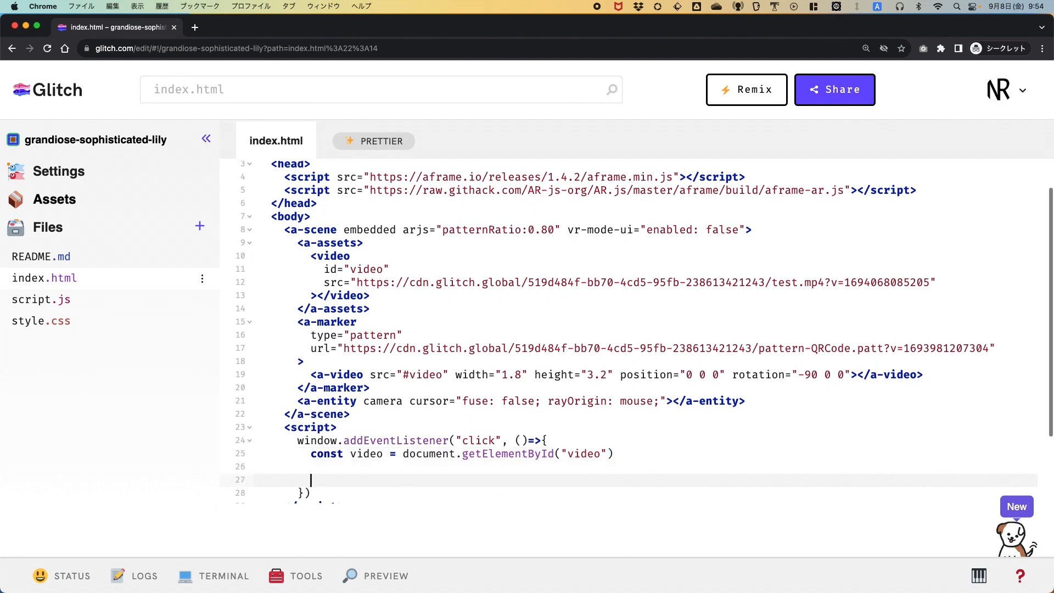
pyautogui.write('video.')
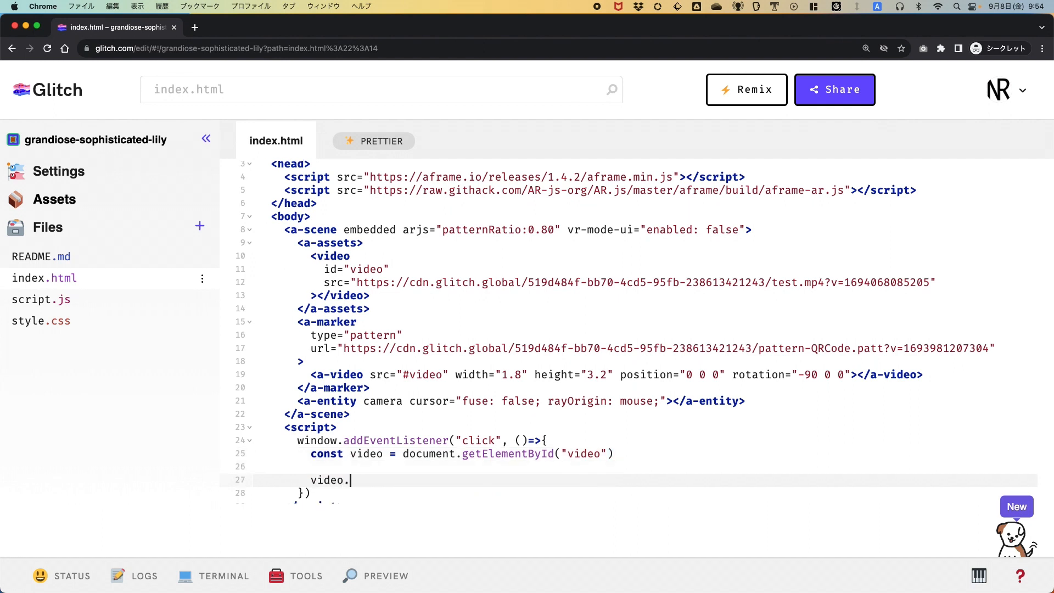
pyautogui.write('play()')
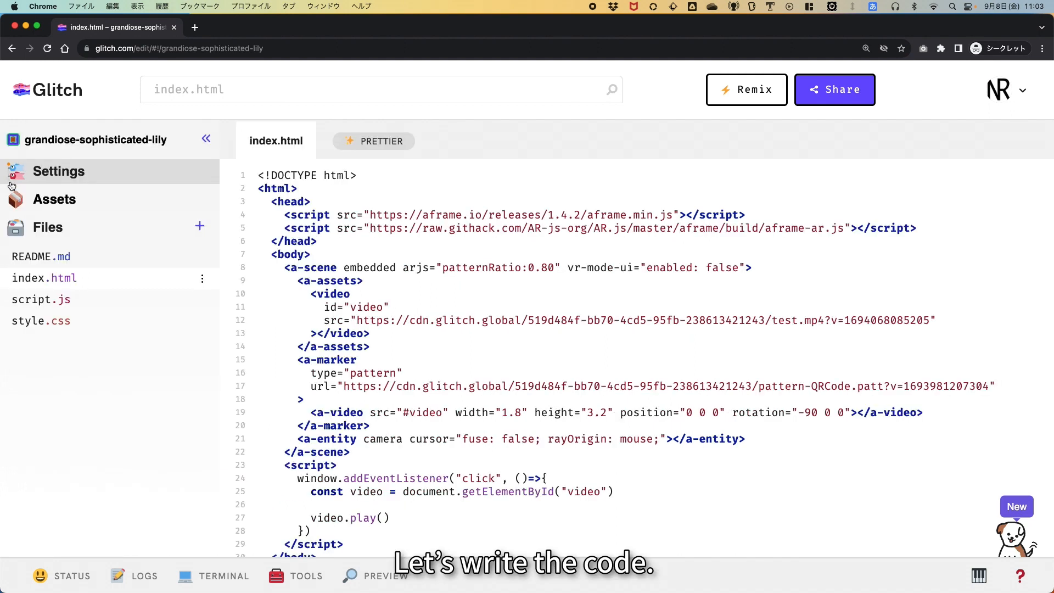
# Step: Copy the サムネイル.png asset URL from Assets and go back to index.html
pyautogui.click(54, 199)
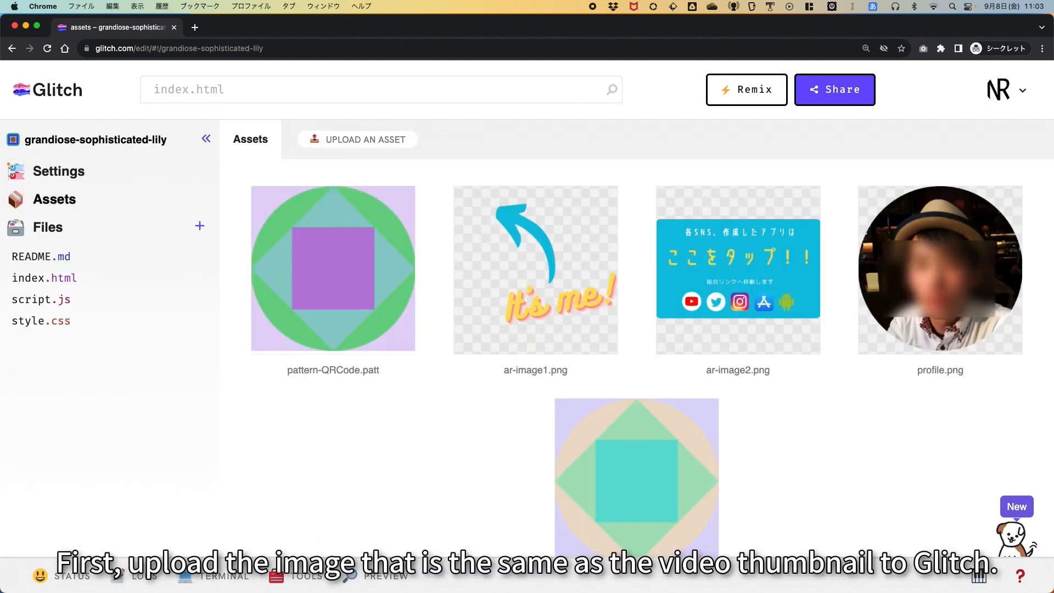
pyautogui.scroll(-3)
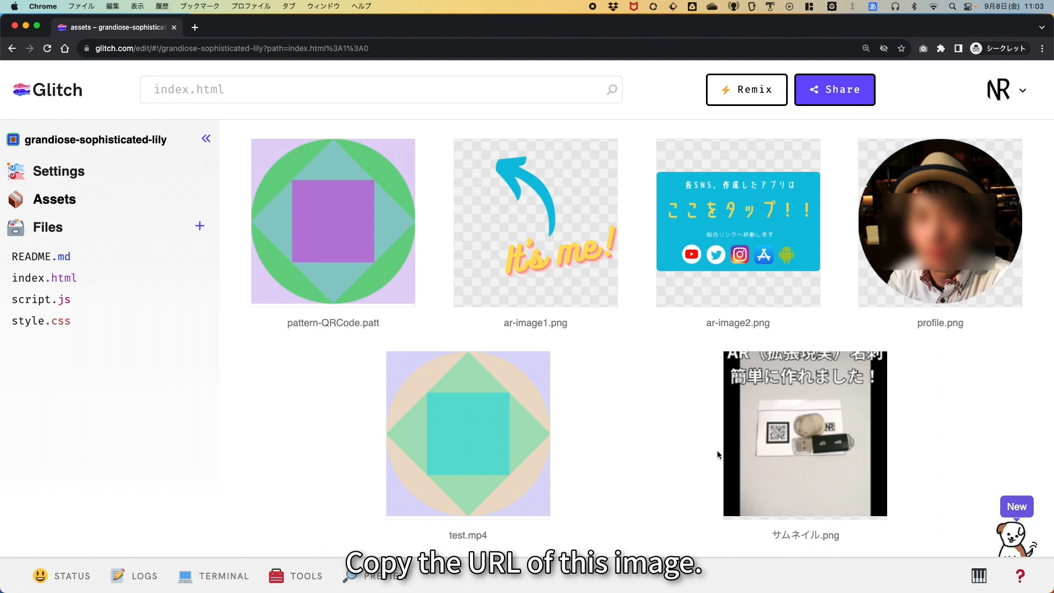
pyautogui.click(805, 434)
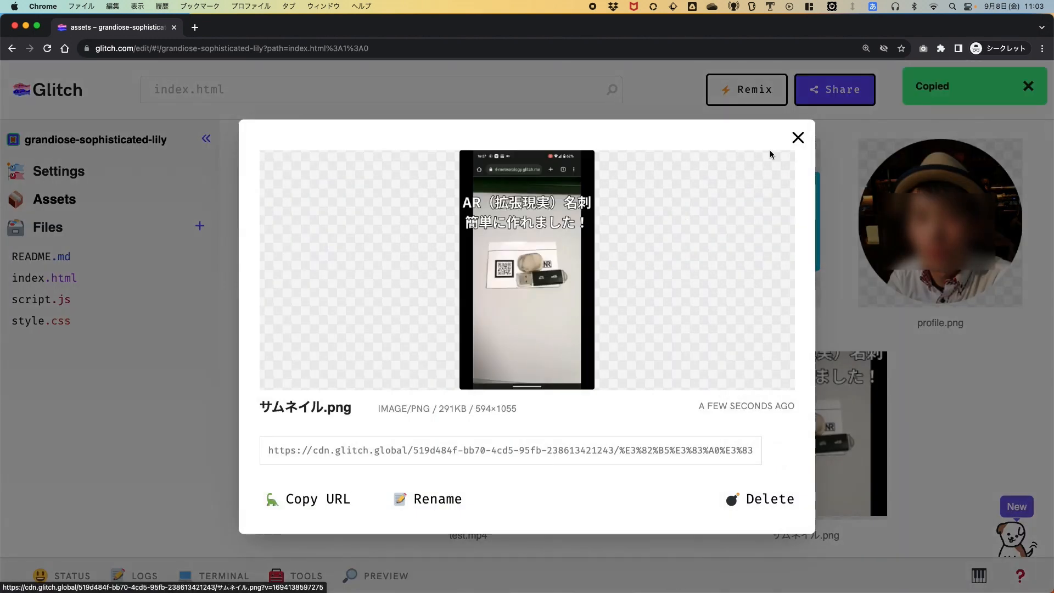
pyautogui.click(797, 137)
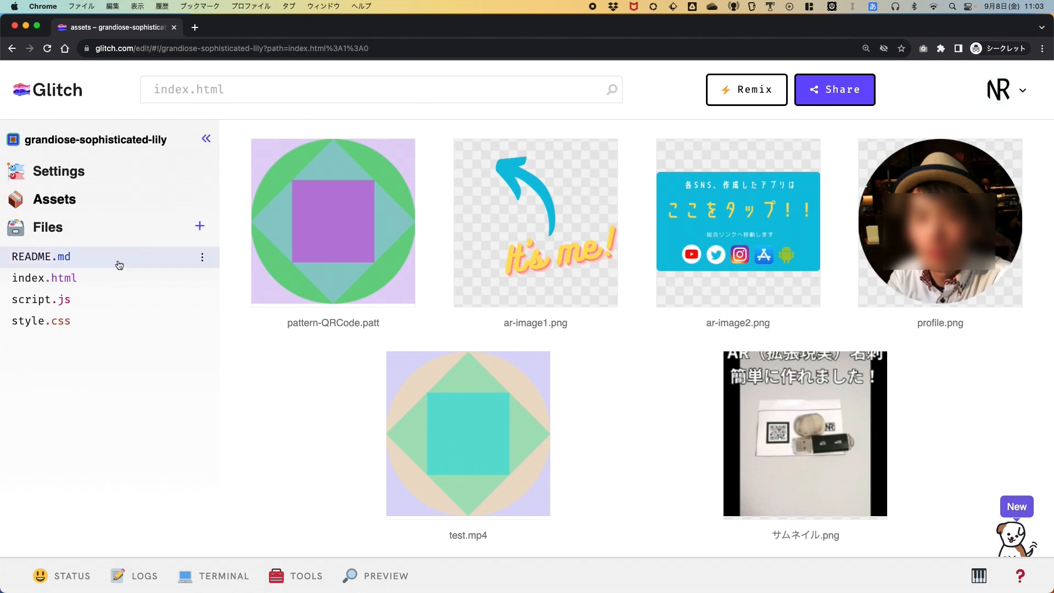
pyautogui.click(43, 278)
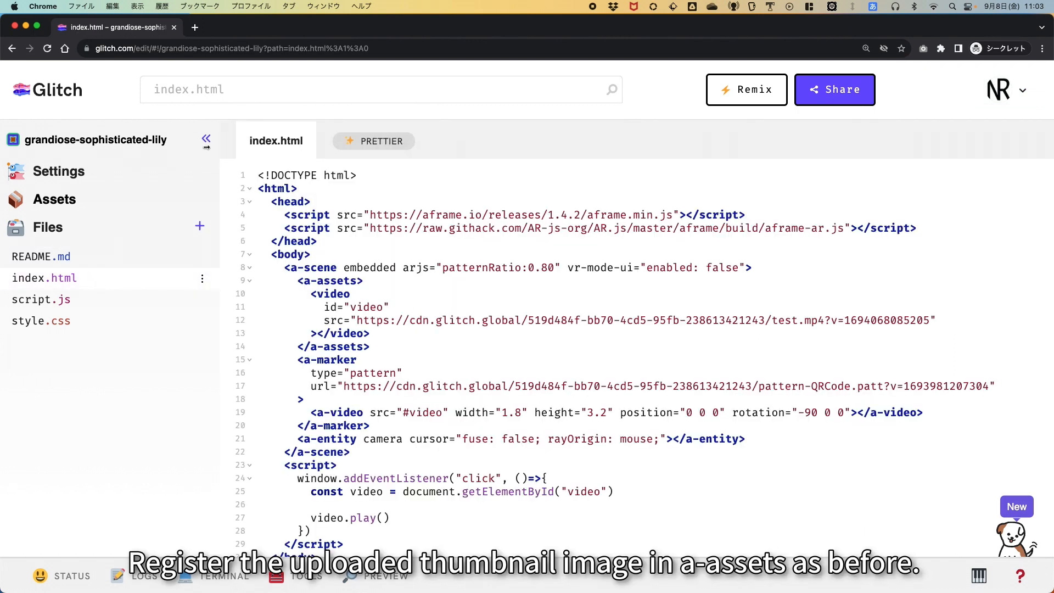
# Step: Hide the file panel and add <image id="thumbnail" src="(thumbnail URL)"> inside a-assets
pyautogui.click(205, 139)
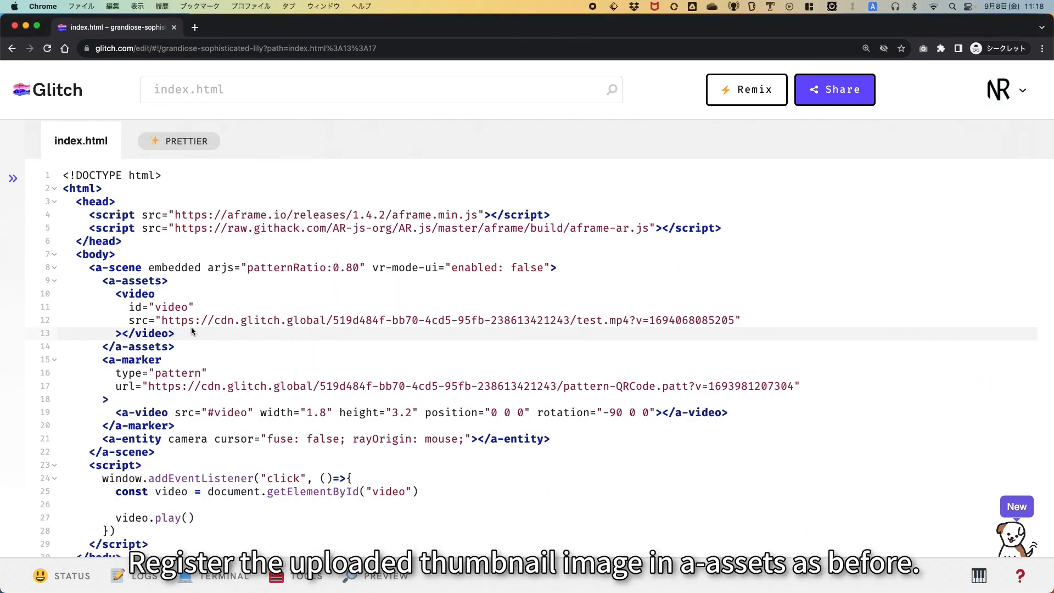
pyautogui.write('<image></image>')
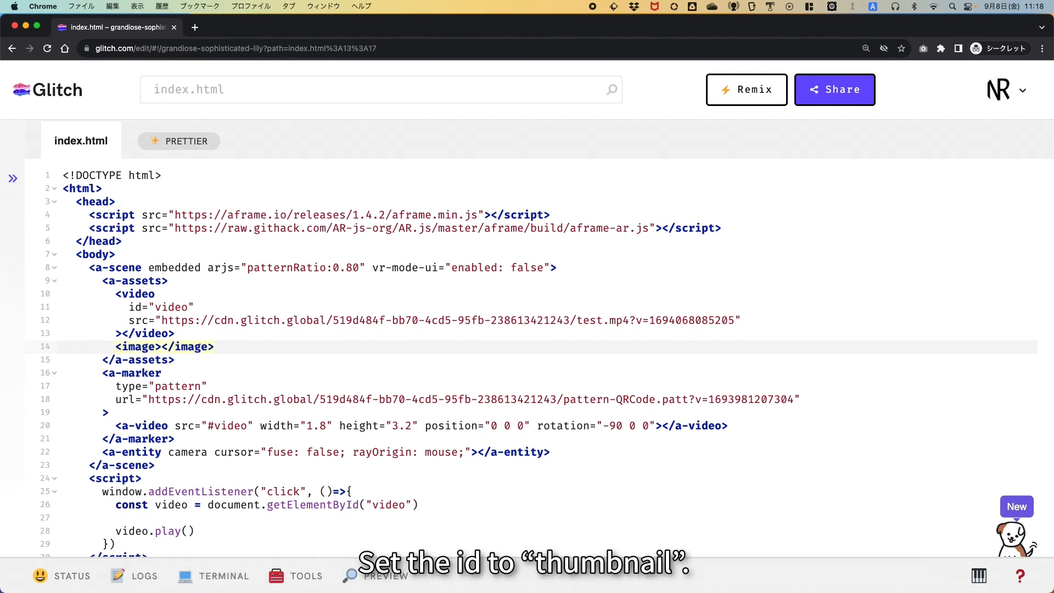
pyautogui.write('id="thumbn')
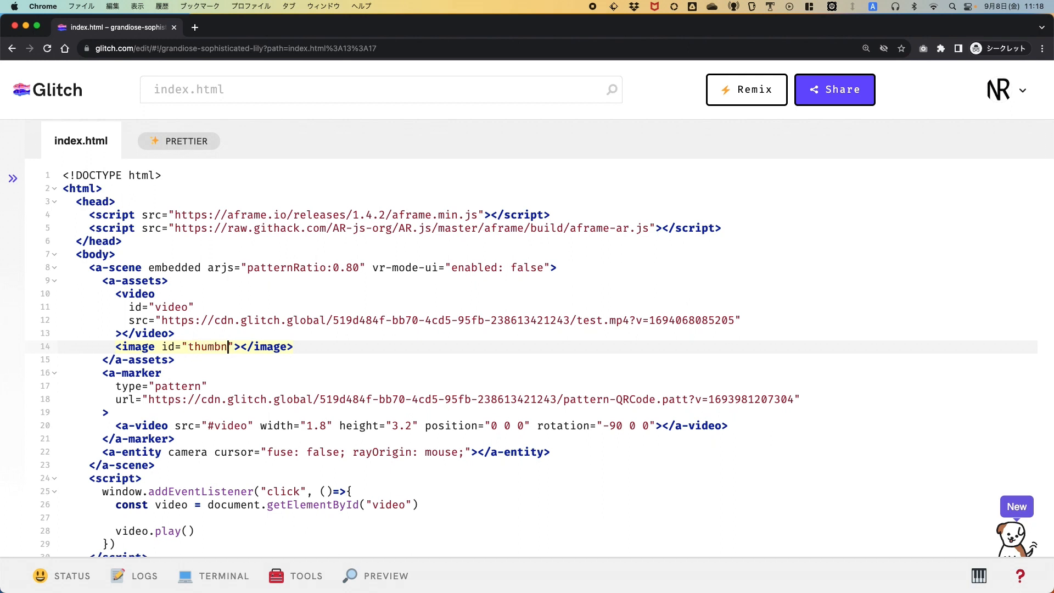
pyautogui.write('ail')
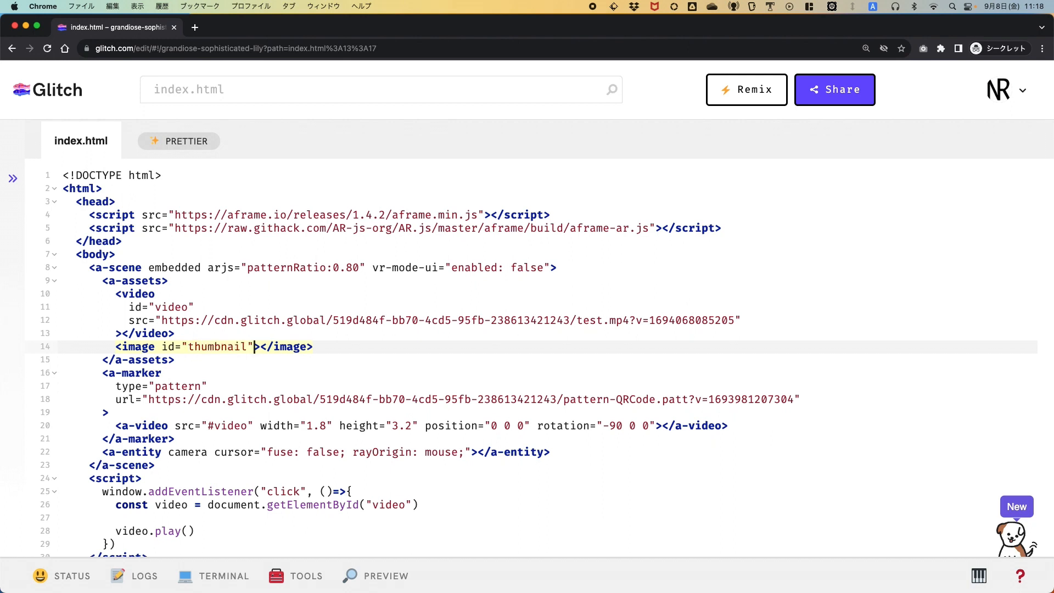
pyautogui.write('src="https:')
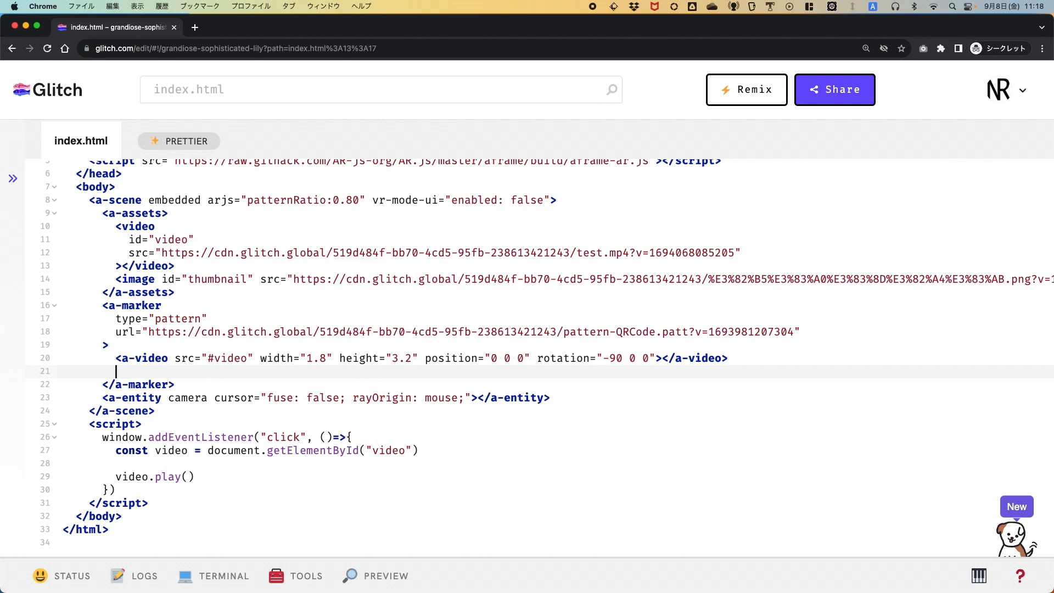
# Step: Add an a-image tag with id "thumbnailImg" and src "#thumbnail"
pyautogui.write('<a')
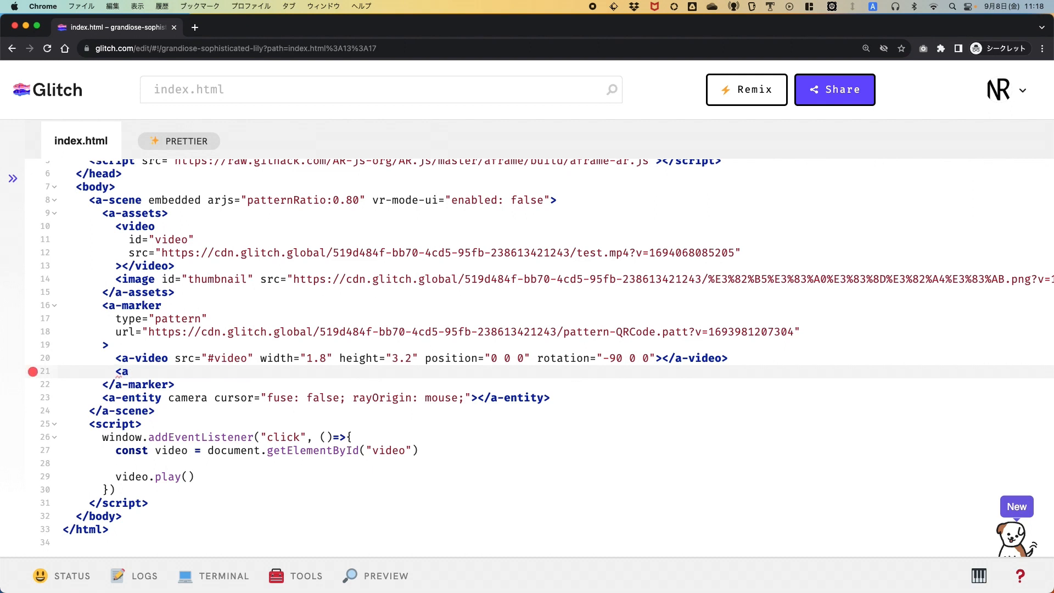
pyautogui.write('-image></a-image>')
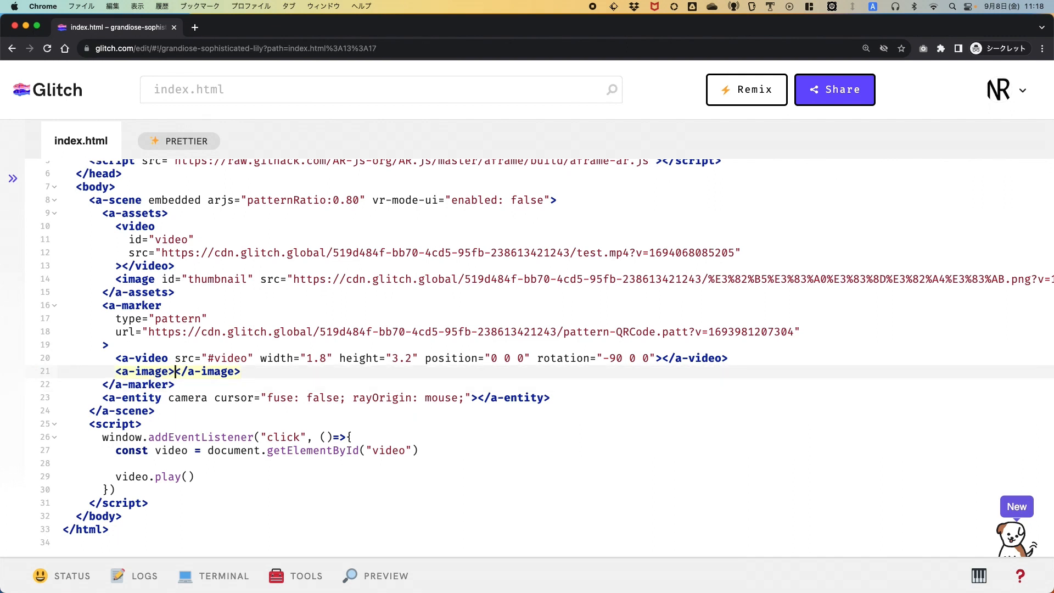
pyautogui.write('id=')
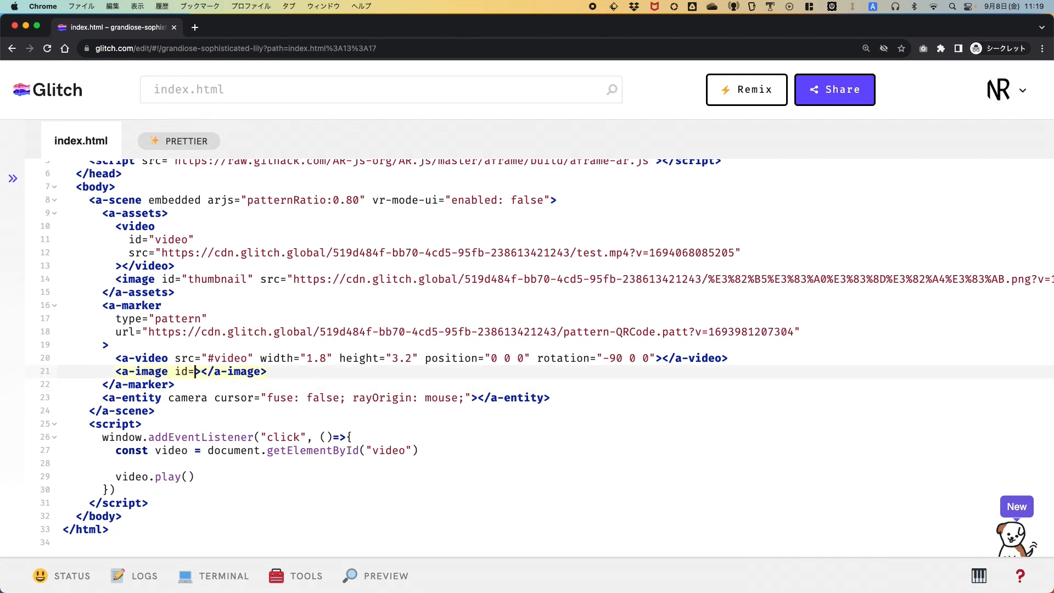
pyautogui.write('""')
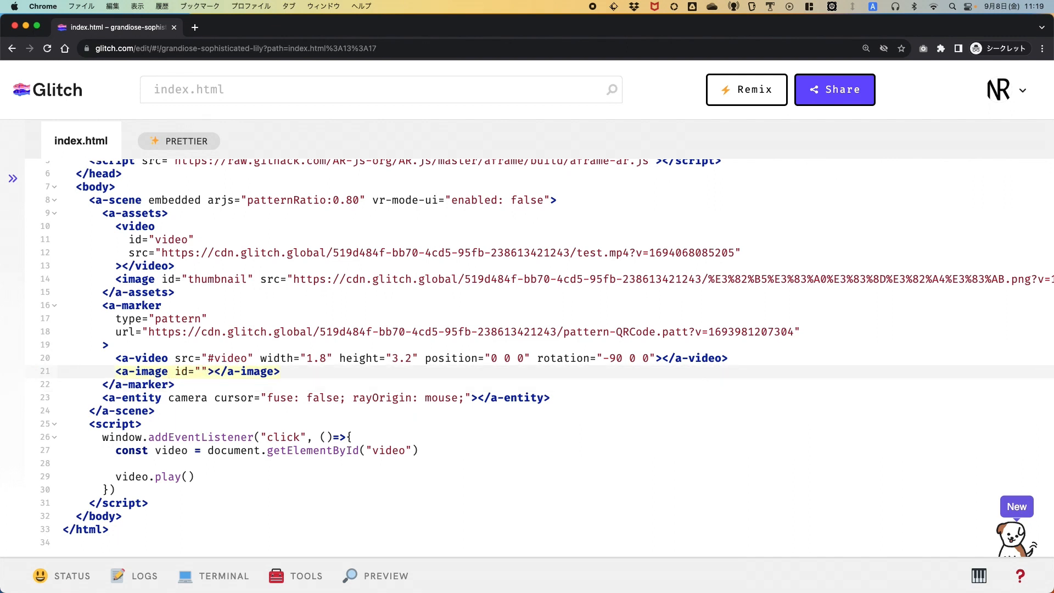
pyautogui.write('thumbnailImg')
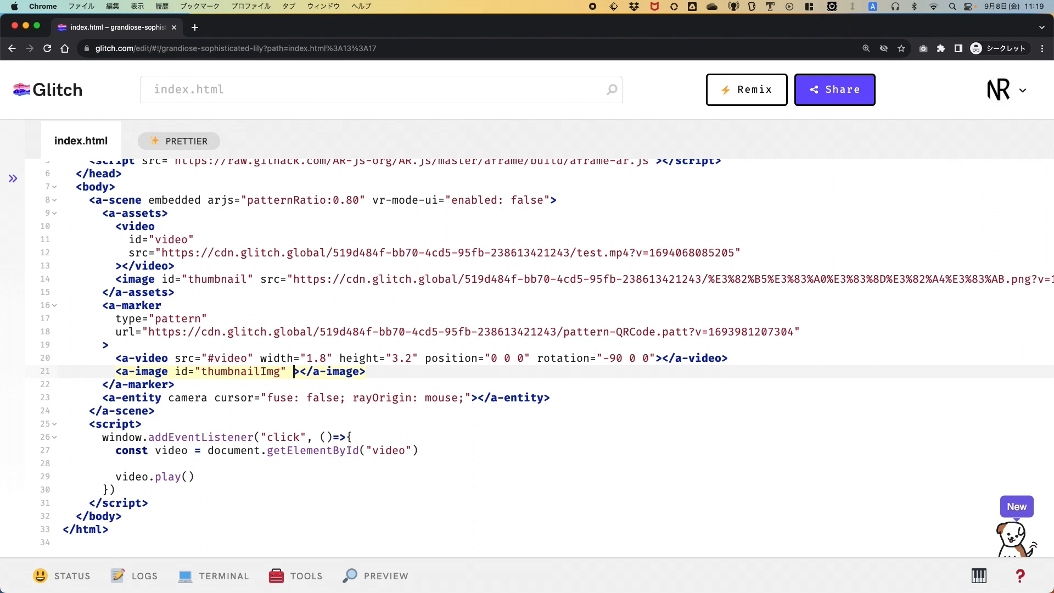
pyautogui.write('src=""')
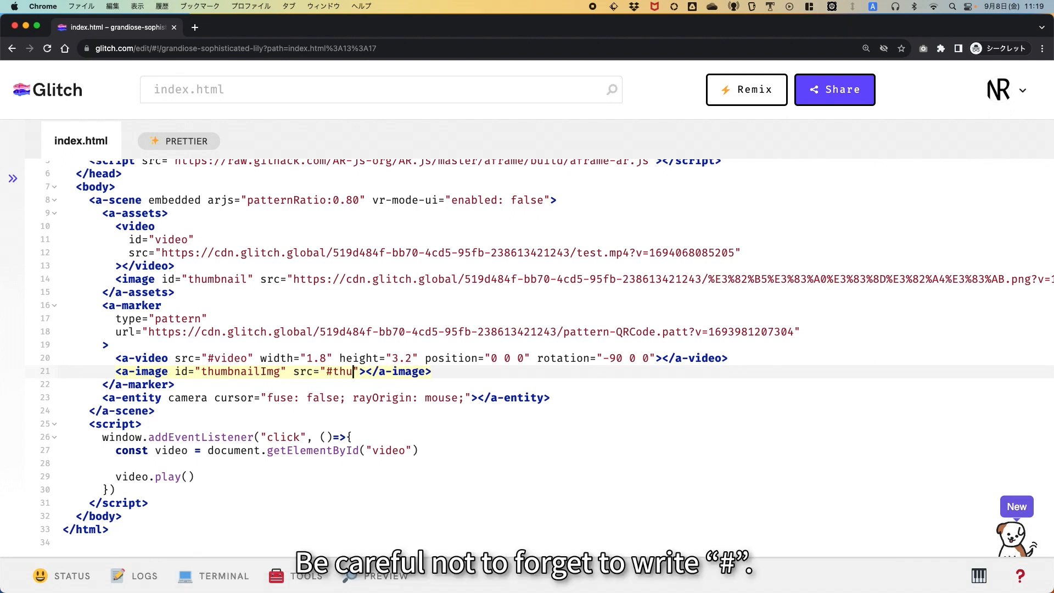
pyautogui.write('mbnail')
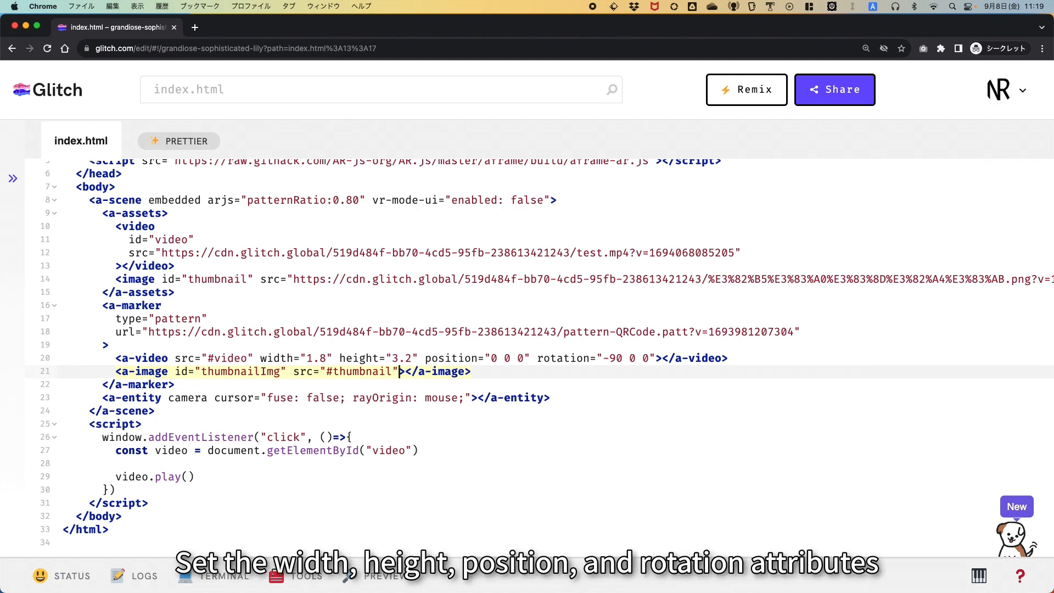
# Step: Give the a-image width 1.8, height 3.2, position 0 0 0, rotation -90 0 0, visible true
pyautogui.write('width="1.8" height="')
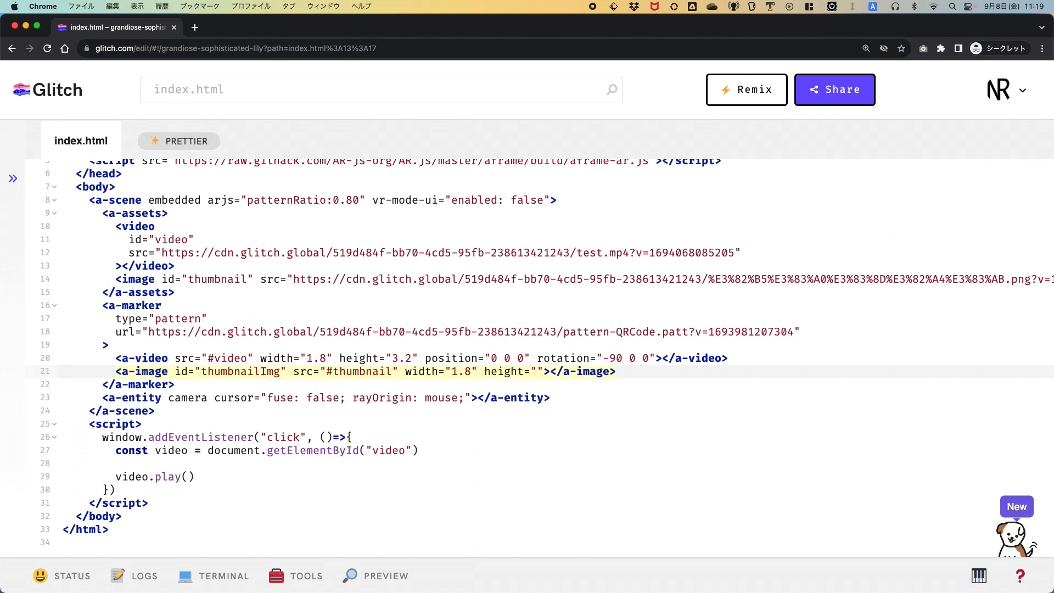
pyautogui.write('3.2')
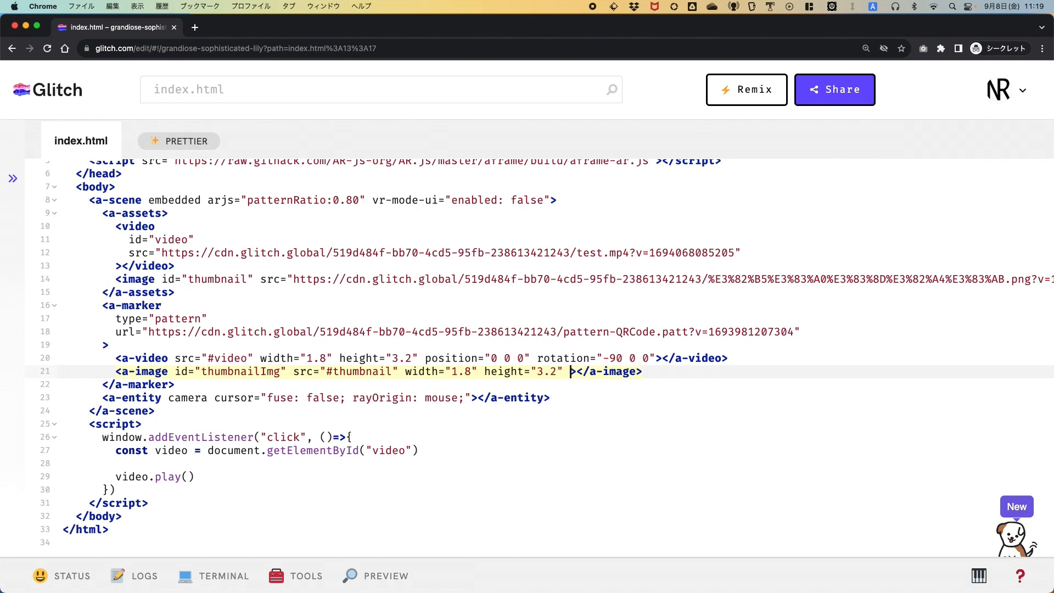
pyautogui.write('position="')
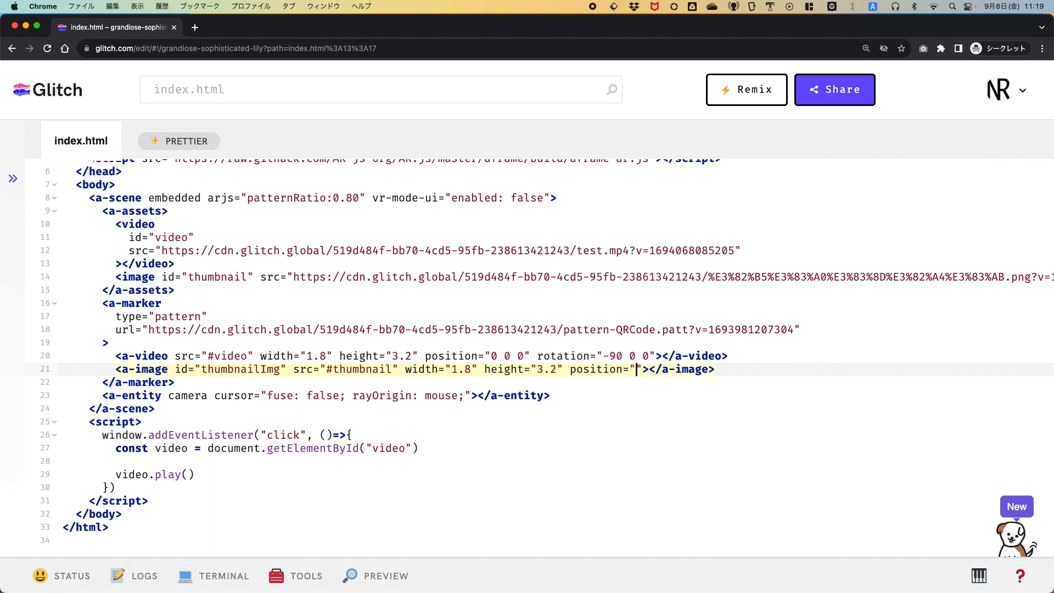
pyautogui.write('0 0 0')
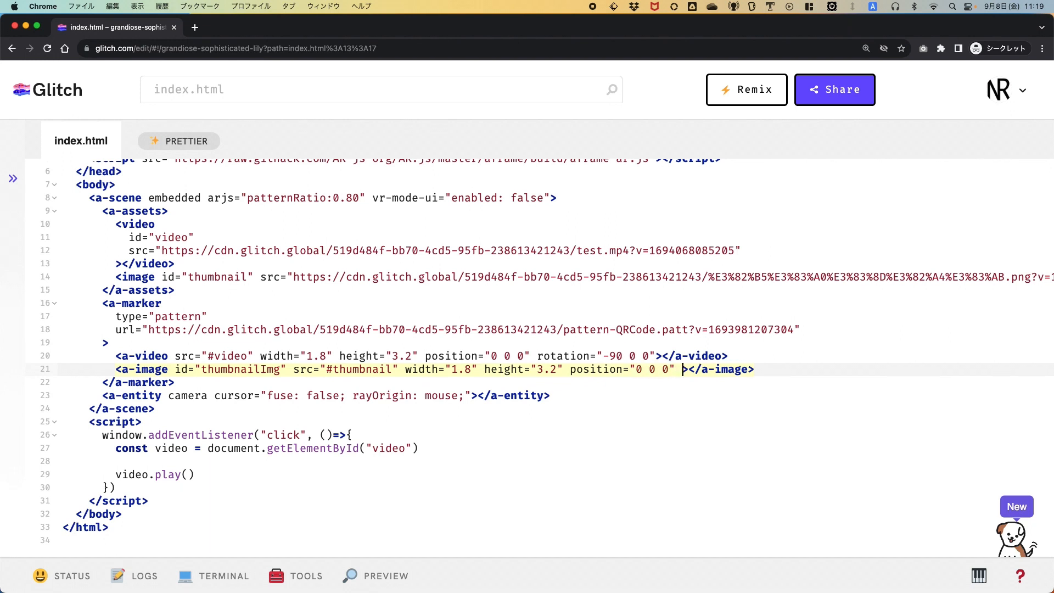
pyautogui.write('rotation="-90 0 0')
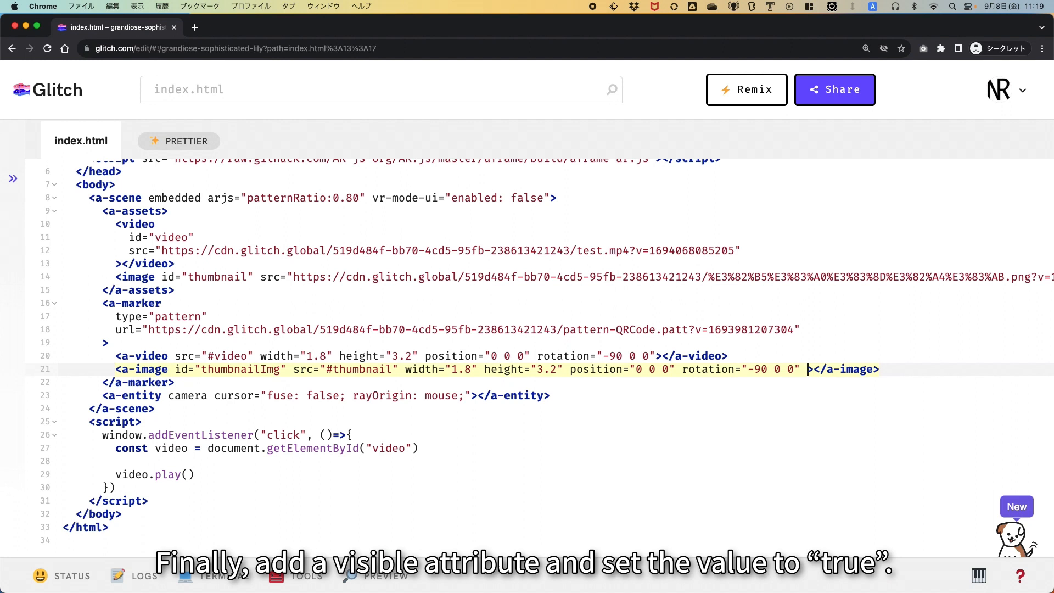
pyautogui.write('visible')
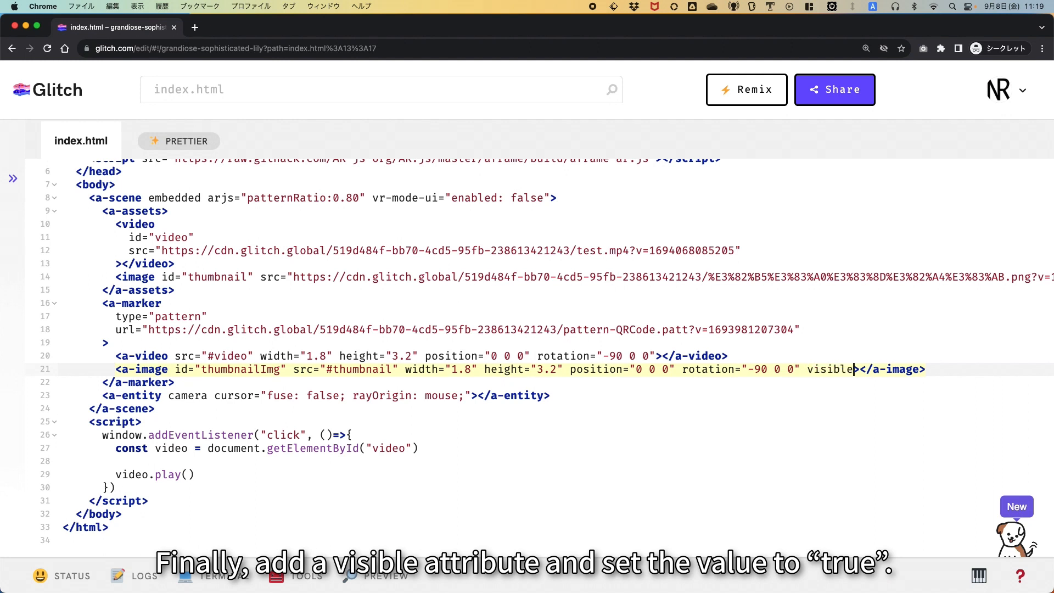
pyautogui.write('=')
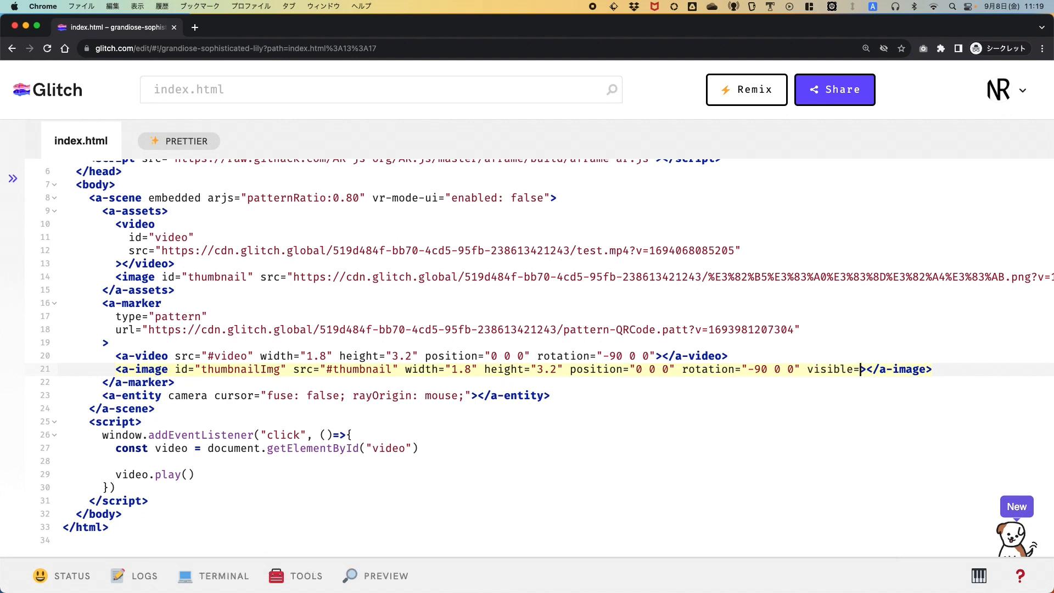
pyautogui.write('true"')
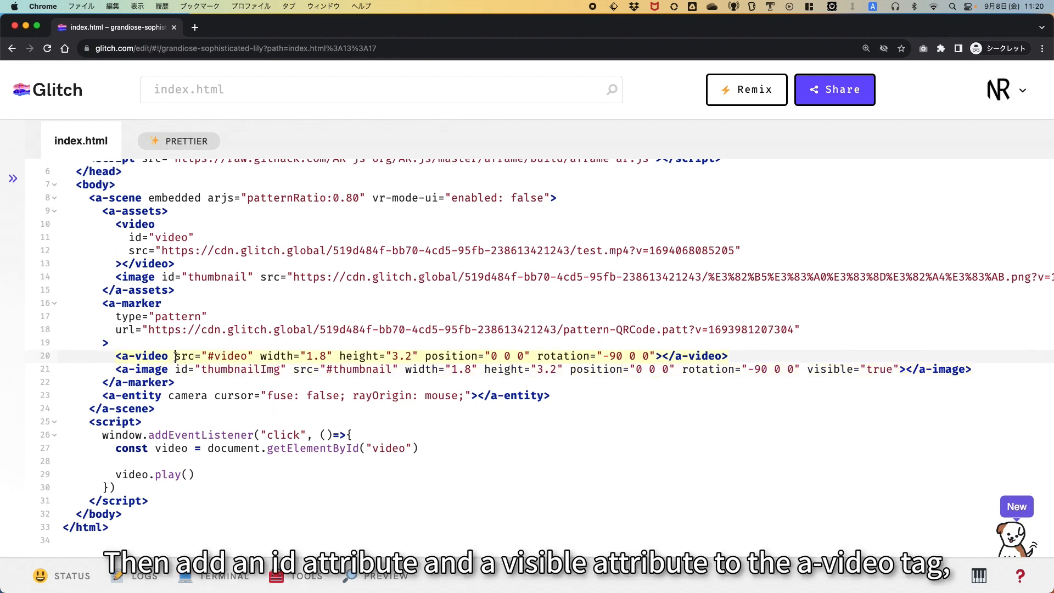
# Step: Add id="arVideo" and visible="false" to the a-video tag
pyautogui.write('id="')
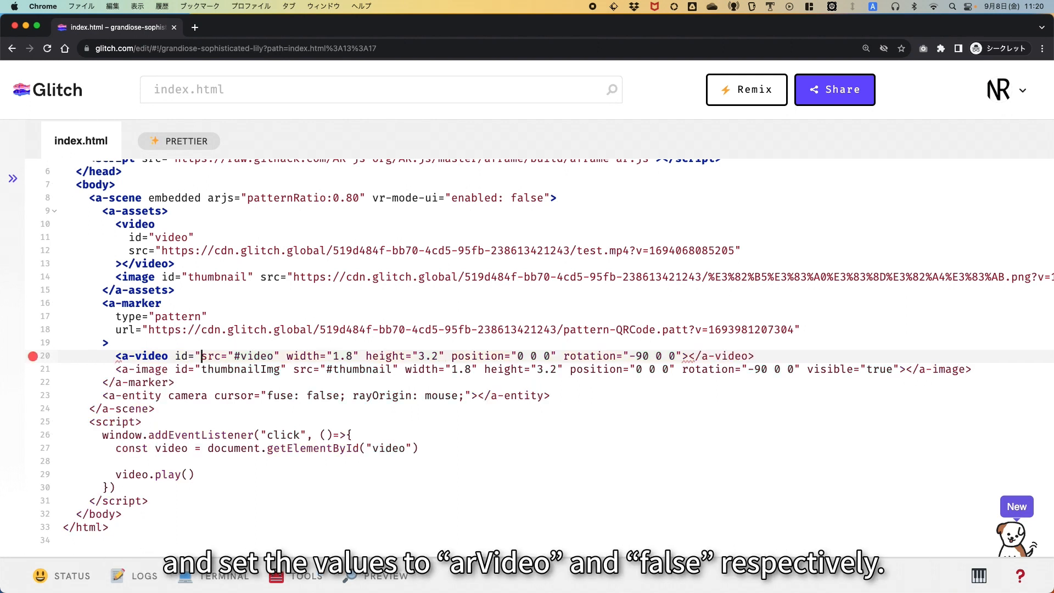
pyautogui.write('arVideo"')
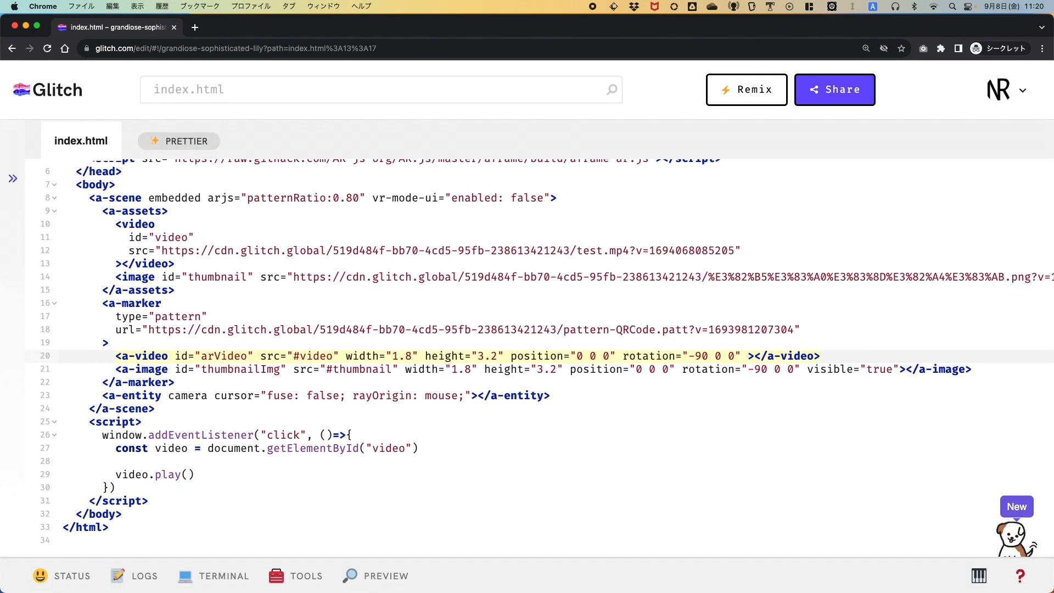
pyautogui.write('visible=')
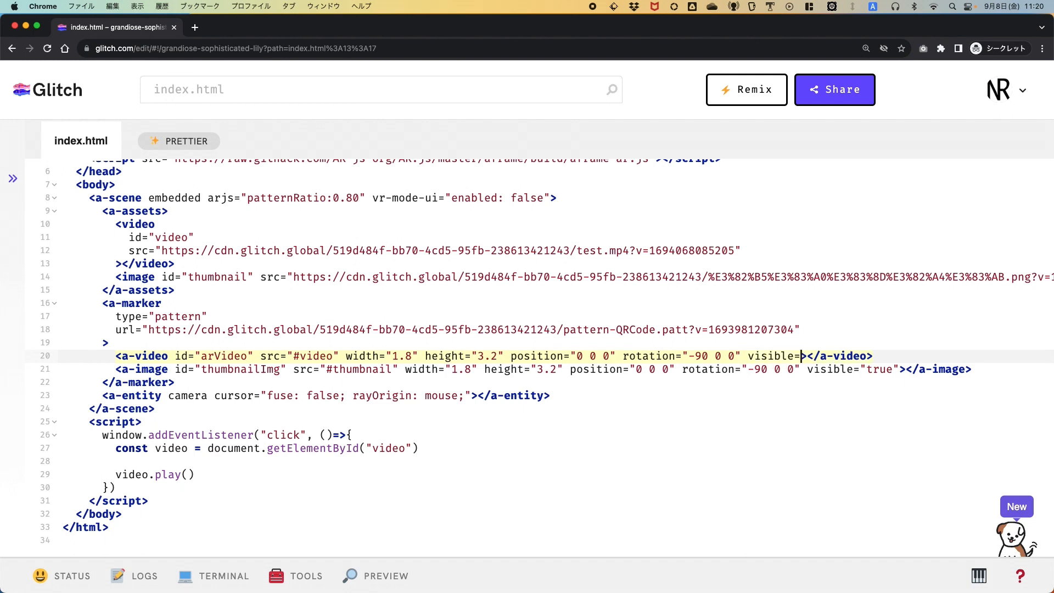
pyautogui.write('"false')
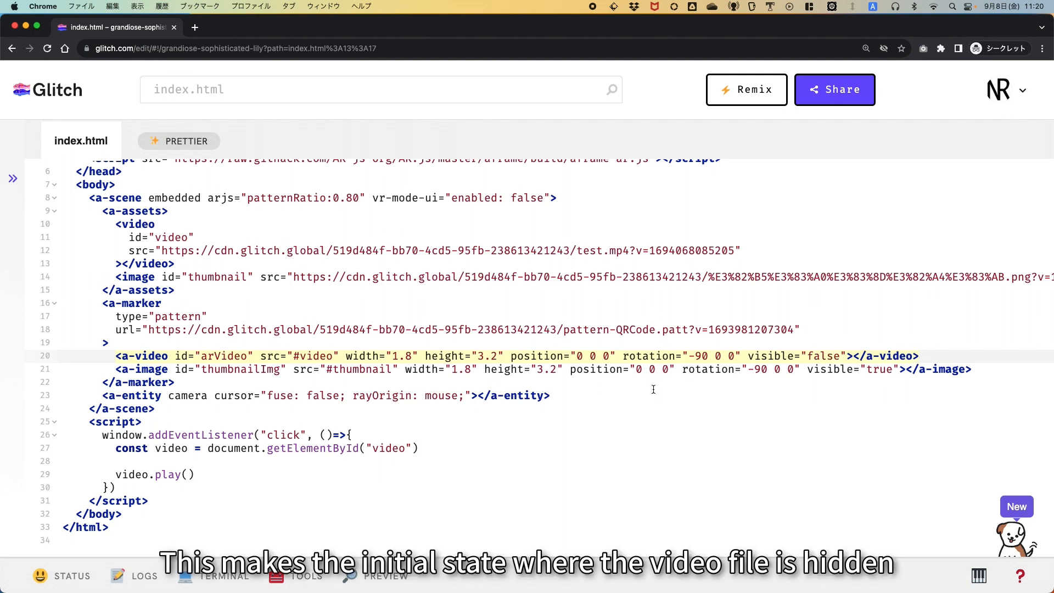
pyautogui.moveTo(639, 398)
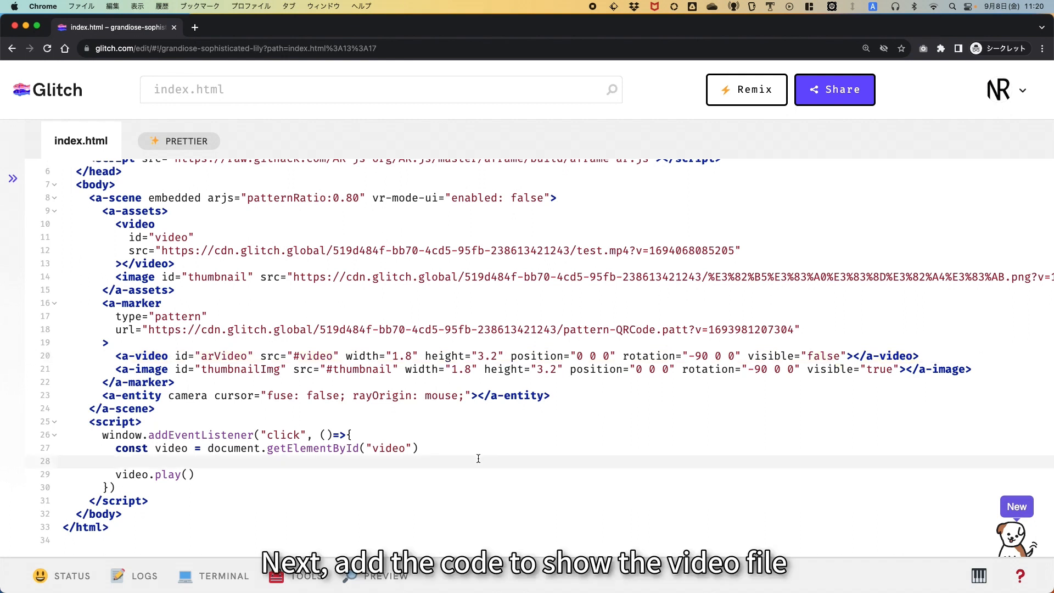
# Step: Add const arVideo = document.getElementById("arVideo") to the click handler
pyautogui.press('Enter')
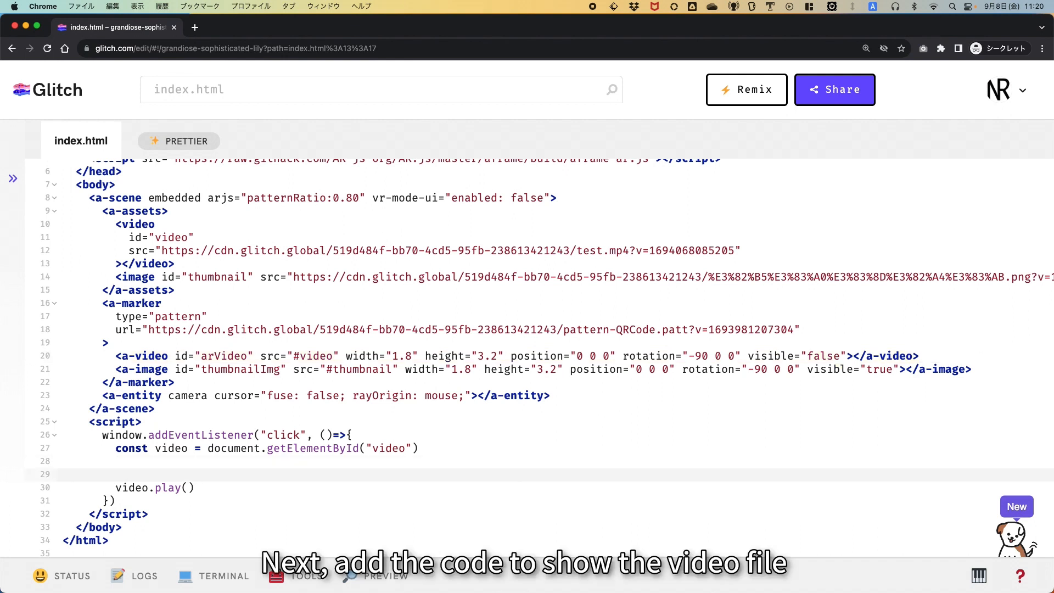
pyautogui.write('const')
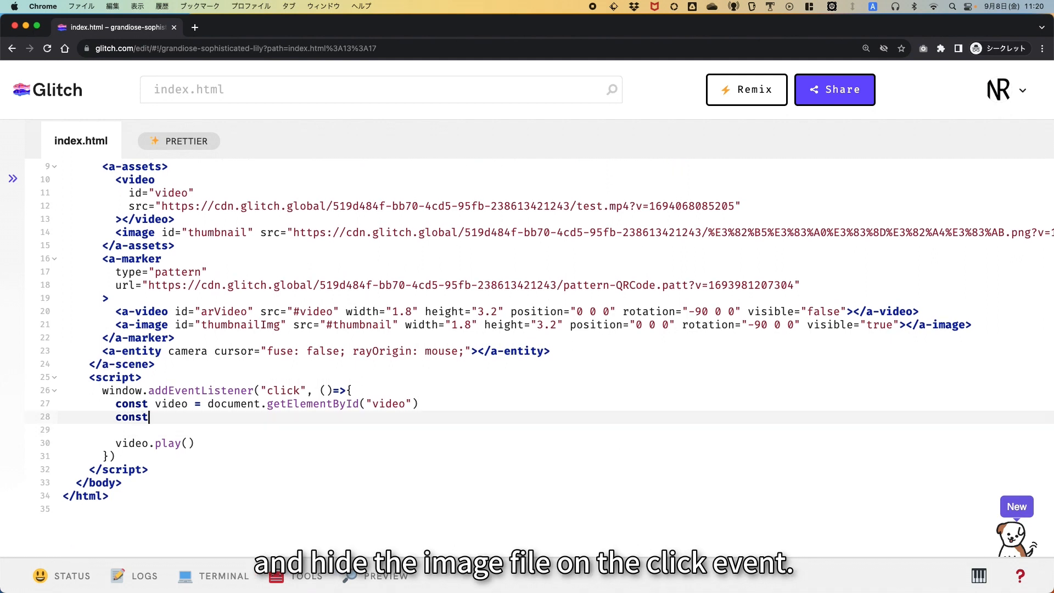
pyautogui.write('ar')
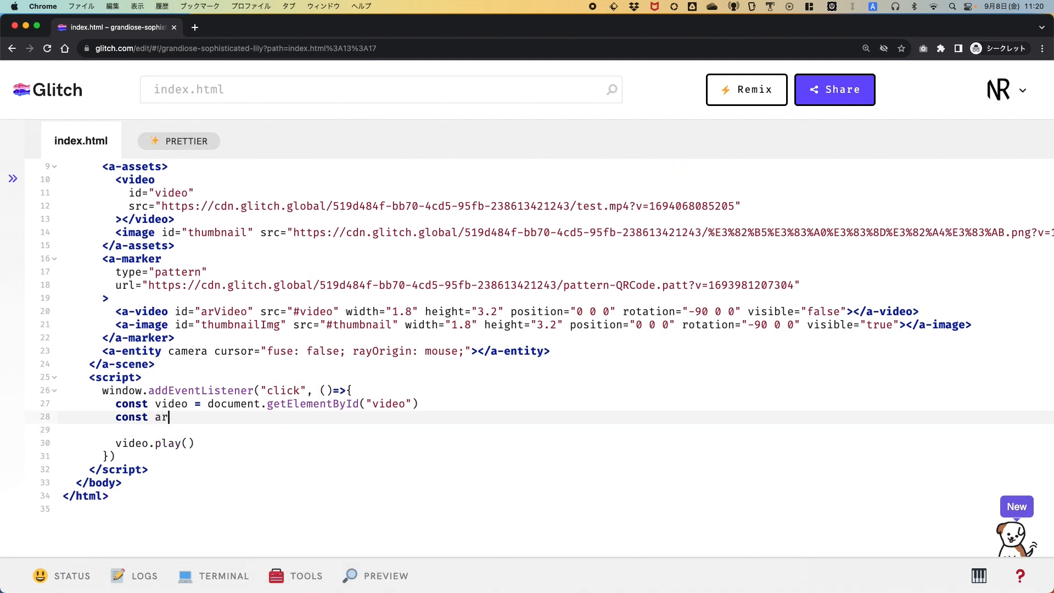
pyautogui.write('Video')
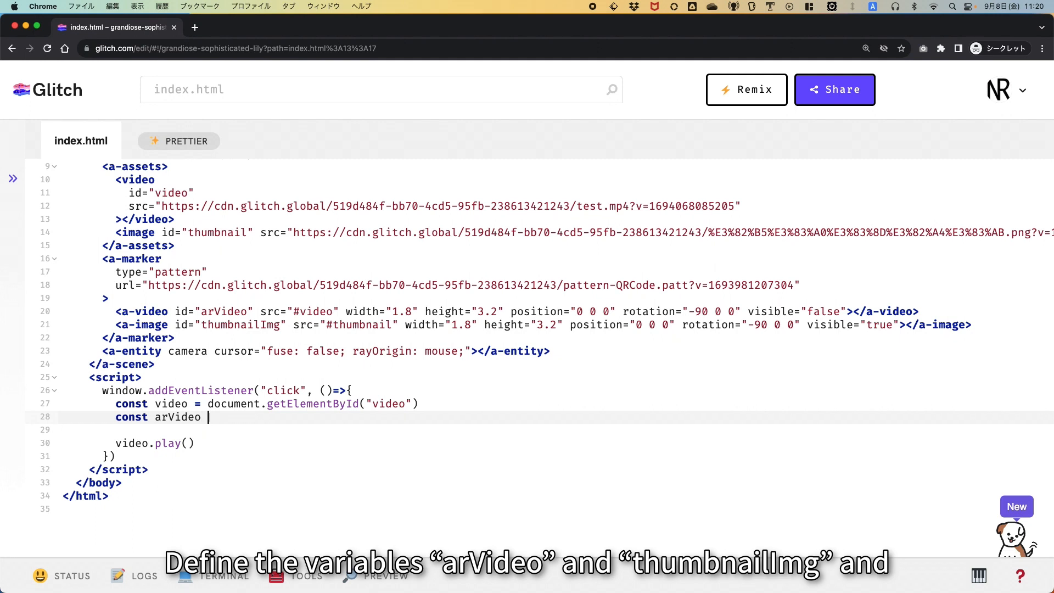
pyautogui.write('= document')
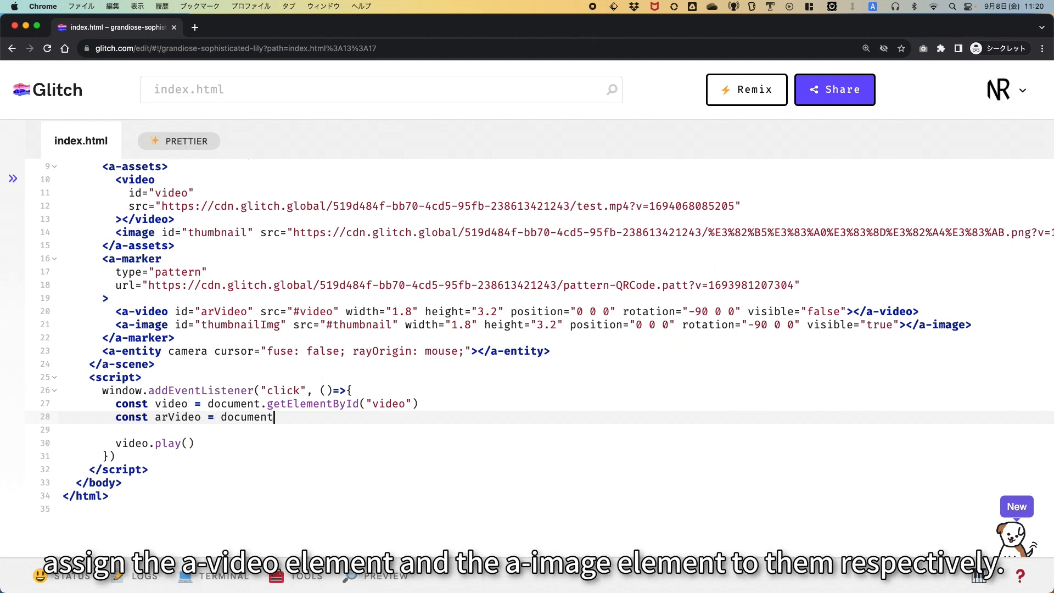
pyautogui.write('.getElementById')
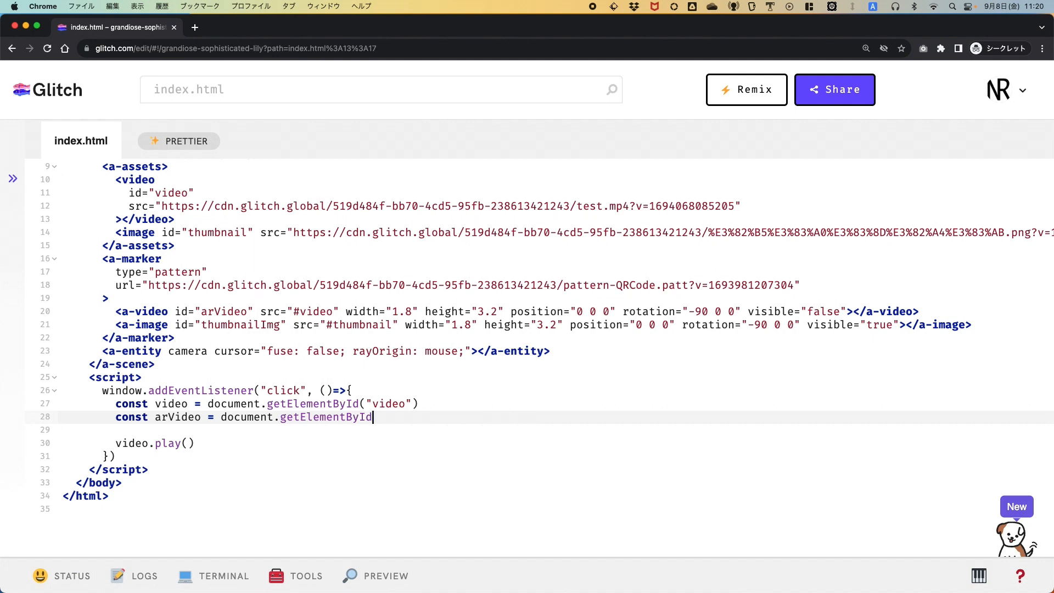
pyautogui.write('("")')
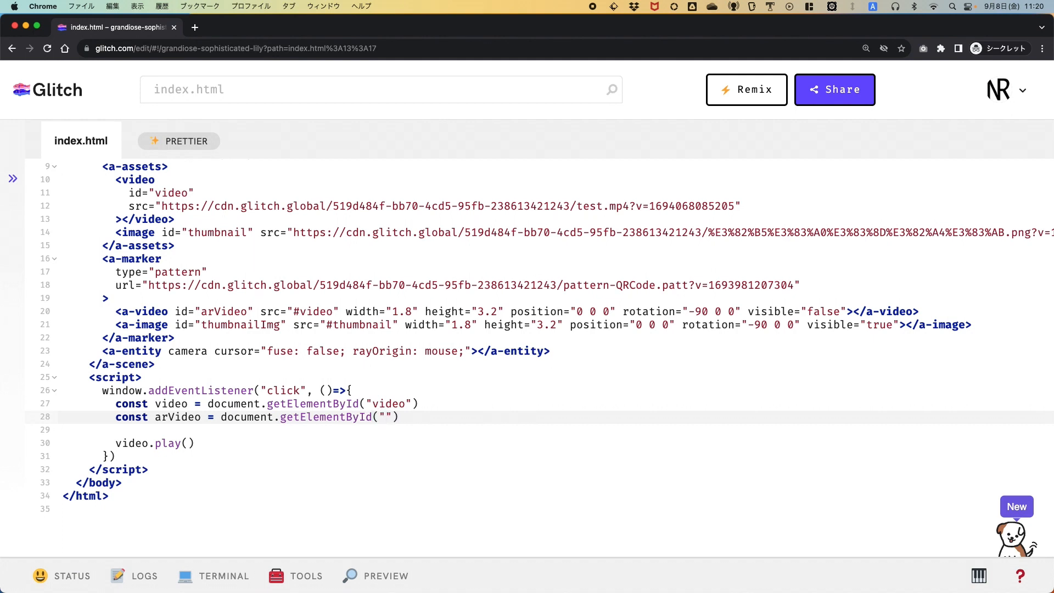
pyautogui.write('arVideo')
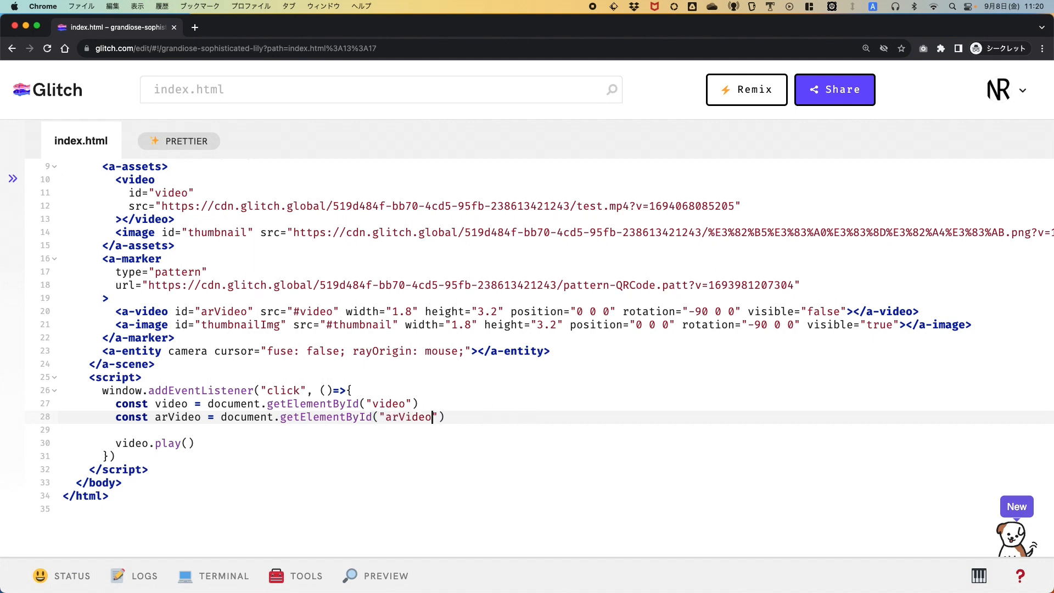
# Step: Add const thumbnailImg = document.getElementById("thumbnailImg") below it
pyautogui.write('const')
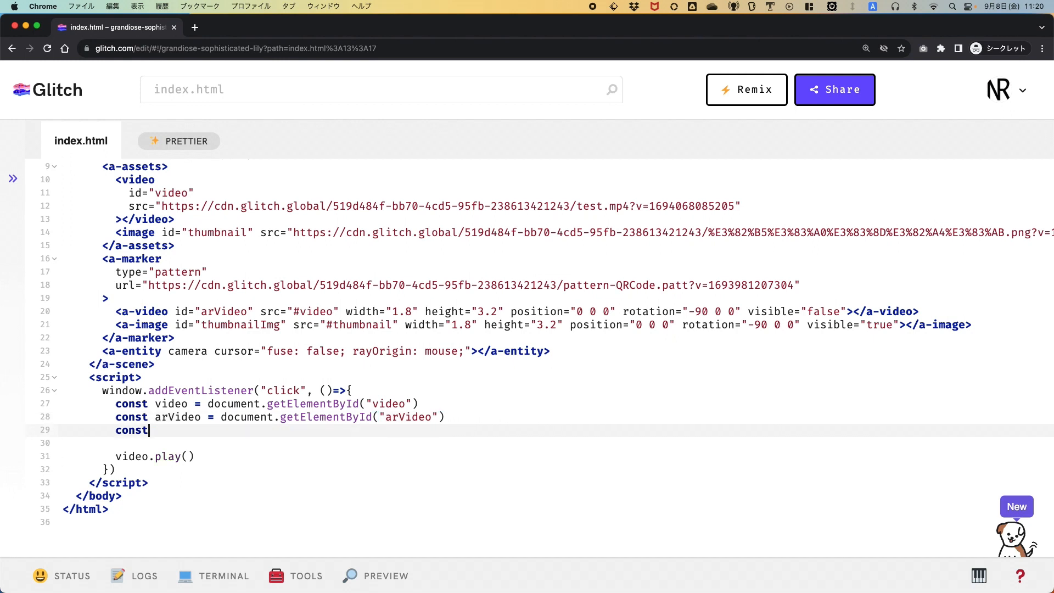
pyautogui.write('thum')
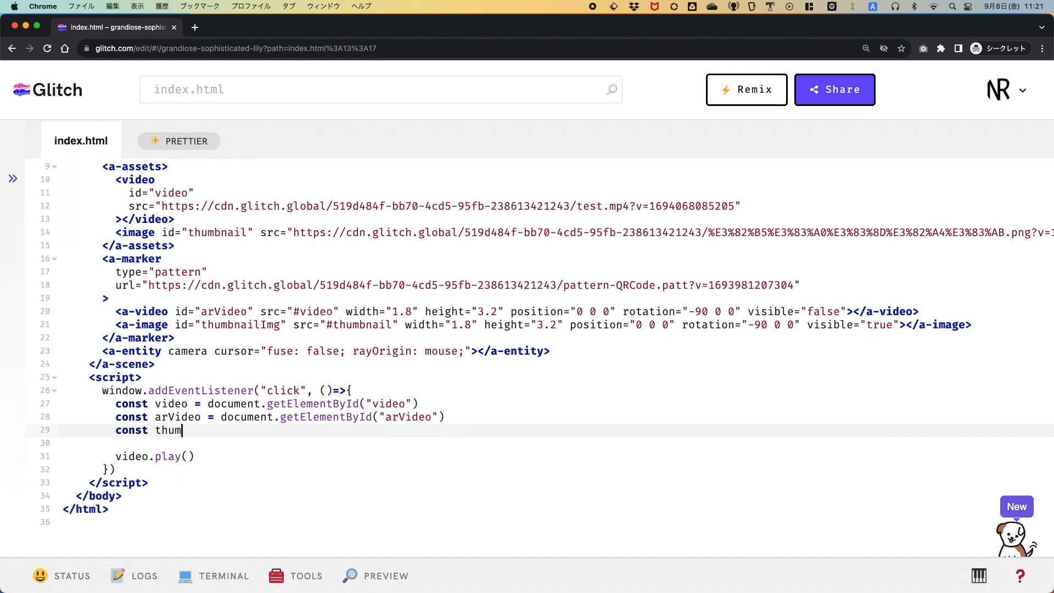
pyautogui.write('bnailImg =')
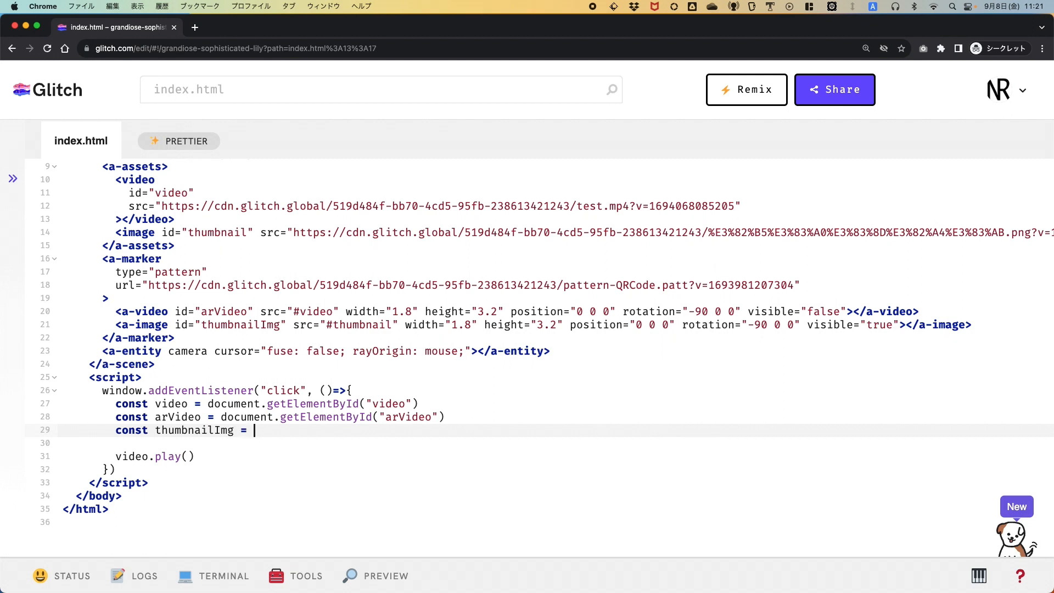
pyautogui.write('document.getElementById("')
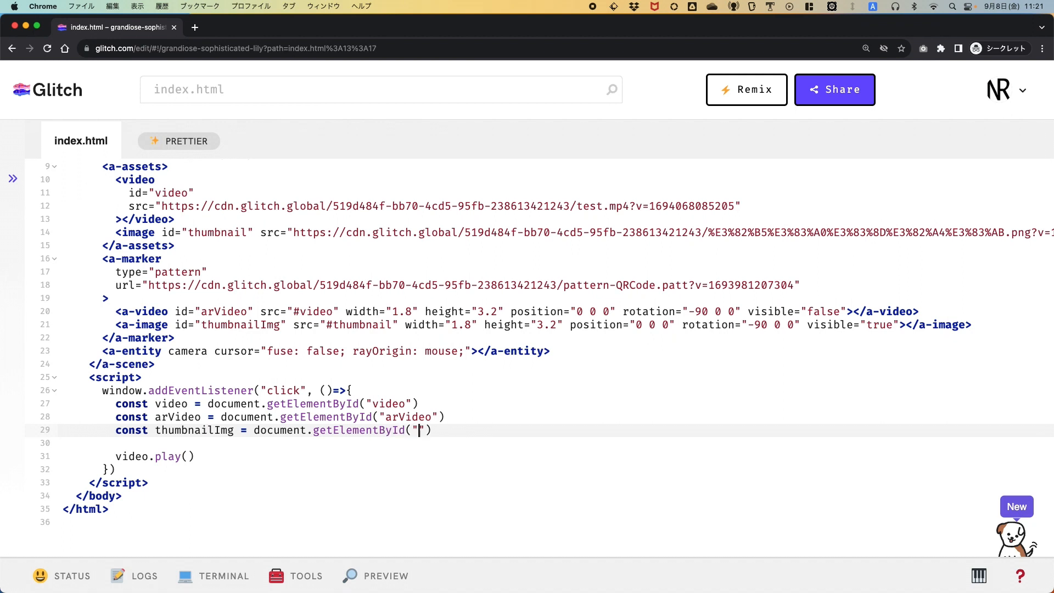
pyautogui.write('thumb')
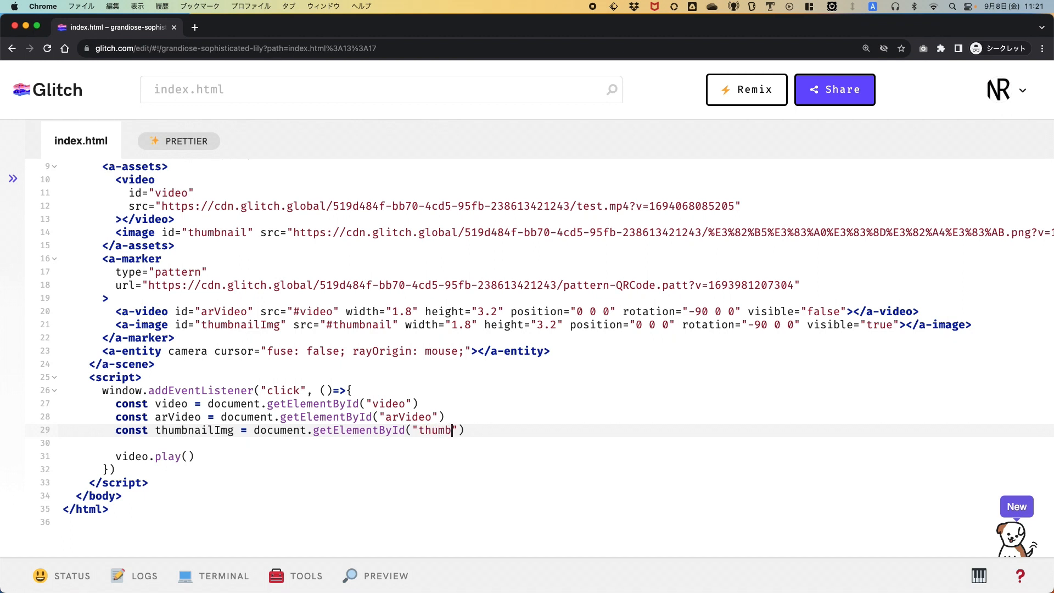
pyautogui.write('nail')
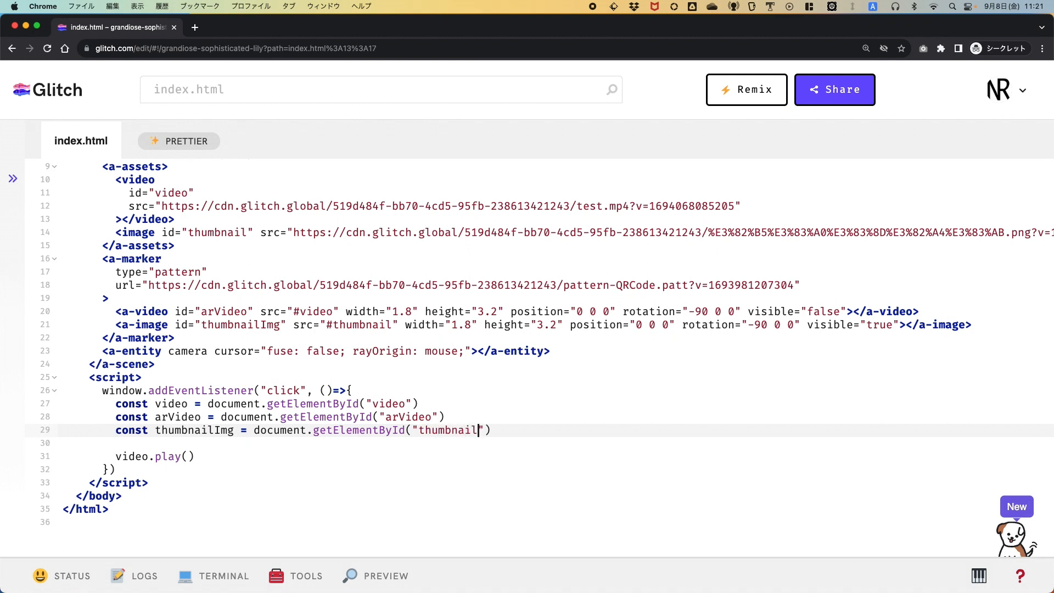
pyautogui.write('Img')
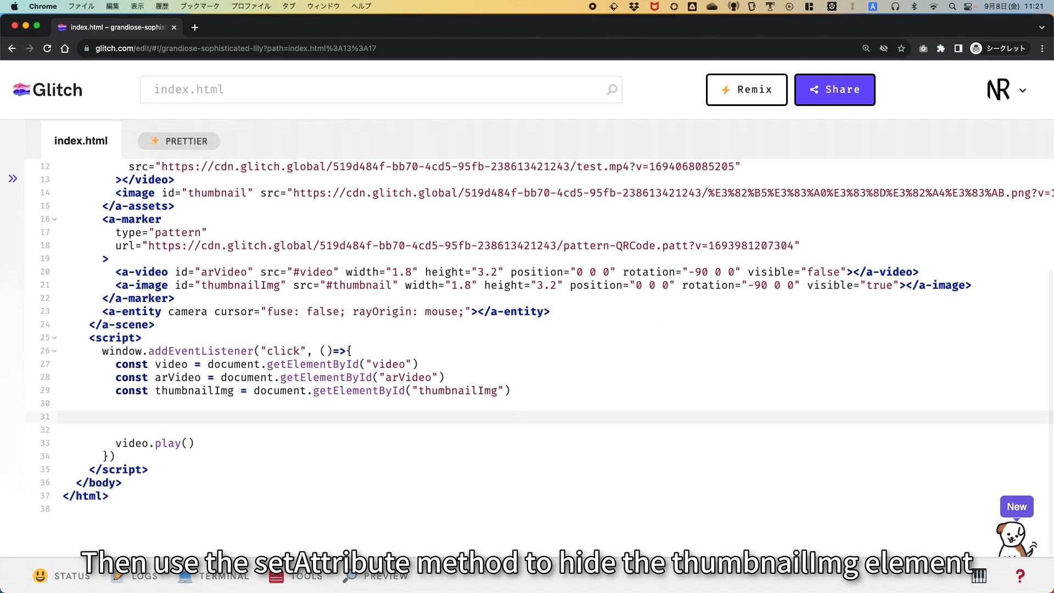
# Step: Add thumbnailImg.setAttribute("visible", false) to the click handler
pyautogui.write('thumb')
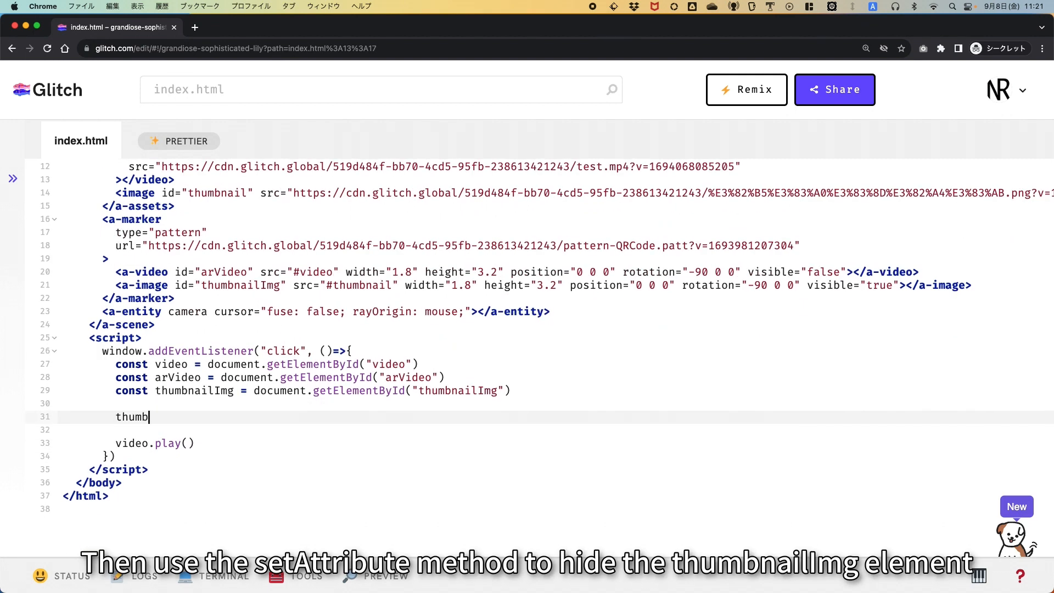
pyautogui.write('nailIm')
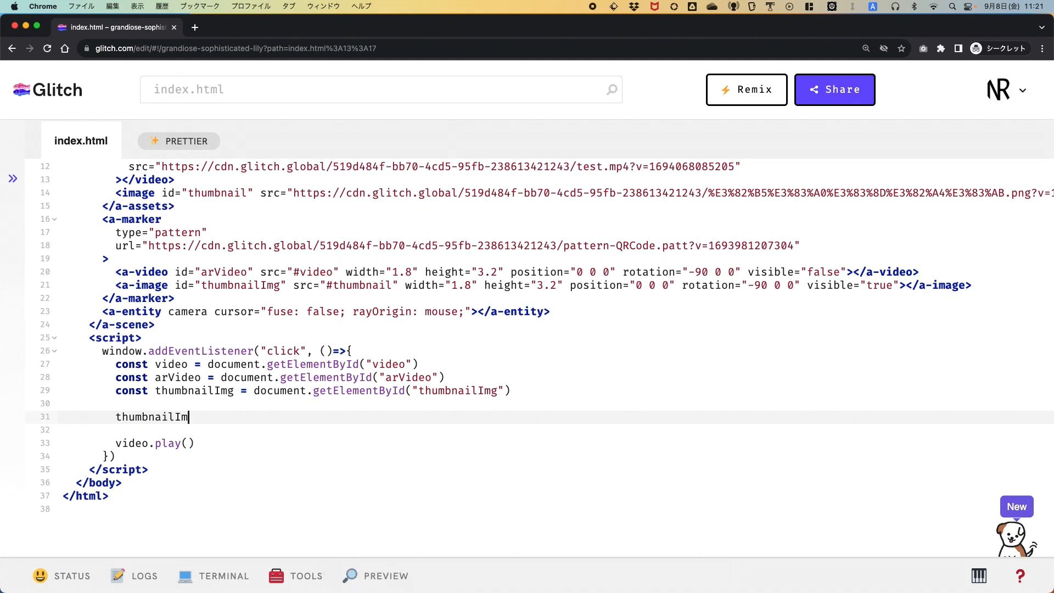
pyautogui.write('g.')
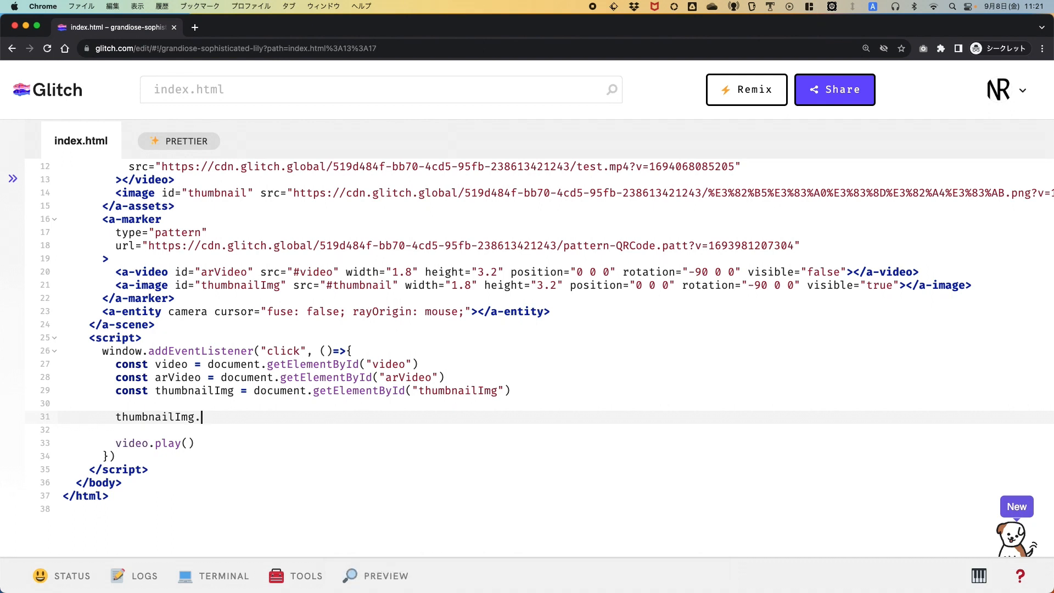
pyautogui.write('setAttribute("')
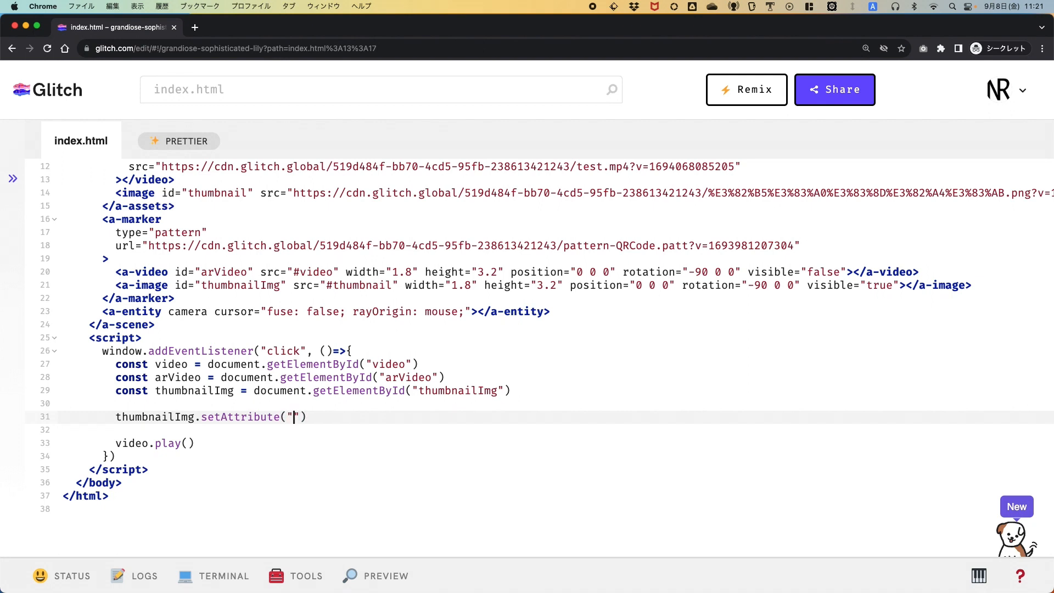
pyautogui.write('visi')
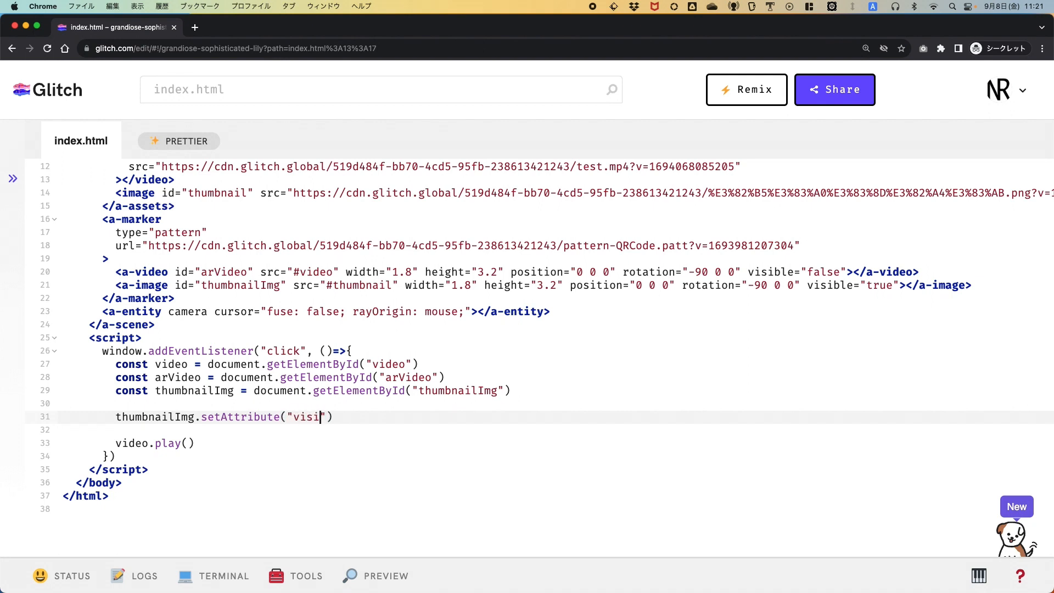
pyautogui.write('ble')
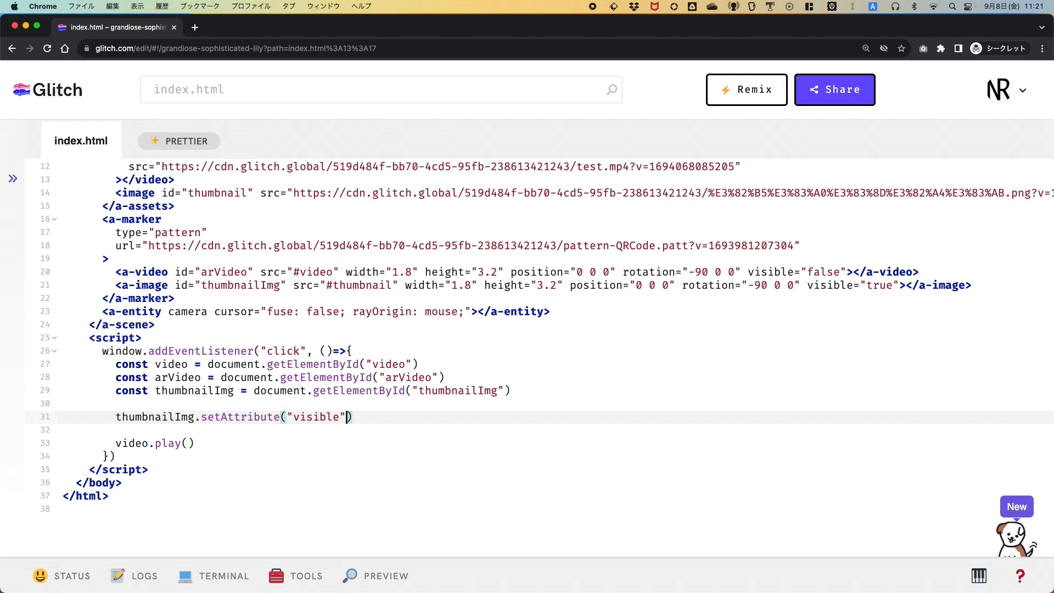
pyautogui.write(',')
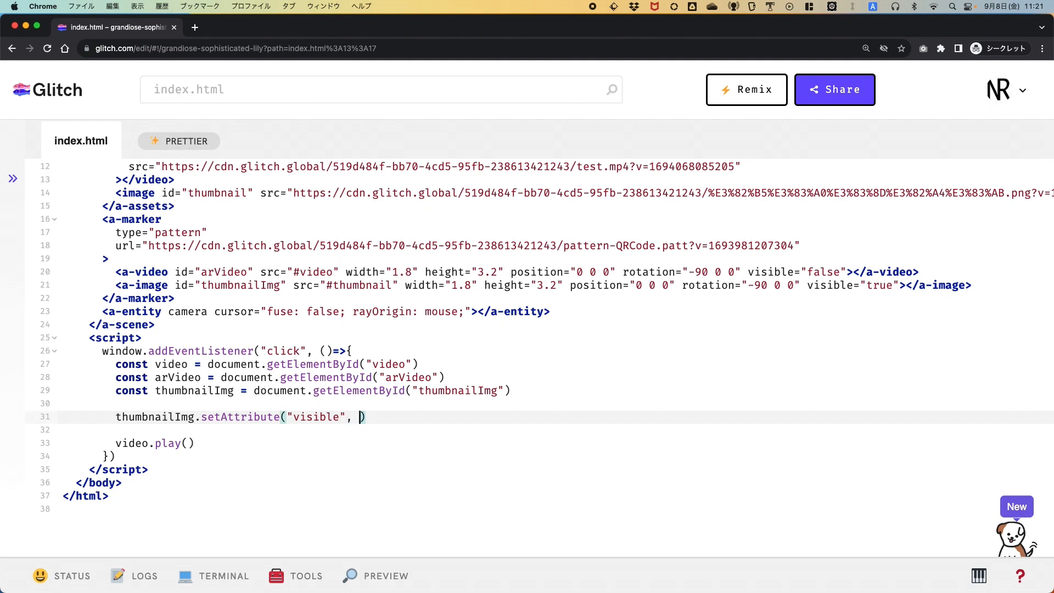
pyautogui.write('false)')
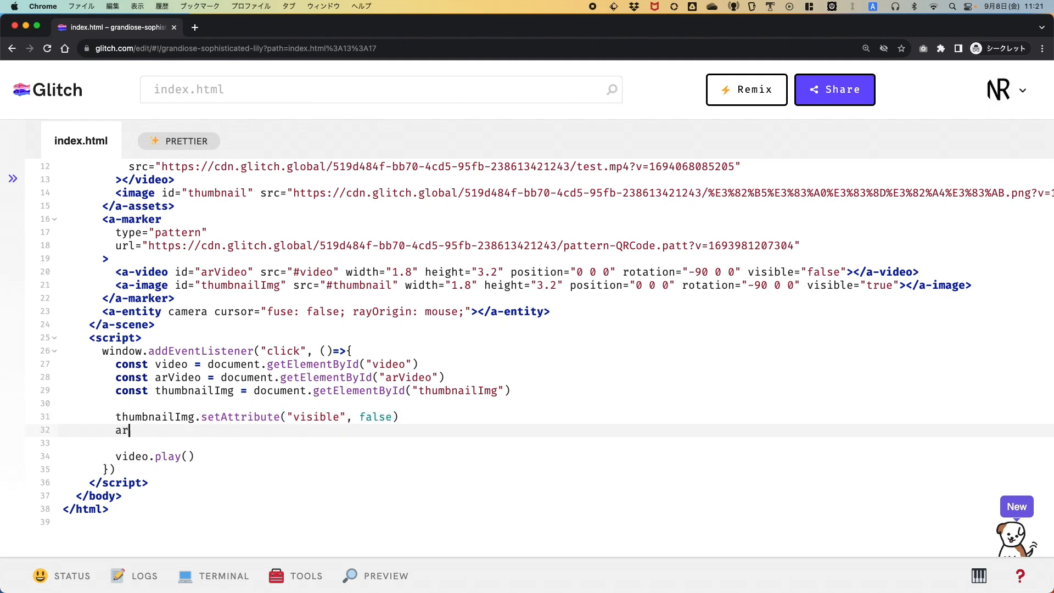
# Step: Add arVideo.setAttribute("visible", true) to show the video
pyautogui.write('Video.set')
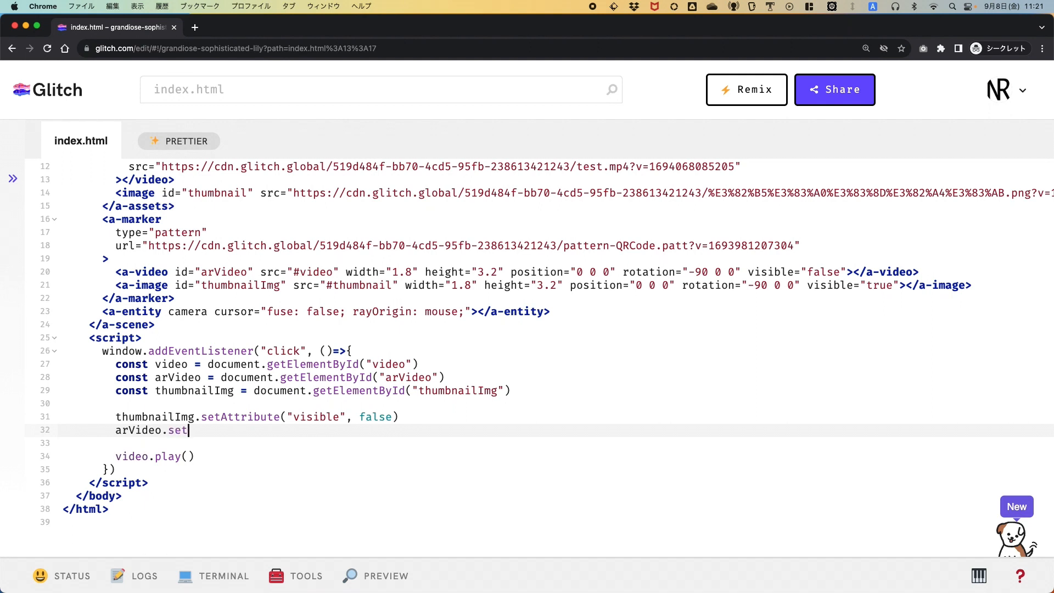
pyautogui.write('Attribute')
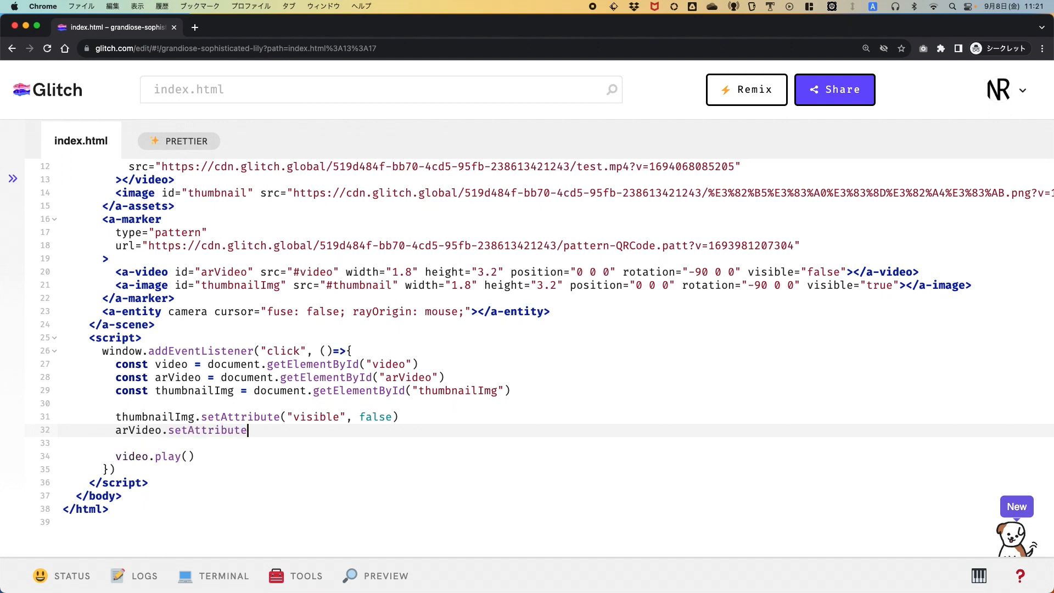
pyautogui.write('("vis")')
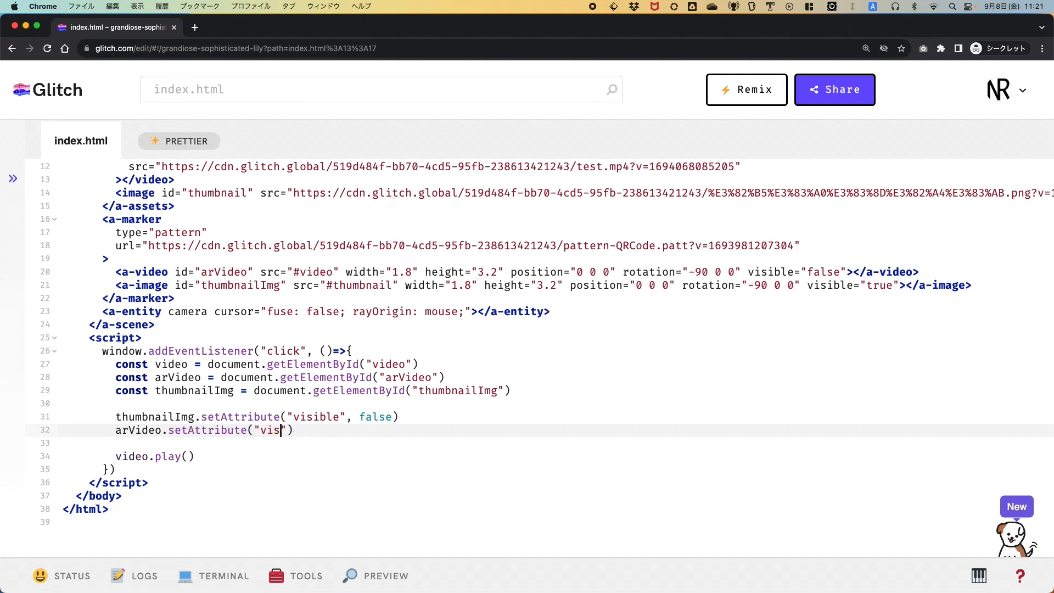
pyautogui.write('ible')
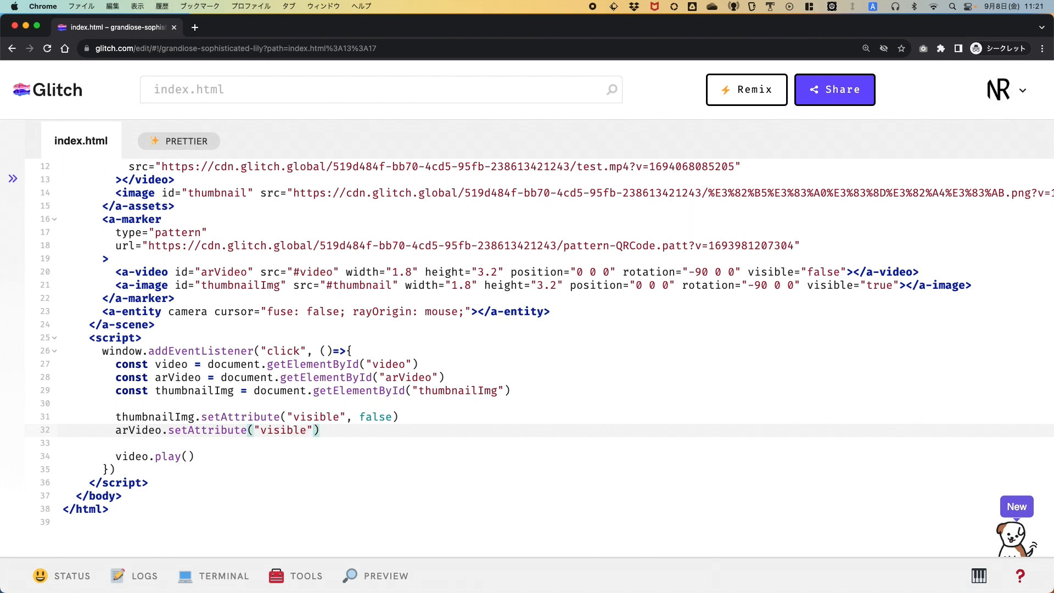
pyautogui.write(', true')
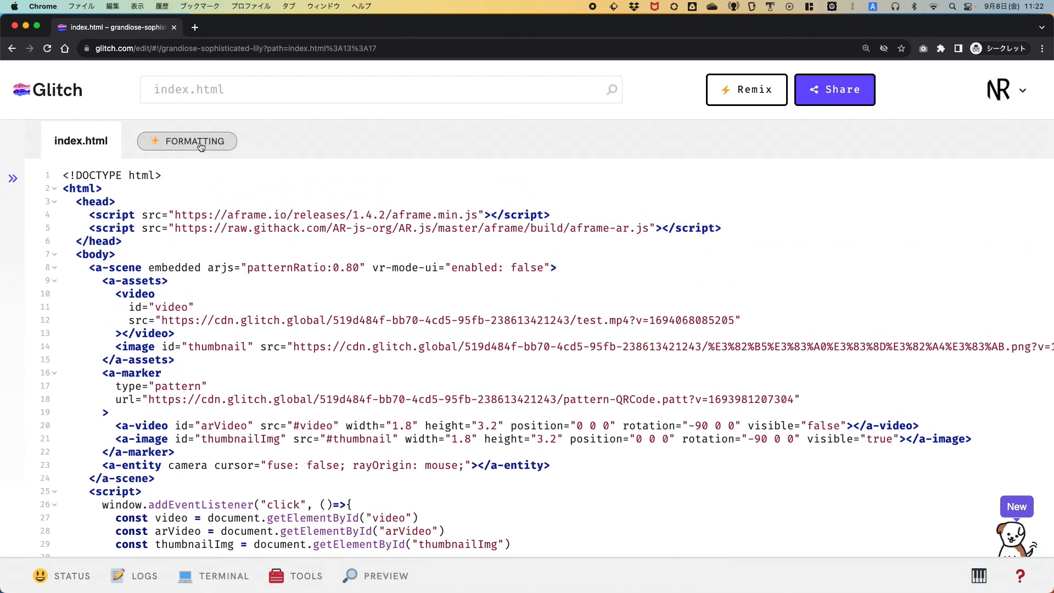
# Step: Run Prettier on index.html
pyautogui.click(193, 141)
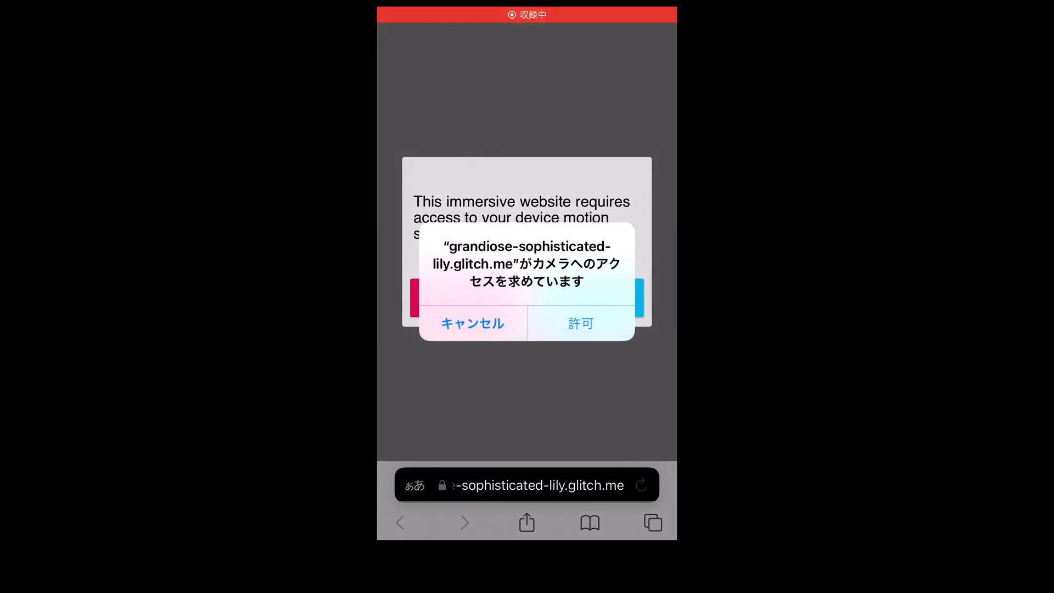
# Step: Tap 許可 to allow camera and motion/orientation access on the iPhone
pyautogui.click(581, 323)
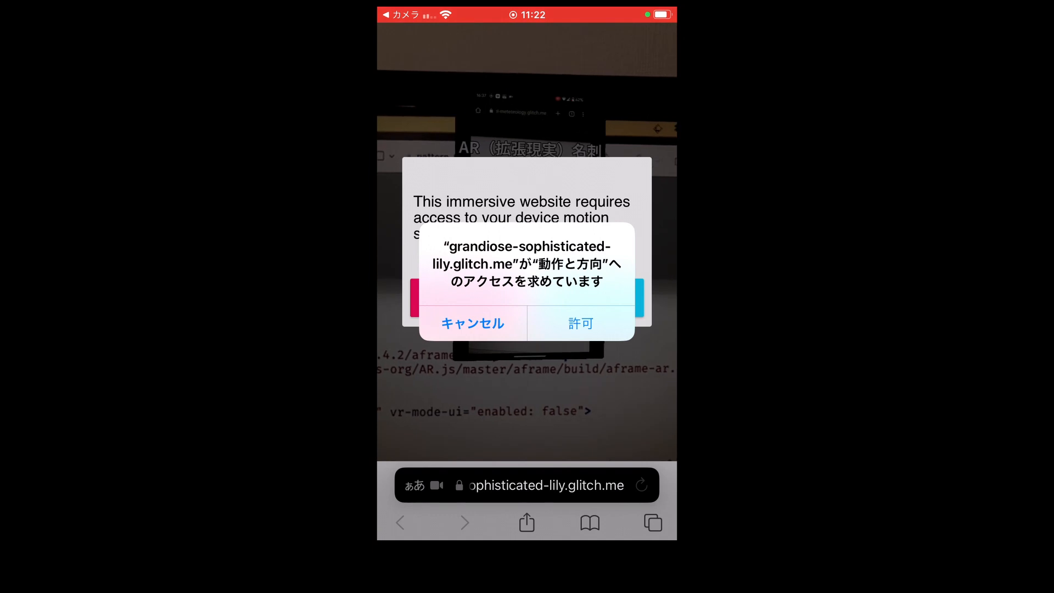
pyautogui.click(580, 323)
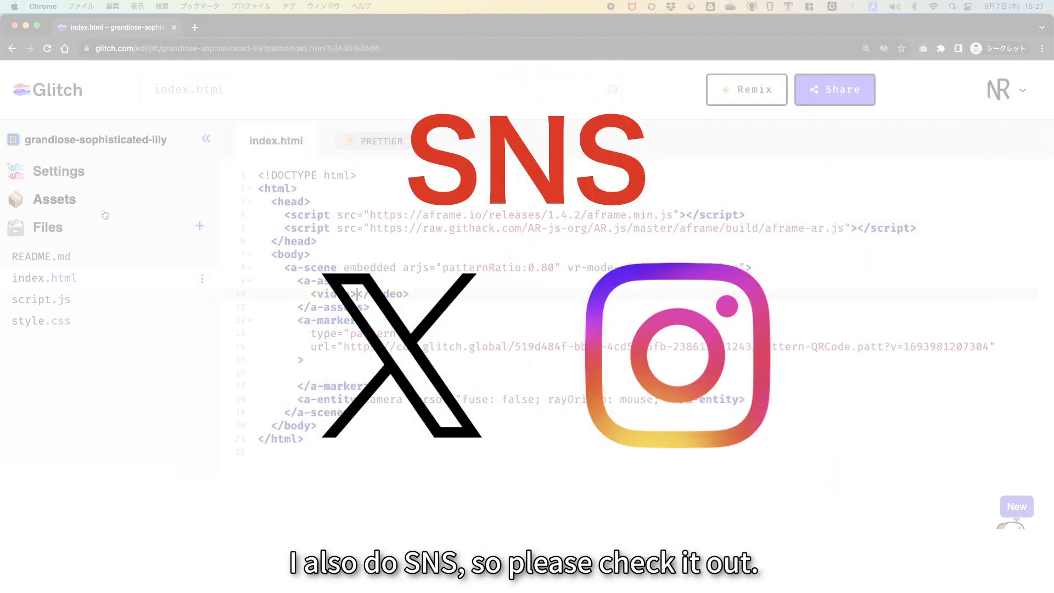
# Step: Open the Assets page from the Glitch project sidebar
pyautogui.click(54, 198)
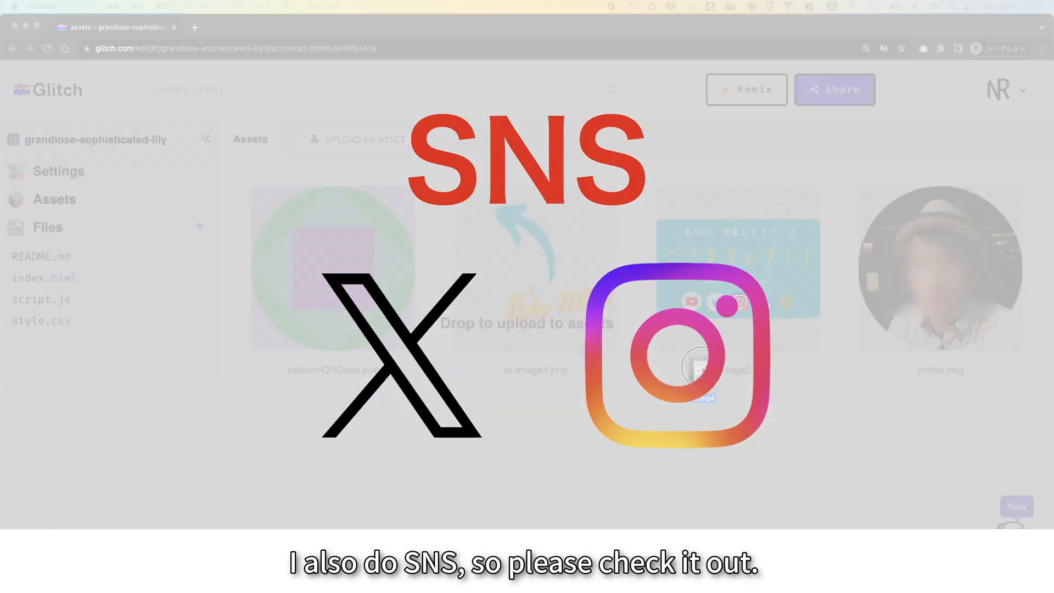